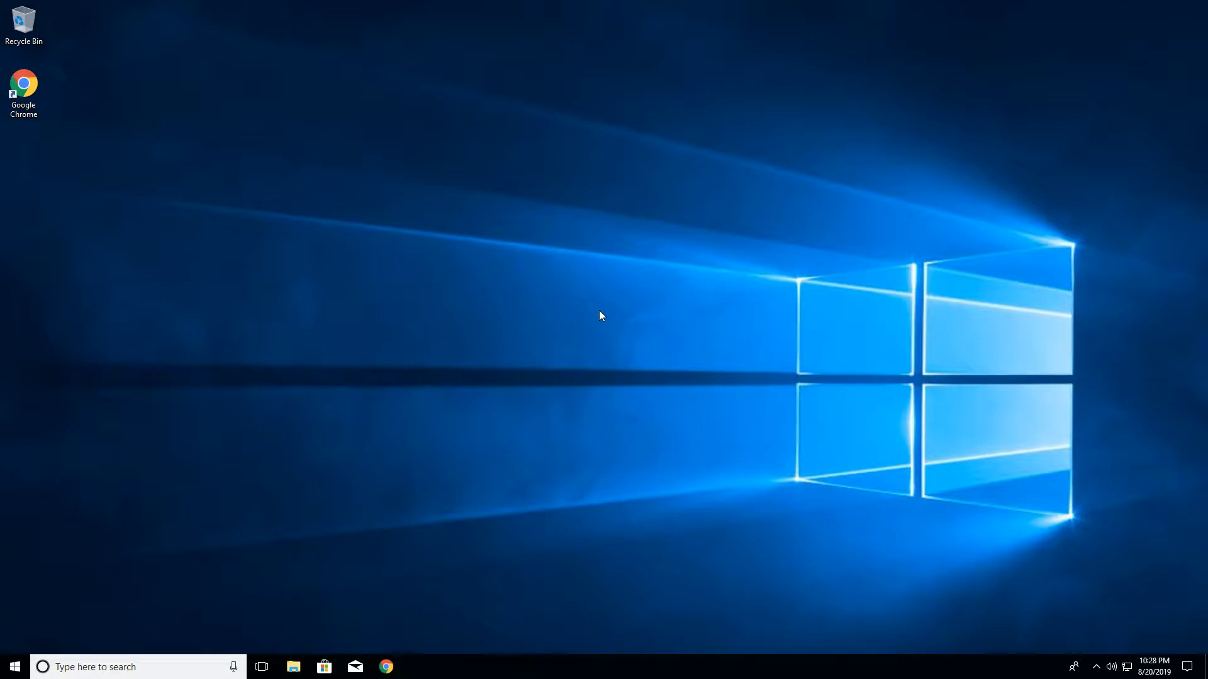
mouse_move(618, 285)
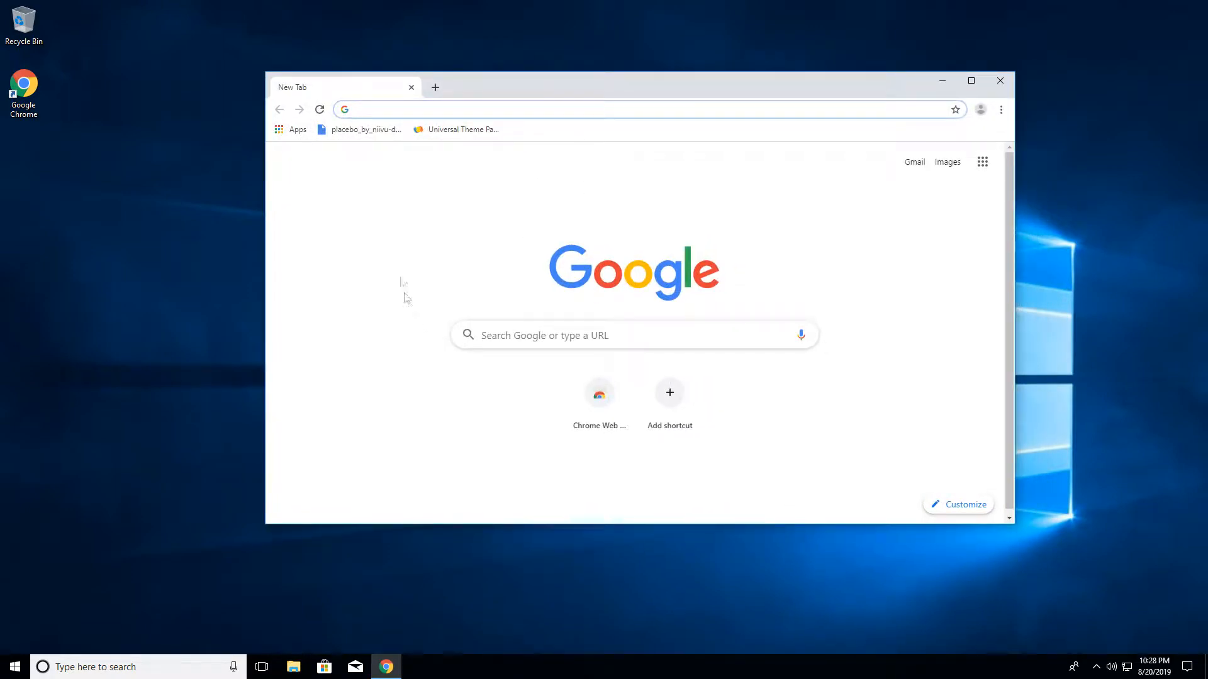
Step: Search Google for 'VLC media player' and open the official VideoLAN VLC download result
text(VLC media player)
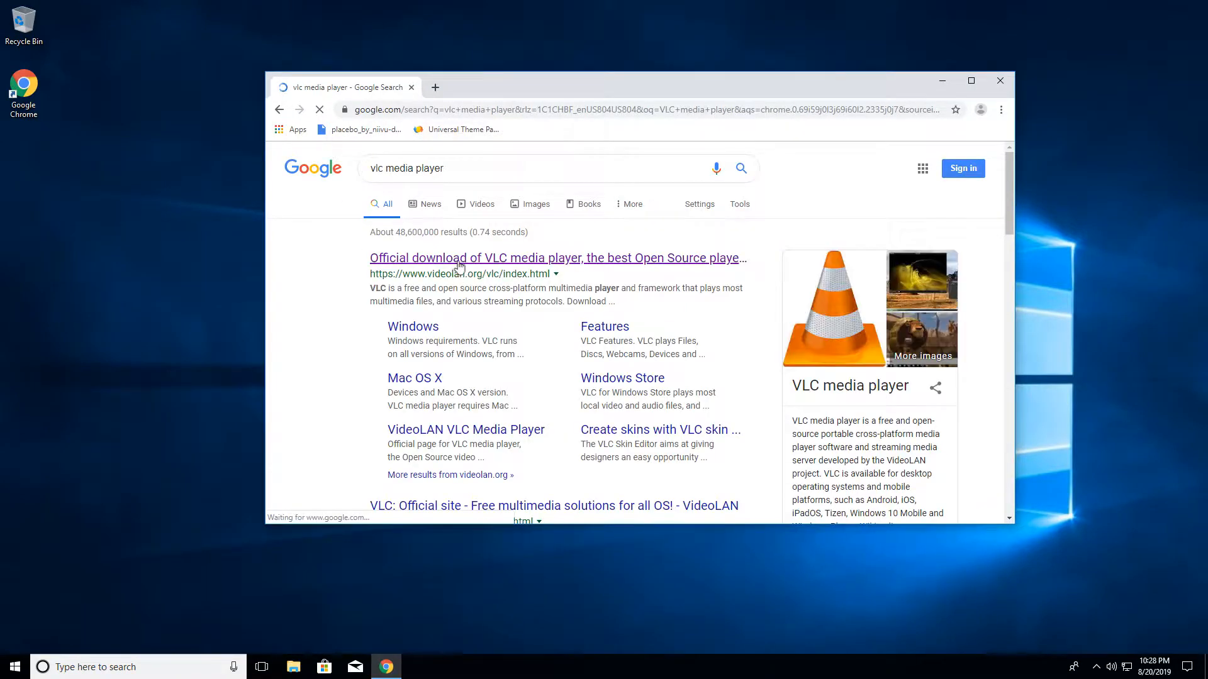
click(460, 258)
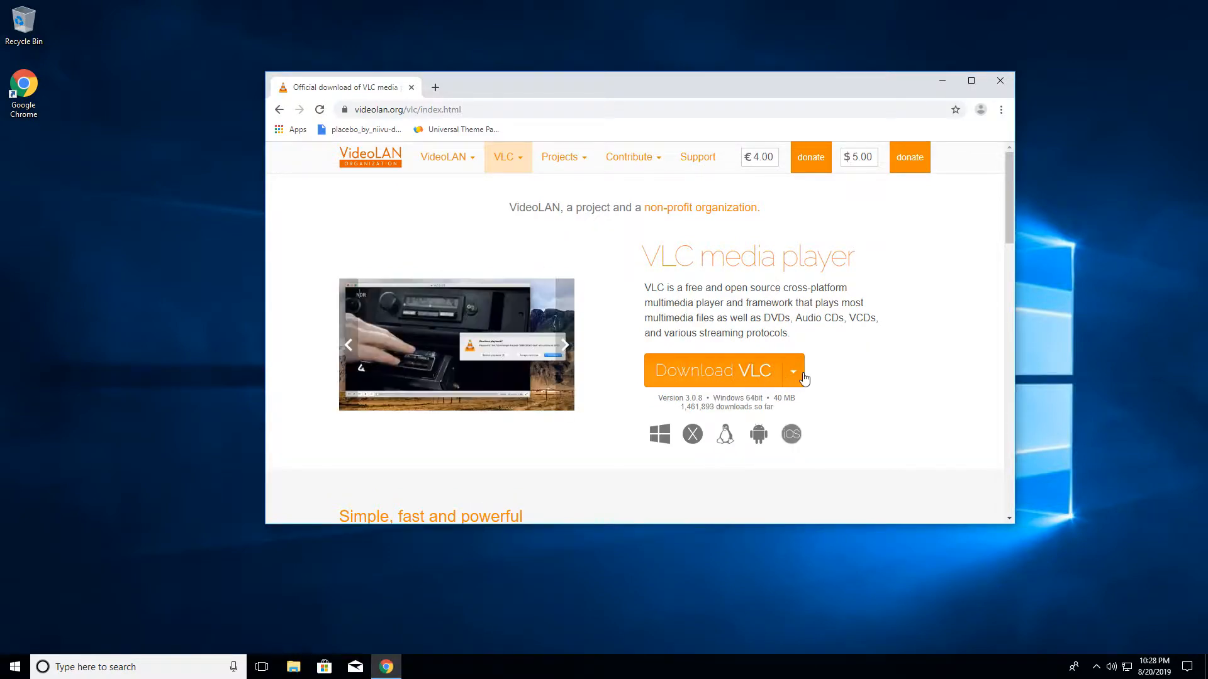
Step: Choose Windows 64bit from the Download VLC dropdown to get VLC 3.0.8
click(793, 369)
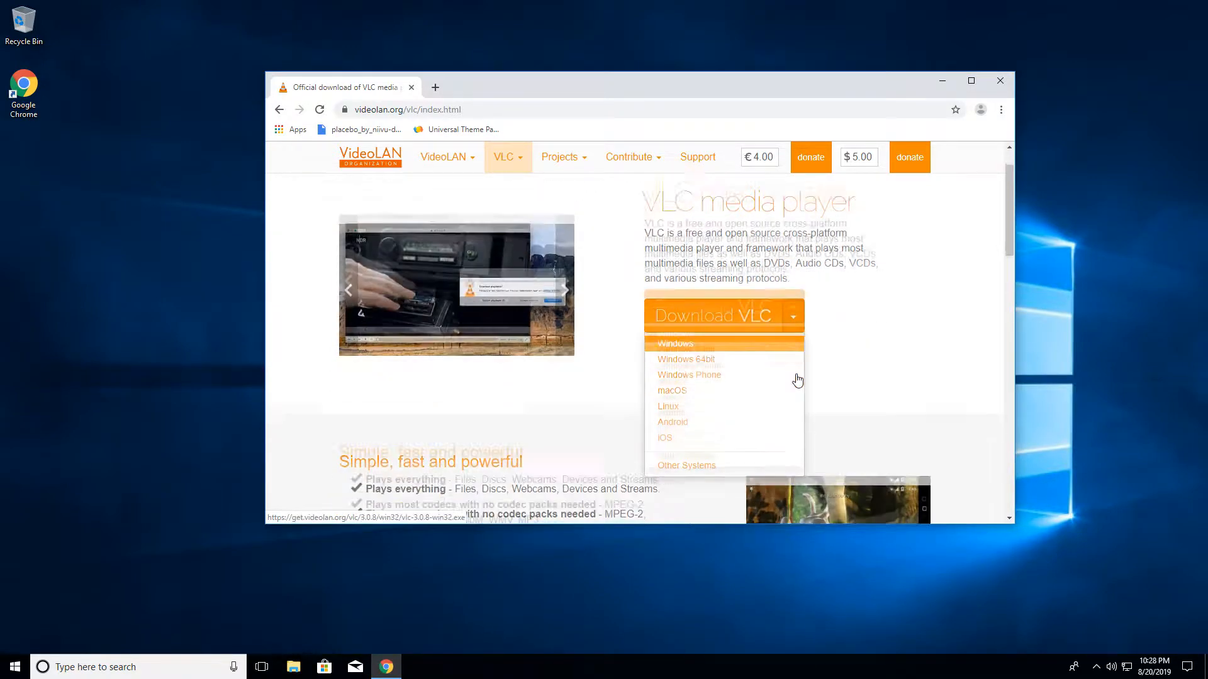
mouse_move(686, 351)
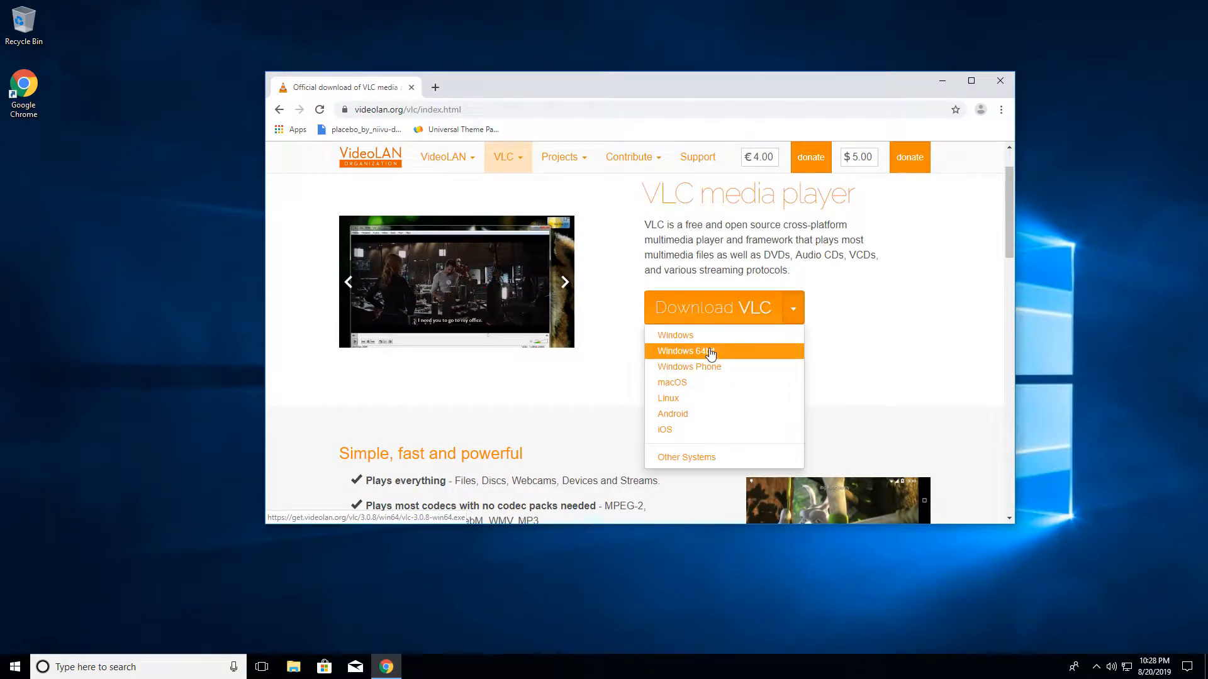
click(686, 351)
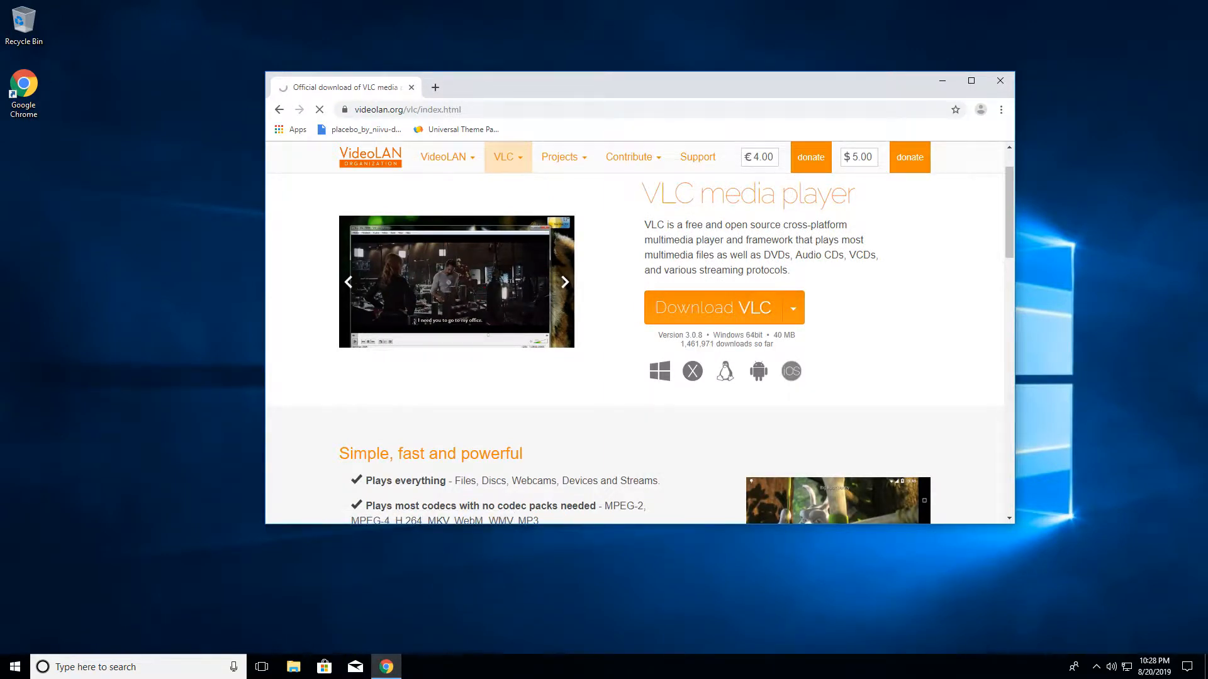
click(711, 307)
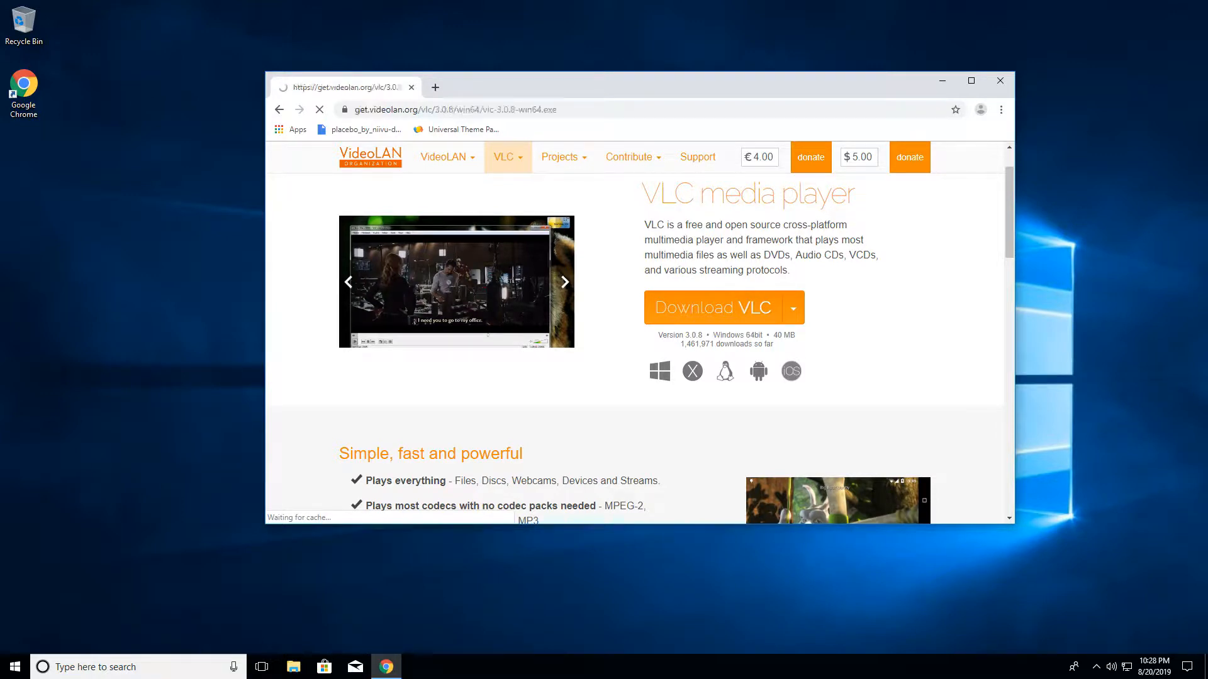
click(710, 307)
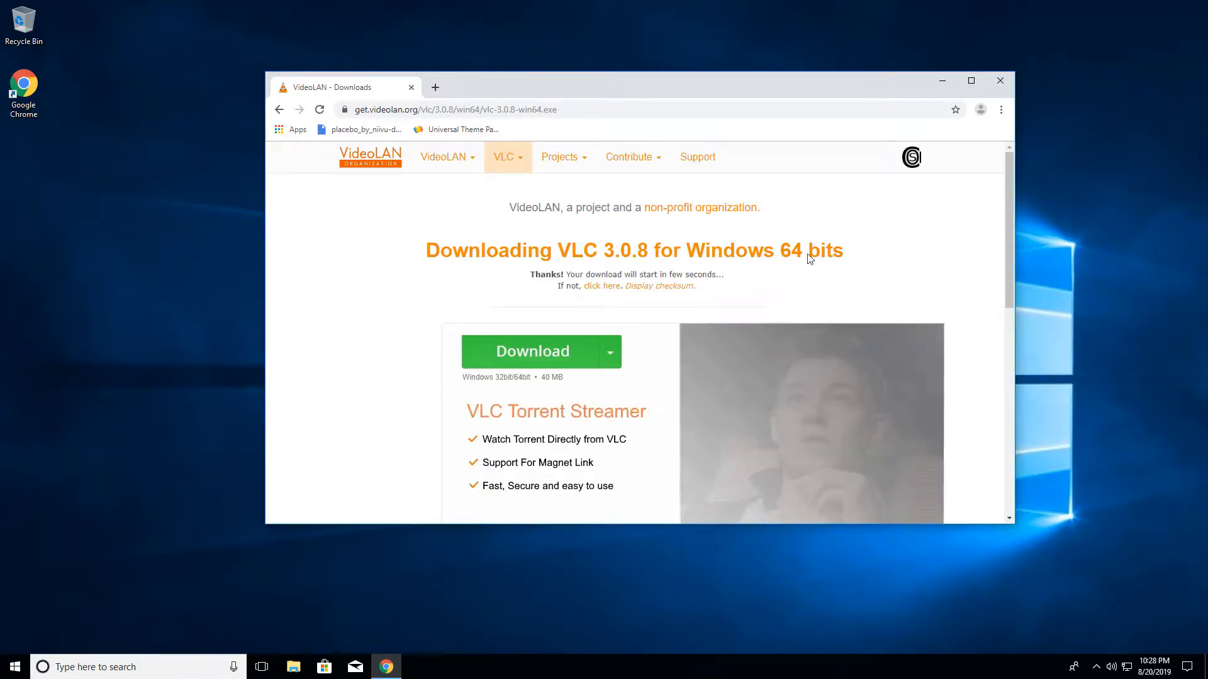
mouse_move(788, 294)
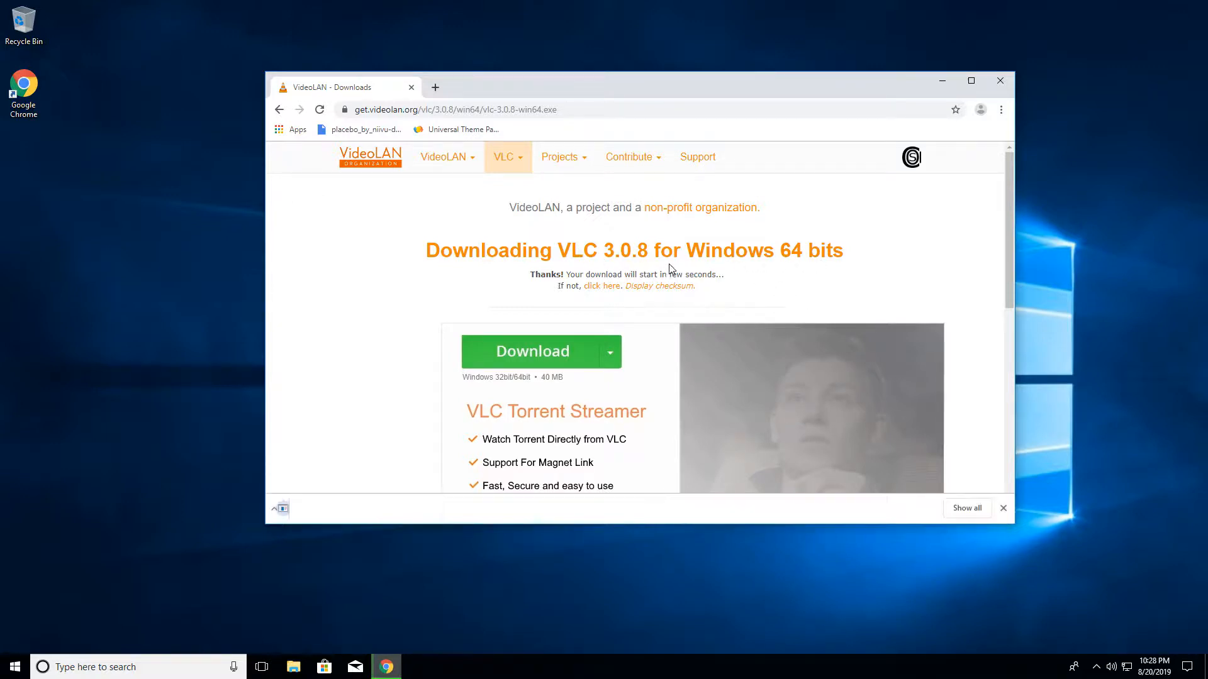
Step: Download vlc-3.0.8-win64.exe and run the finished installer from the download bar
click(532, 351)
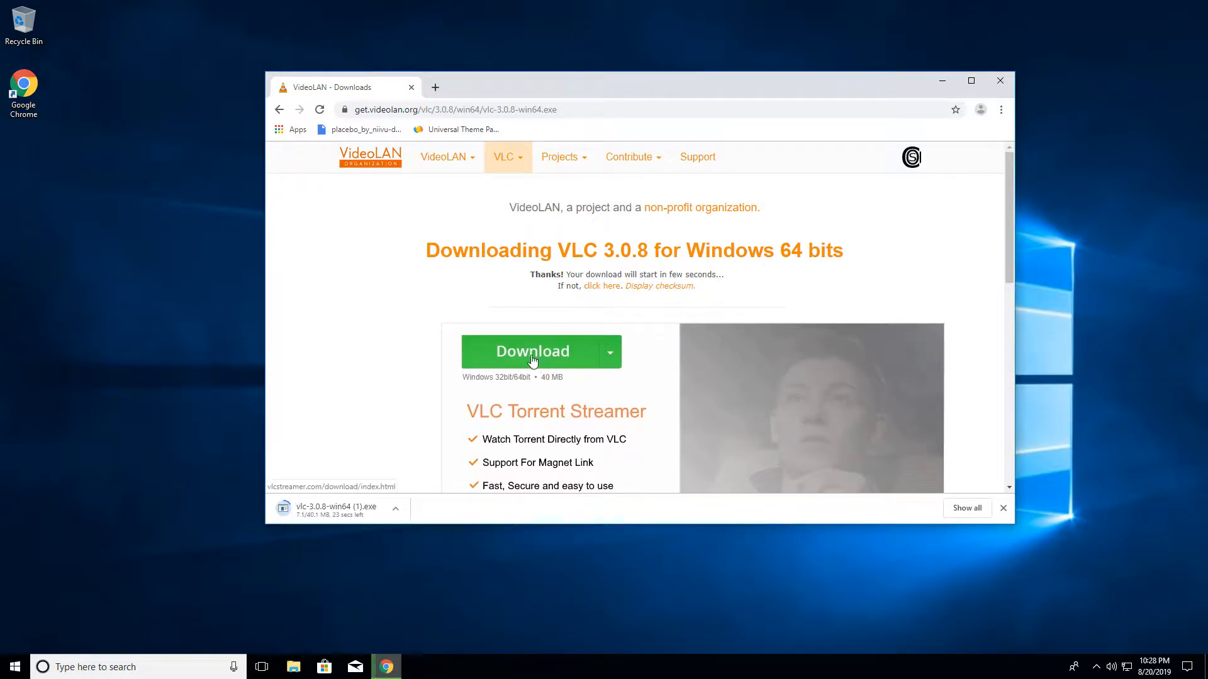
mouse_move(635, 416)
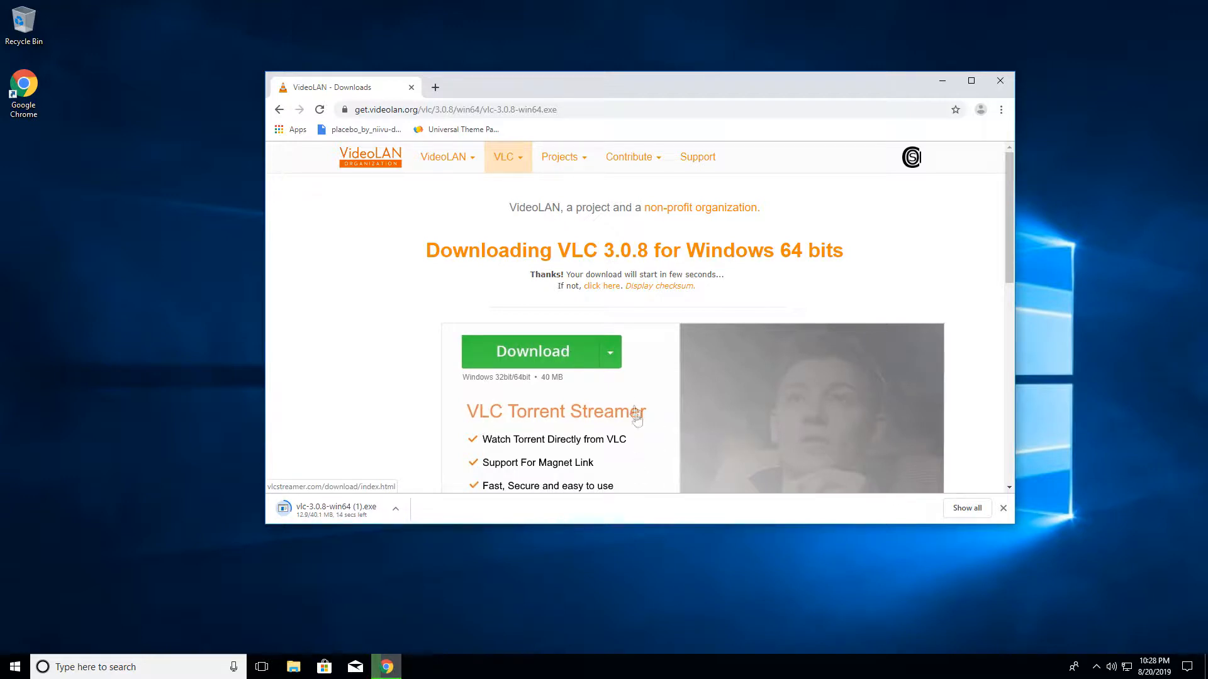
mouse_move(285, 524)
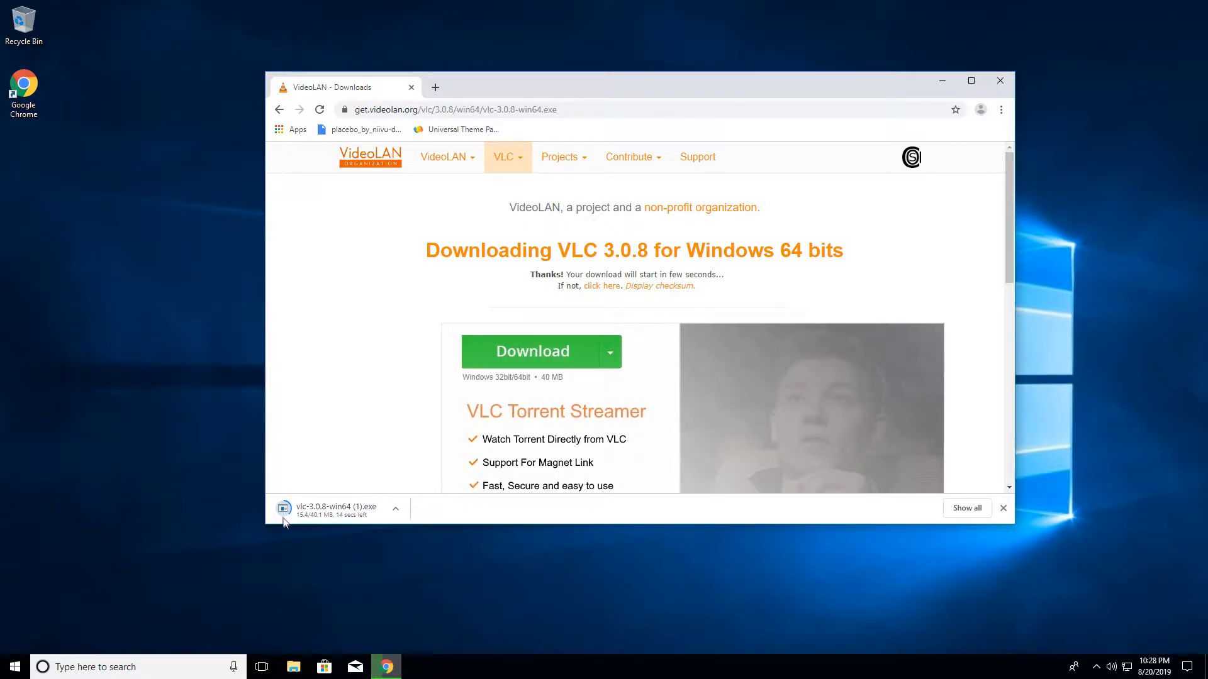
mouse_move(361, 458)
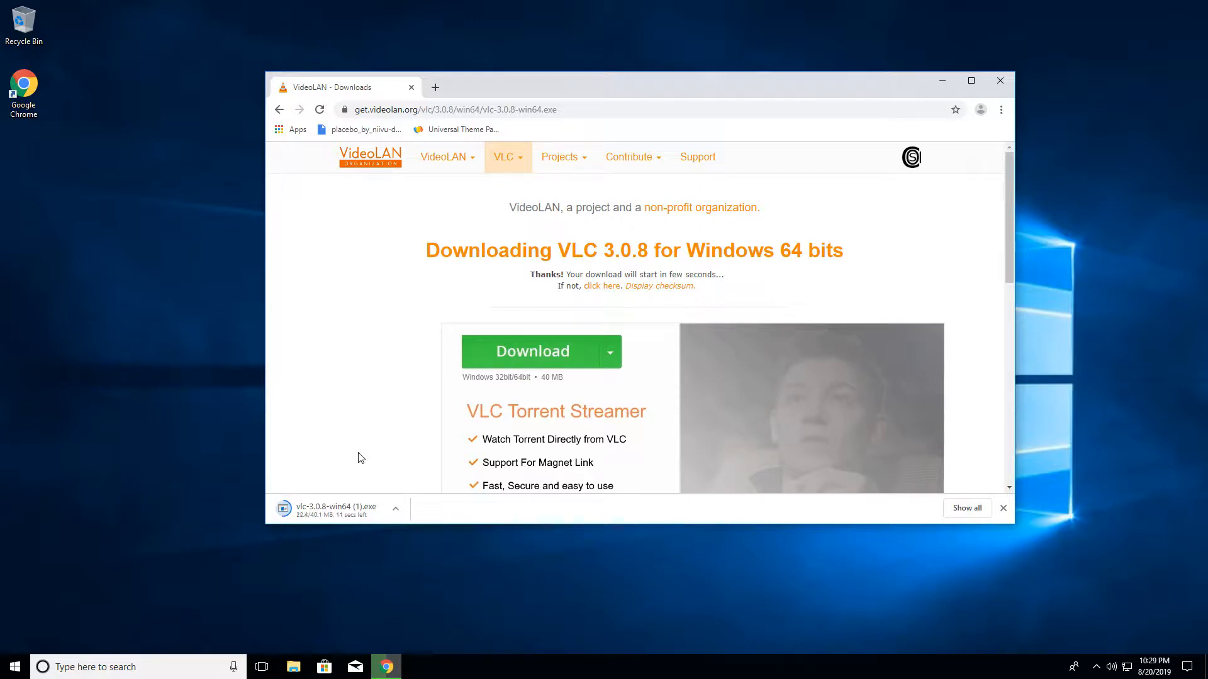
mouse_move(340, 411)
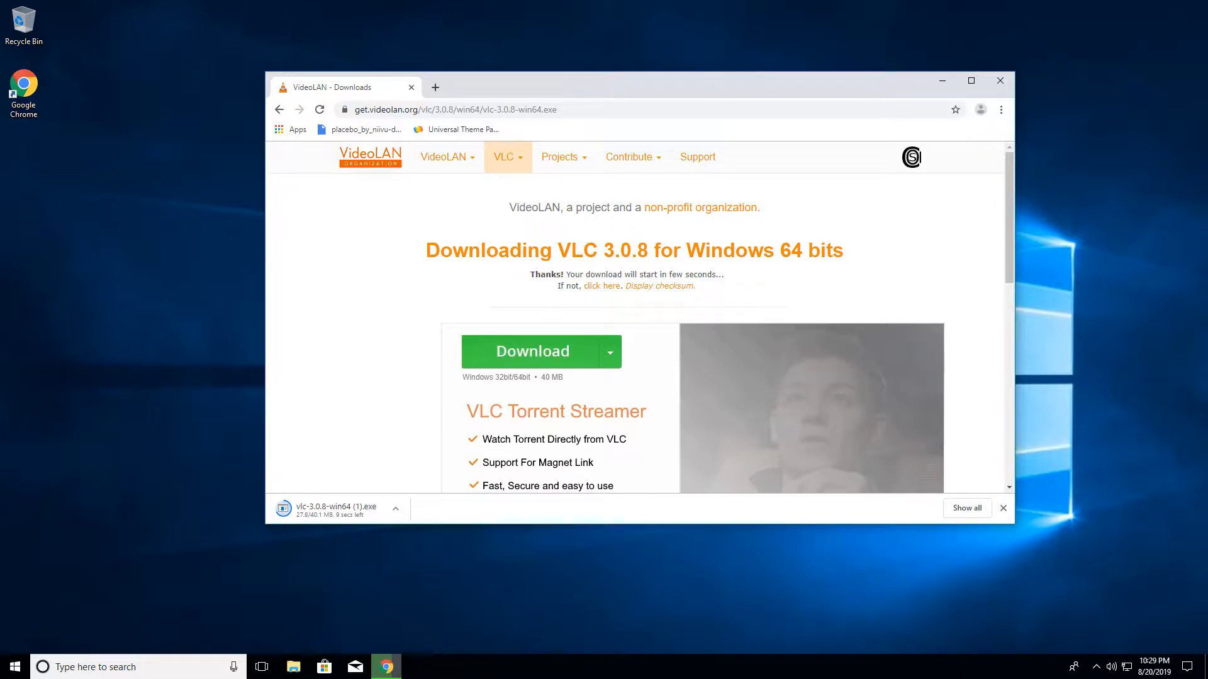
mouse_move(649, 250)
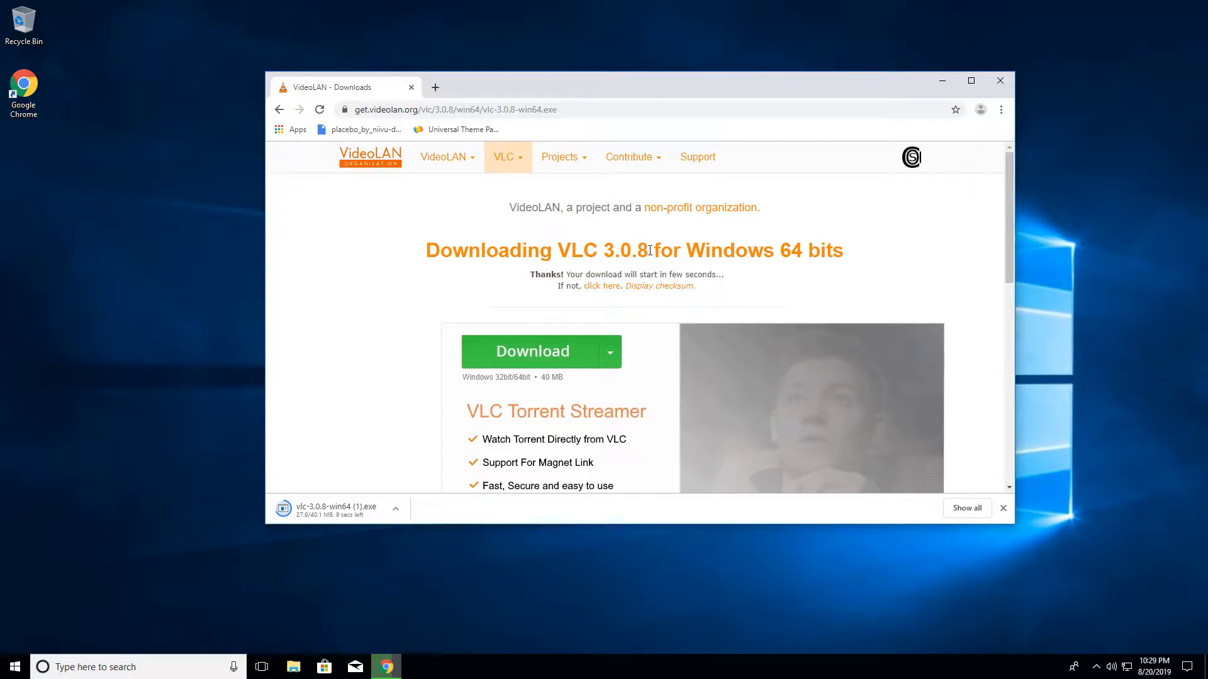
double_click(601, 250)
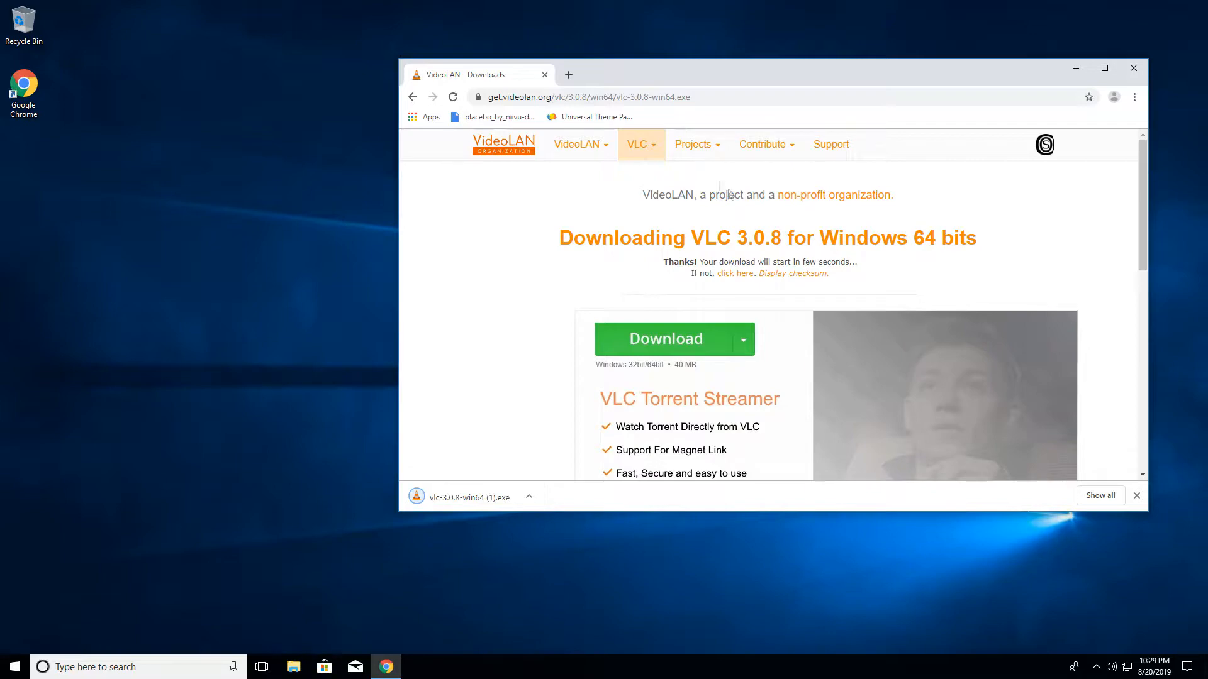
mouse_move(582, 123)
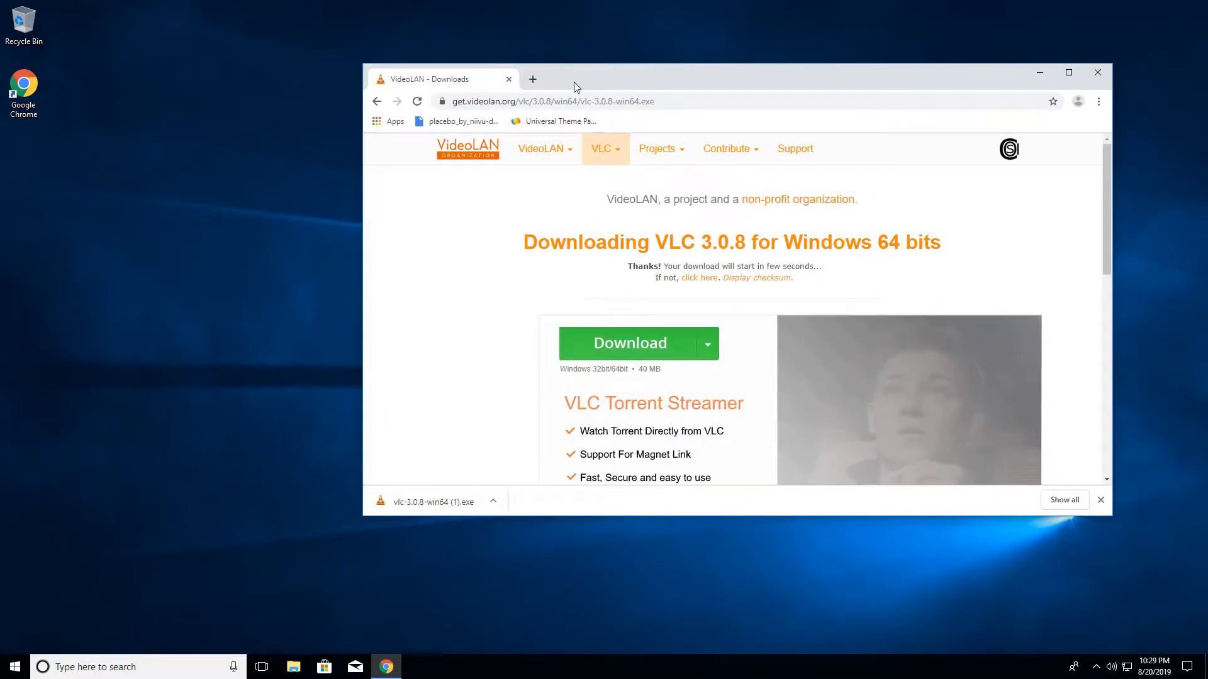
mouse_move(422, 511)
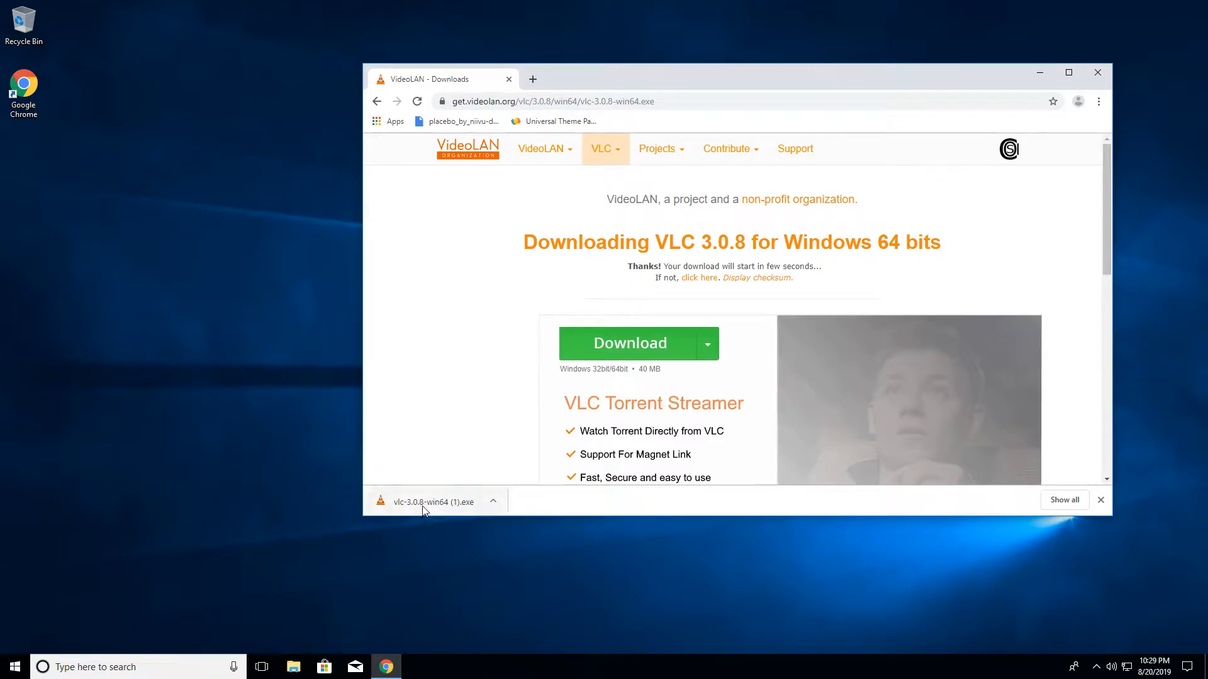
click(432, 501)
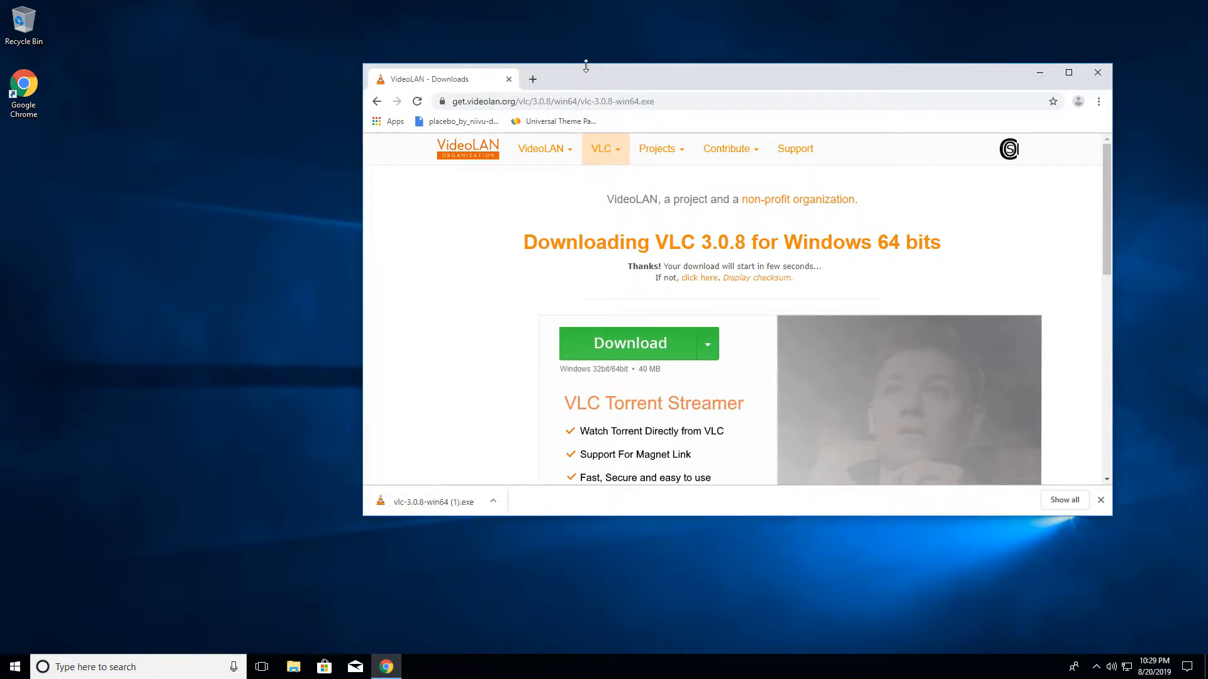
click(433, 501)
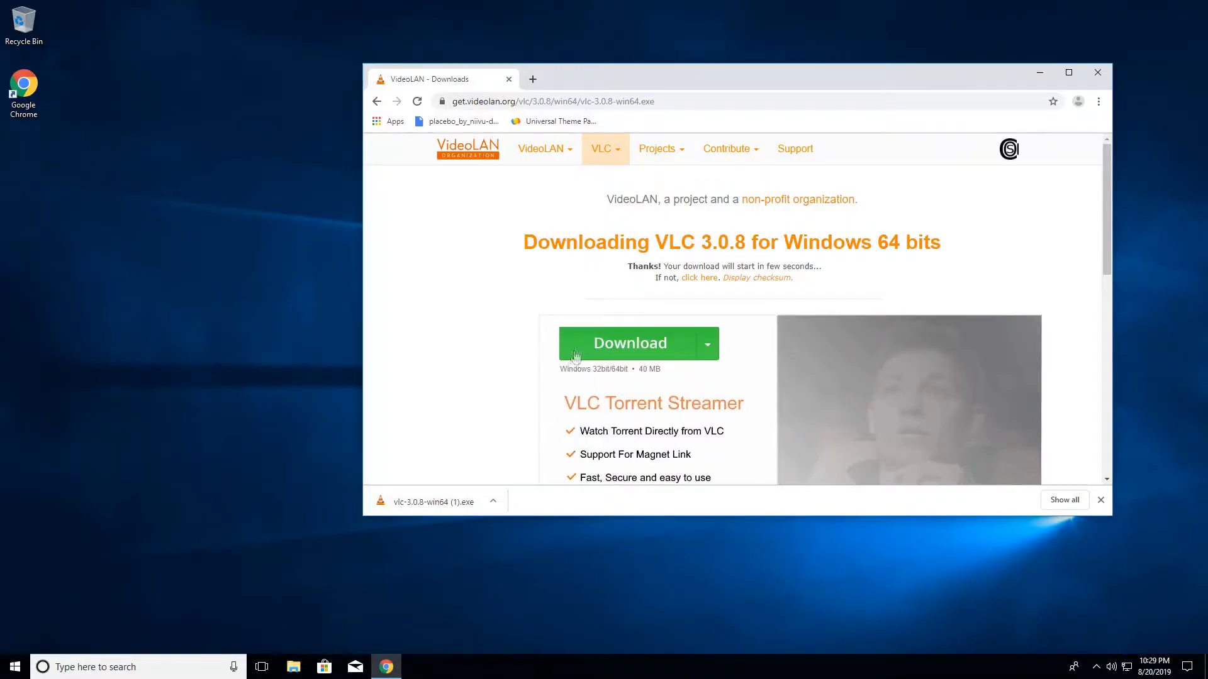
Step: Pass the VLC Setup welcome page and accept the Custom components to start installing
click(433, 501)
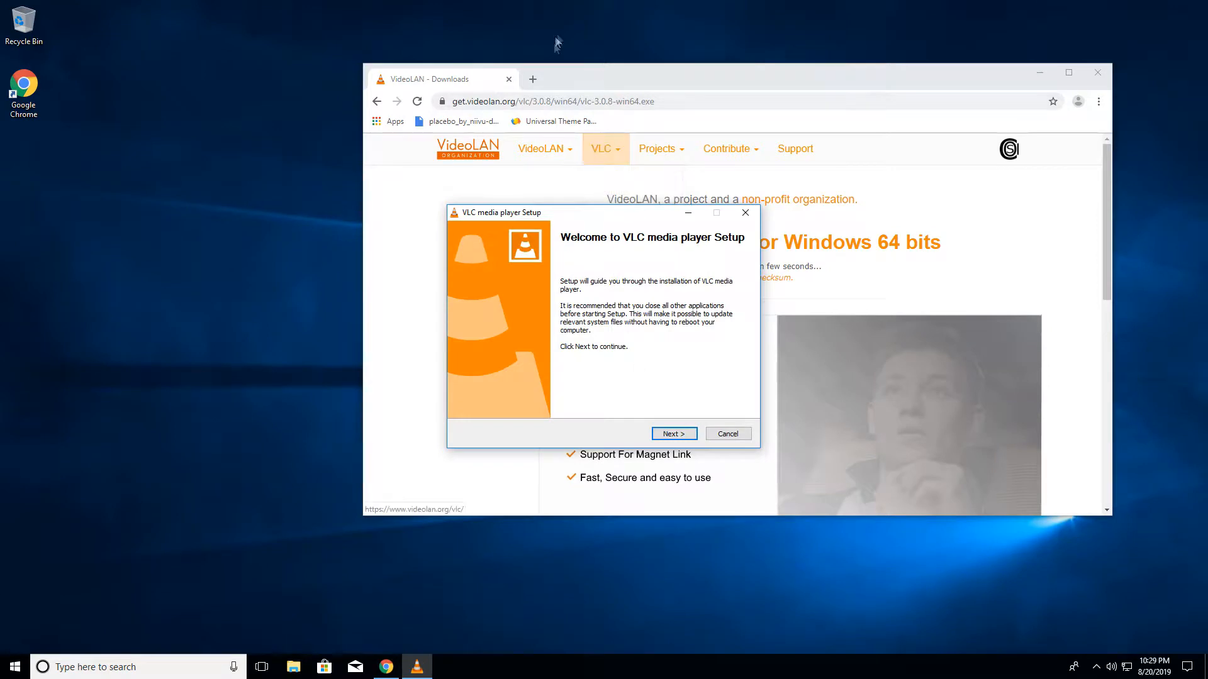
click(672, 432)
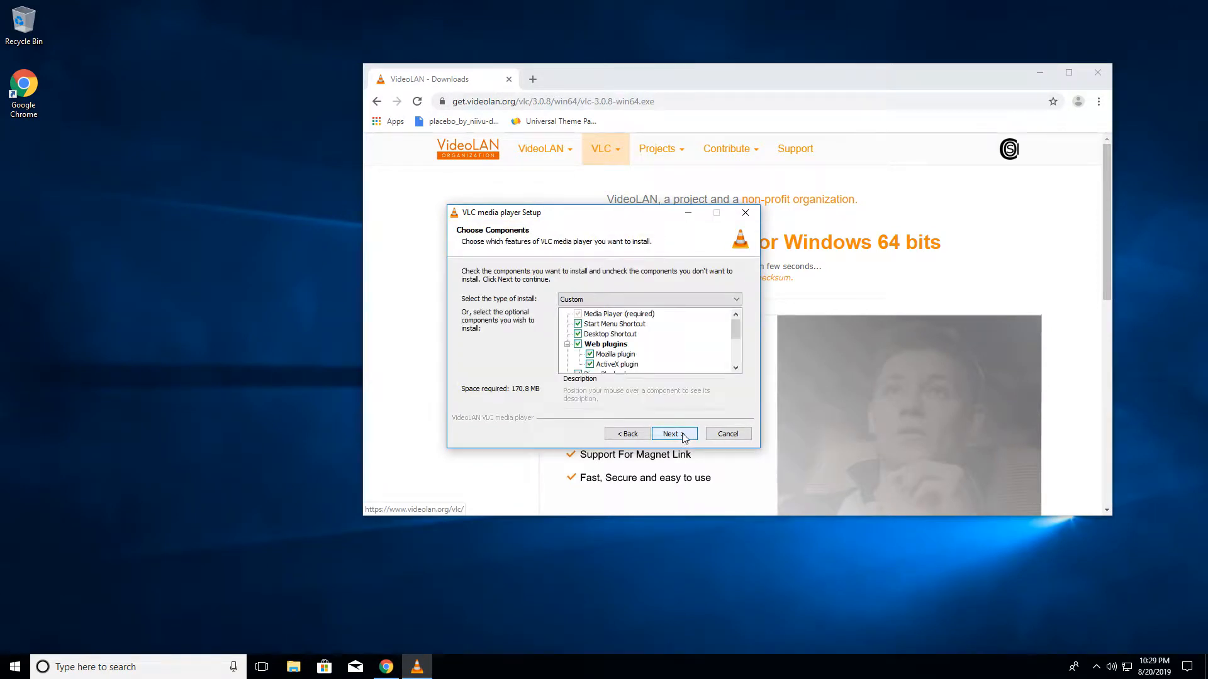
click(672, 434)
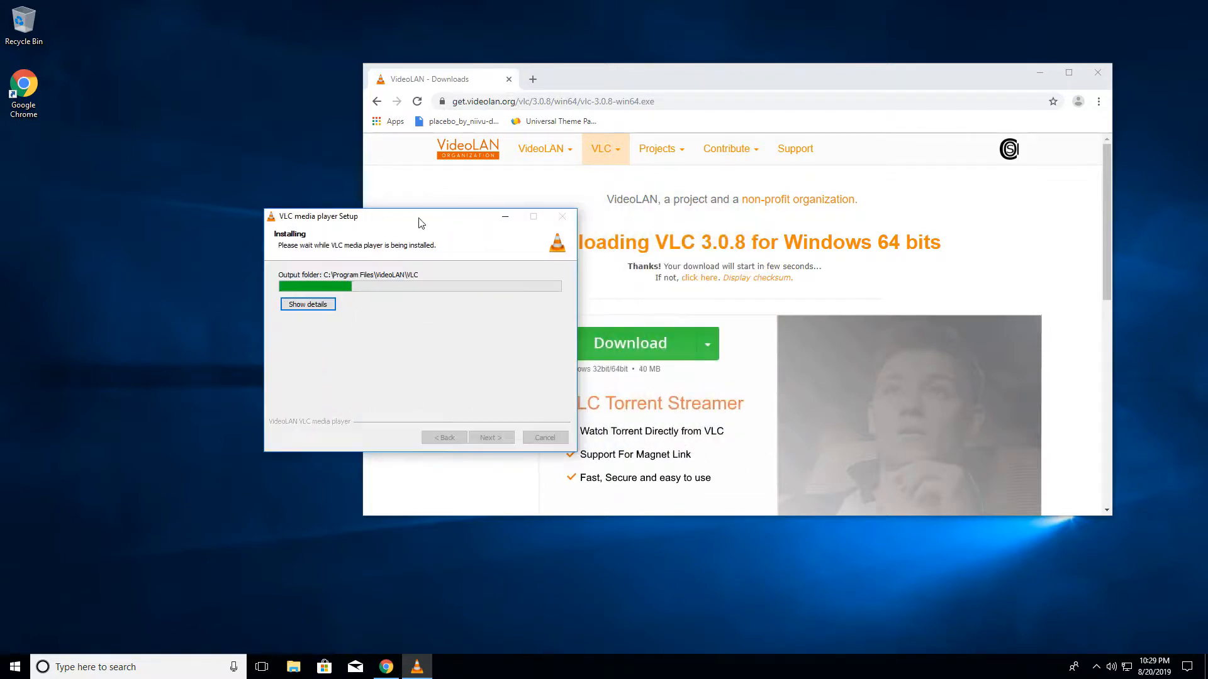
mouse_move(660, 86)
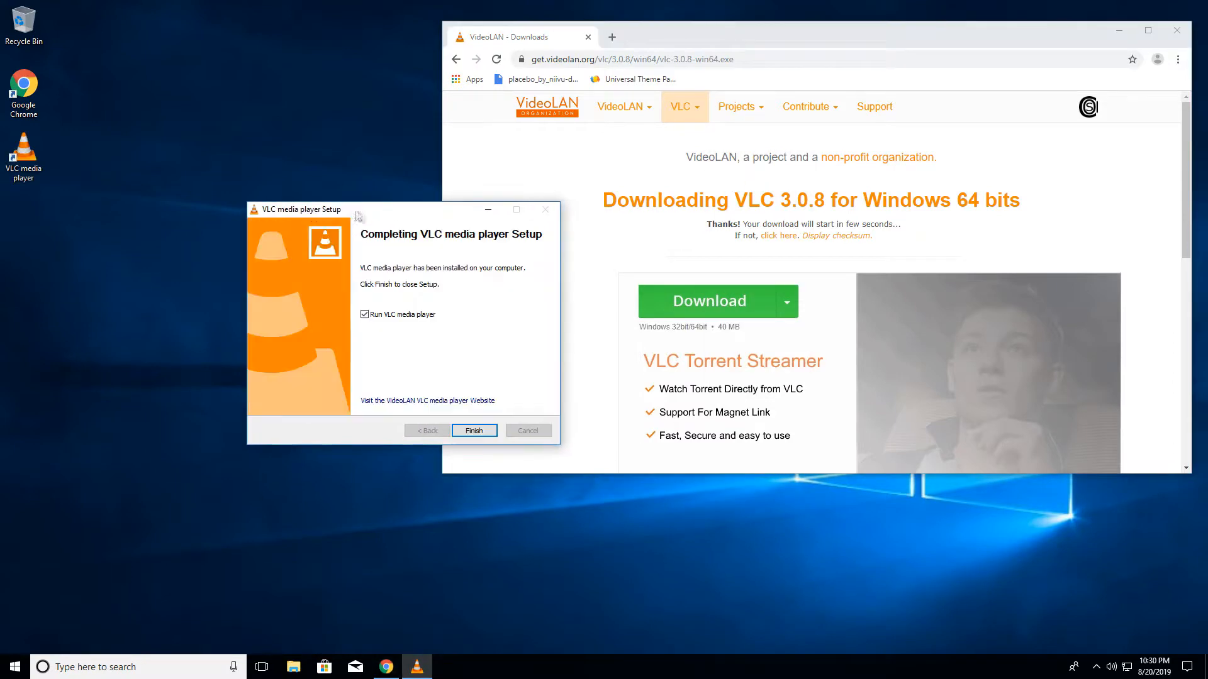
mouse_move(370, 223)
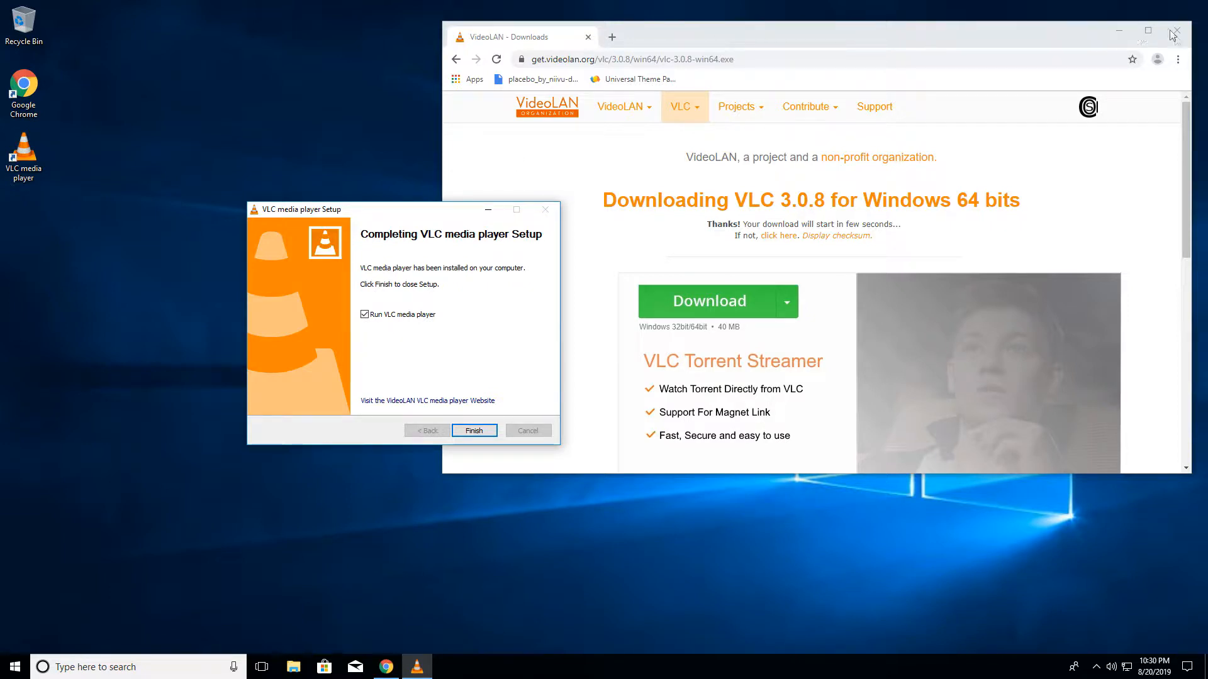
mouse_move(375, 344)
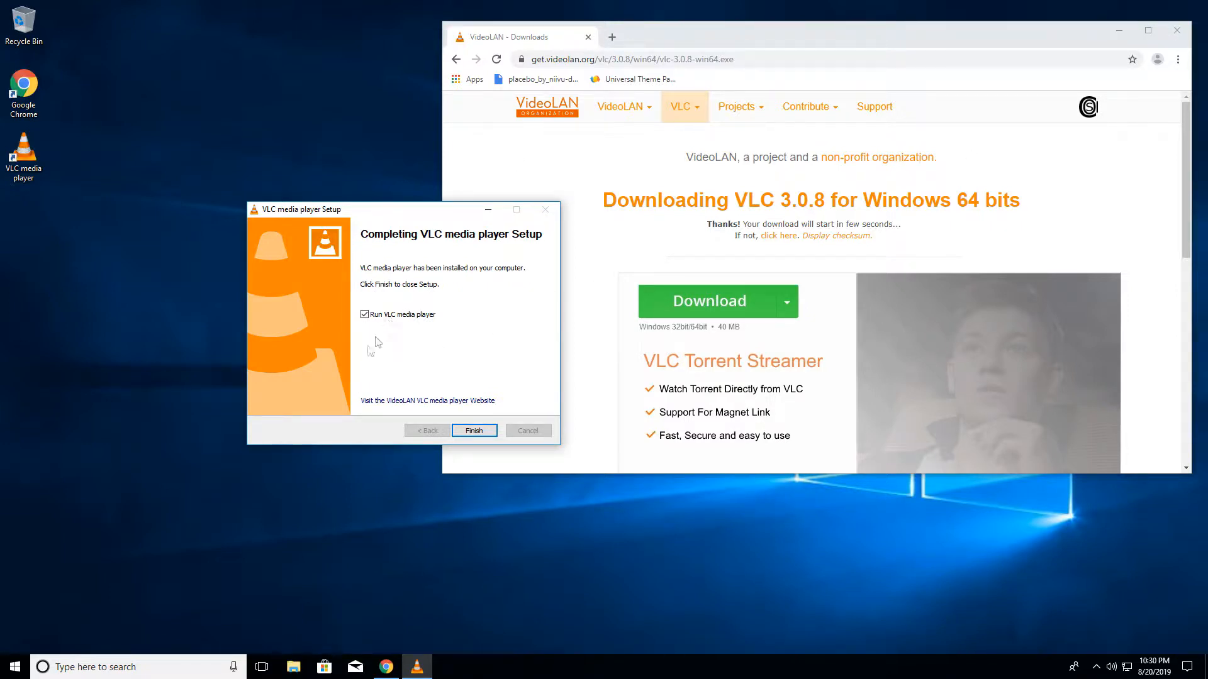
mouse_move(395, 187)
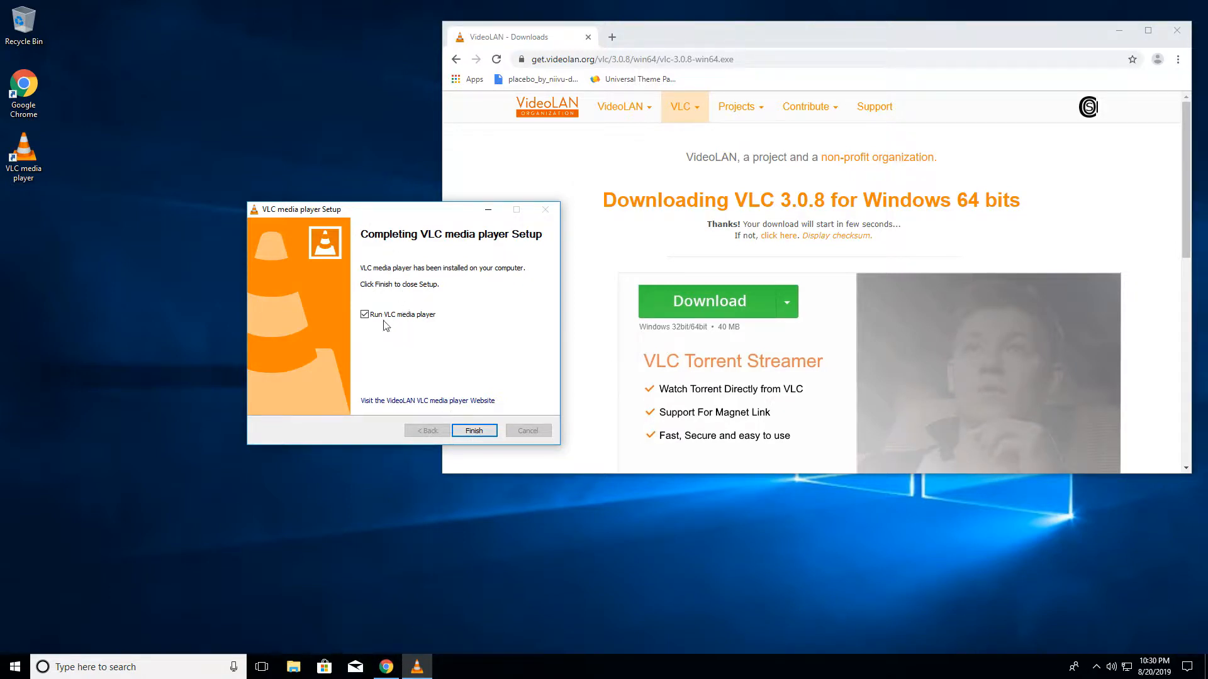
mouse_move(479, 323)
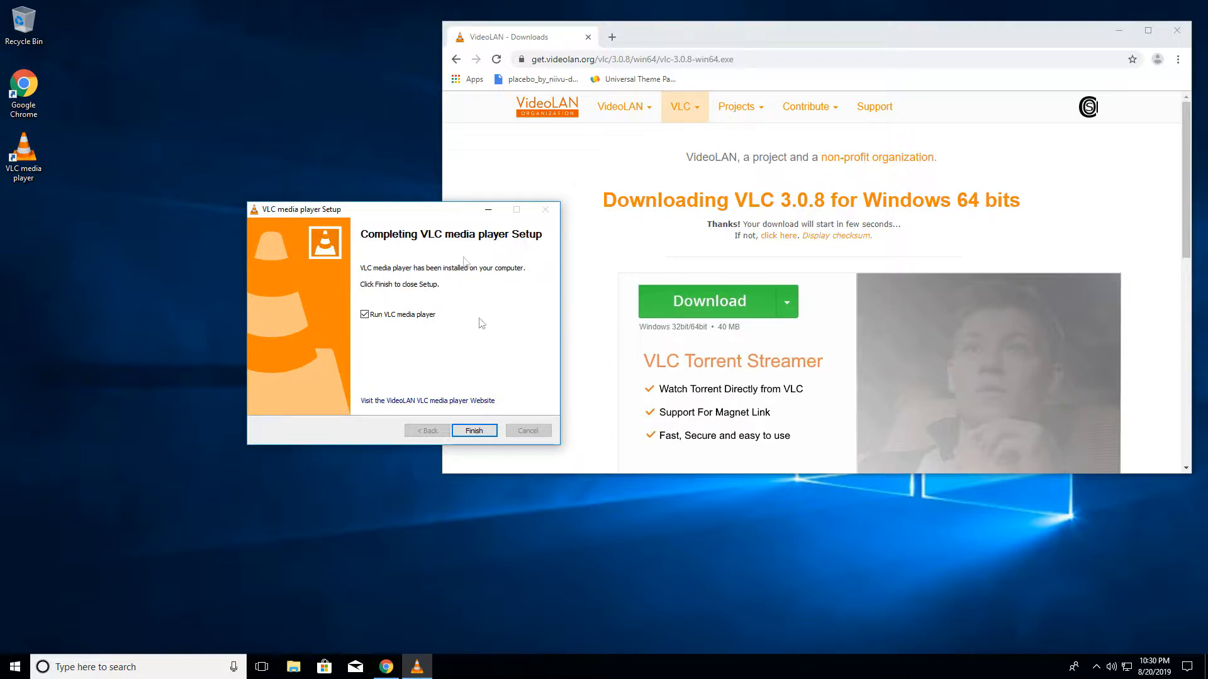
mouse_move(975, 81)
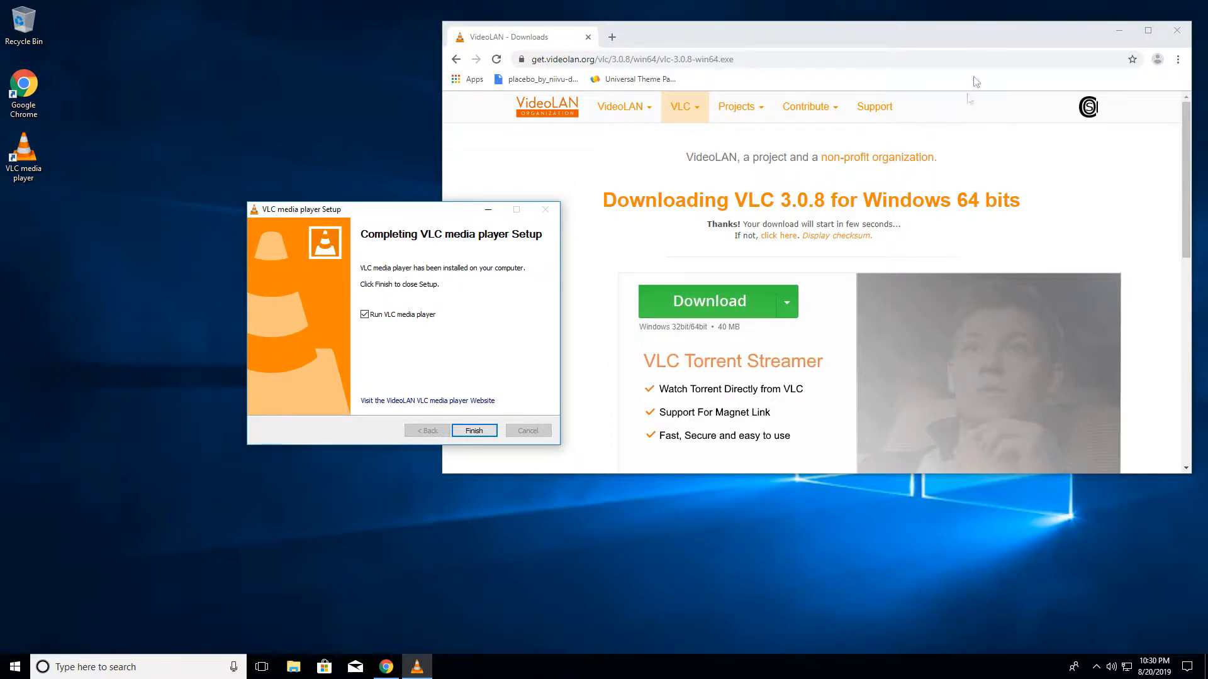
mouse_move(385, 302)
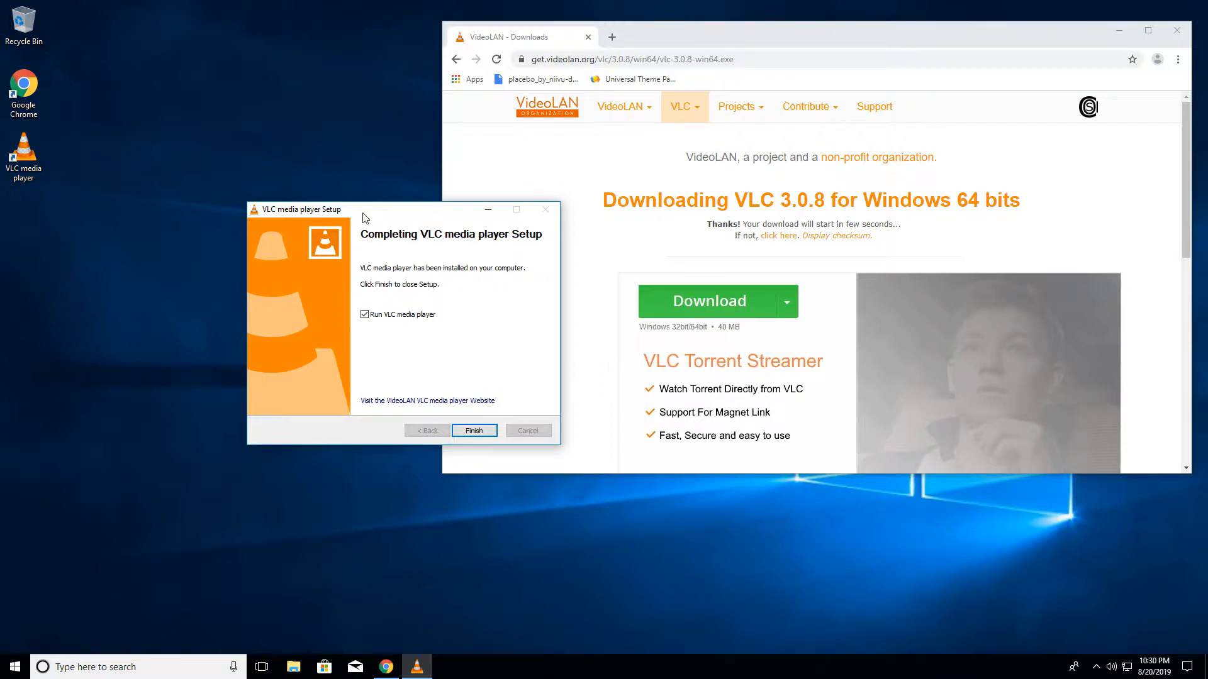
mouse_move(375, 6)
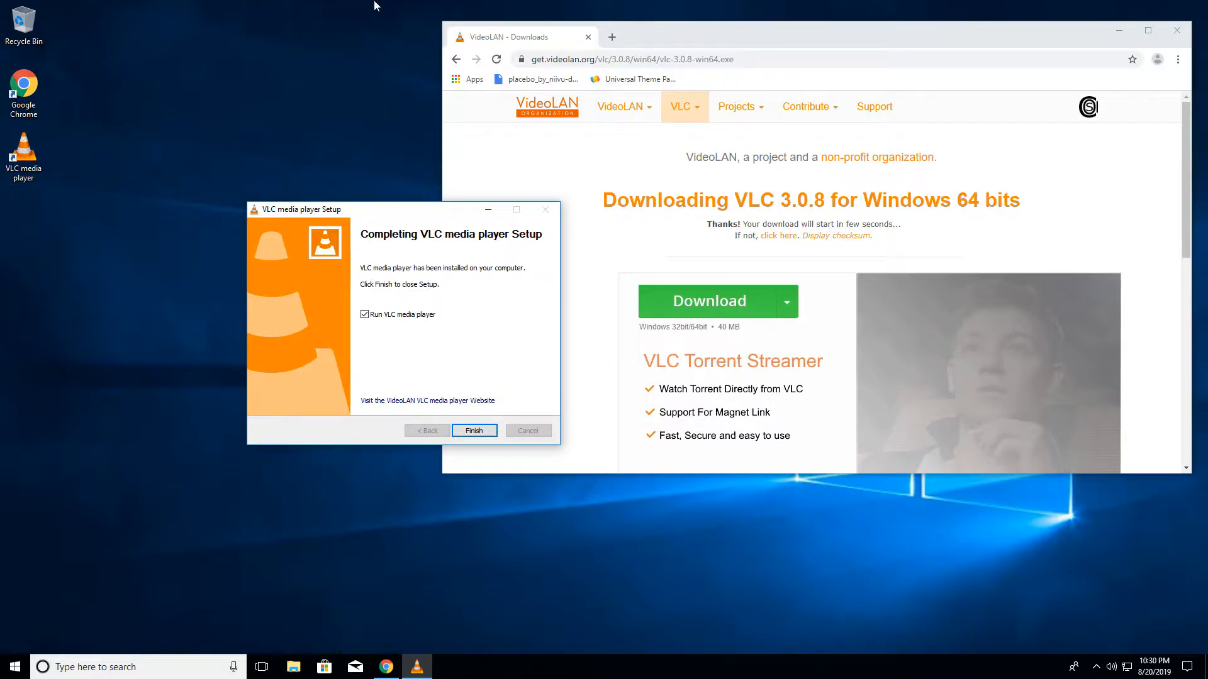
mouse_move(470, 334)
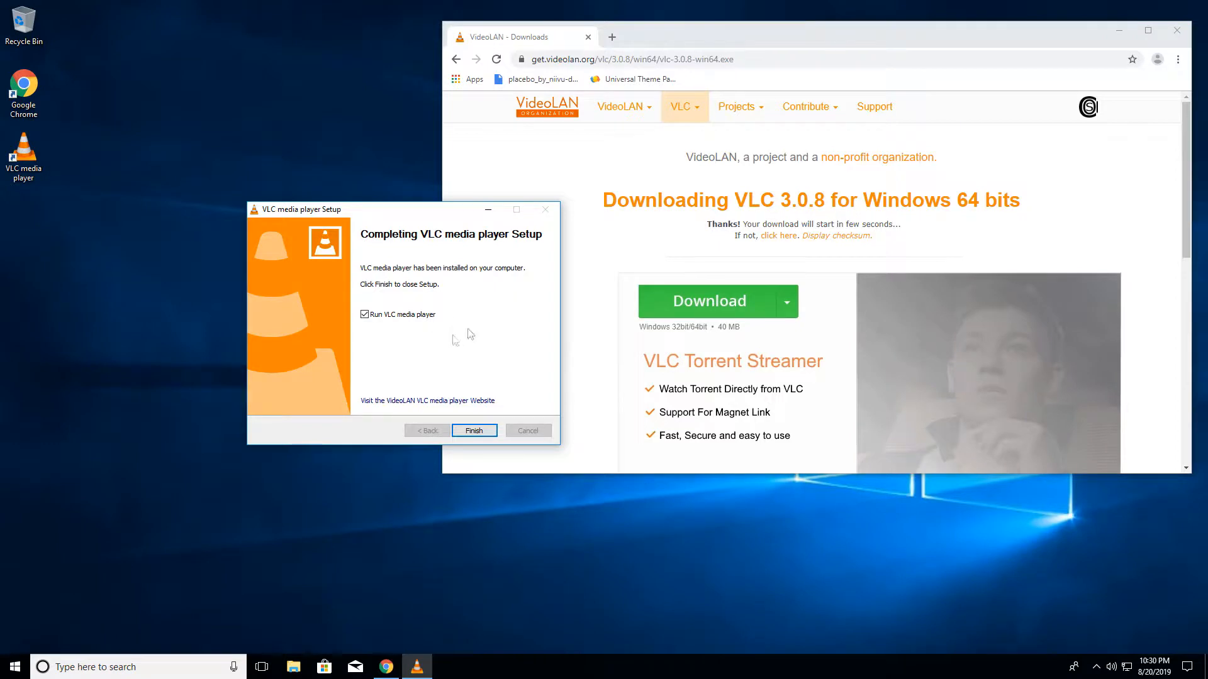
mouse_move(457, 313)
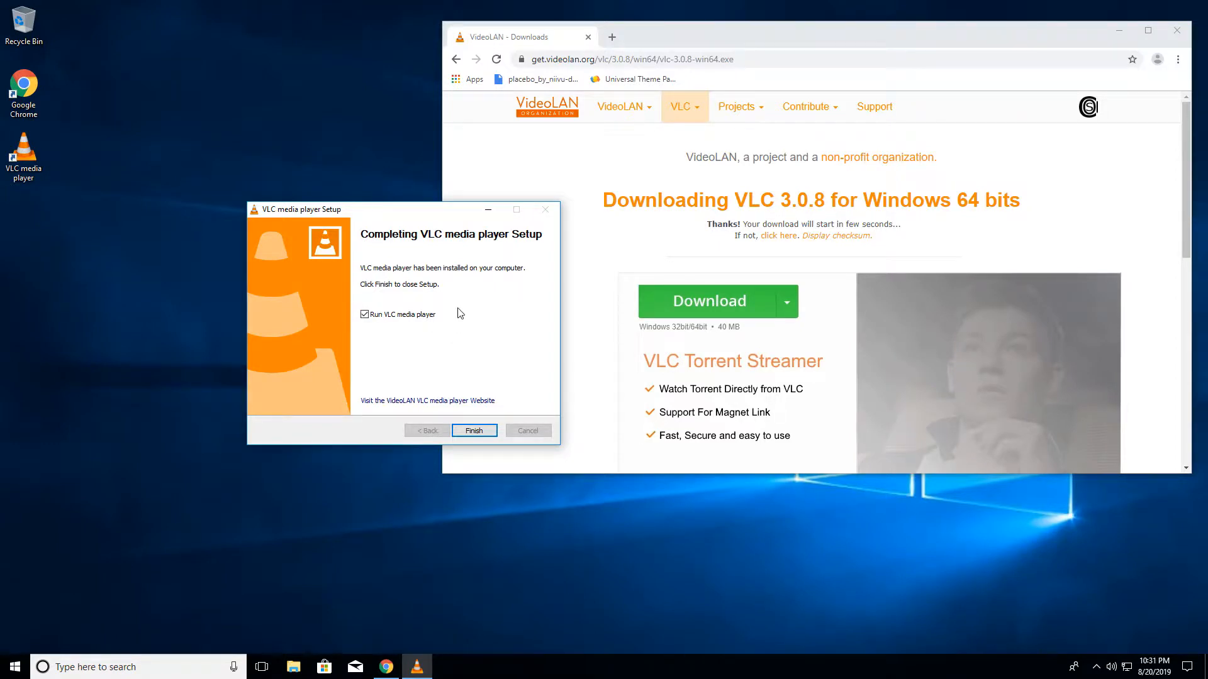
mouse_move(453, 373)
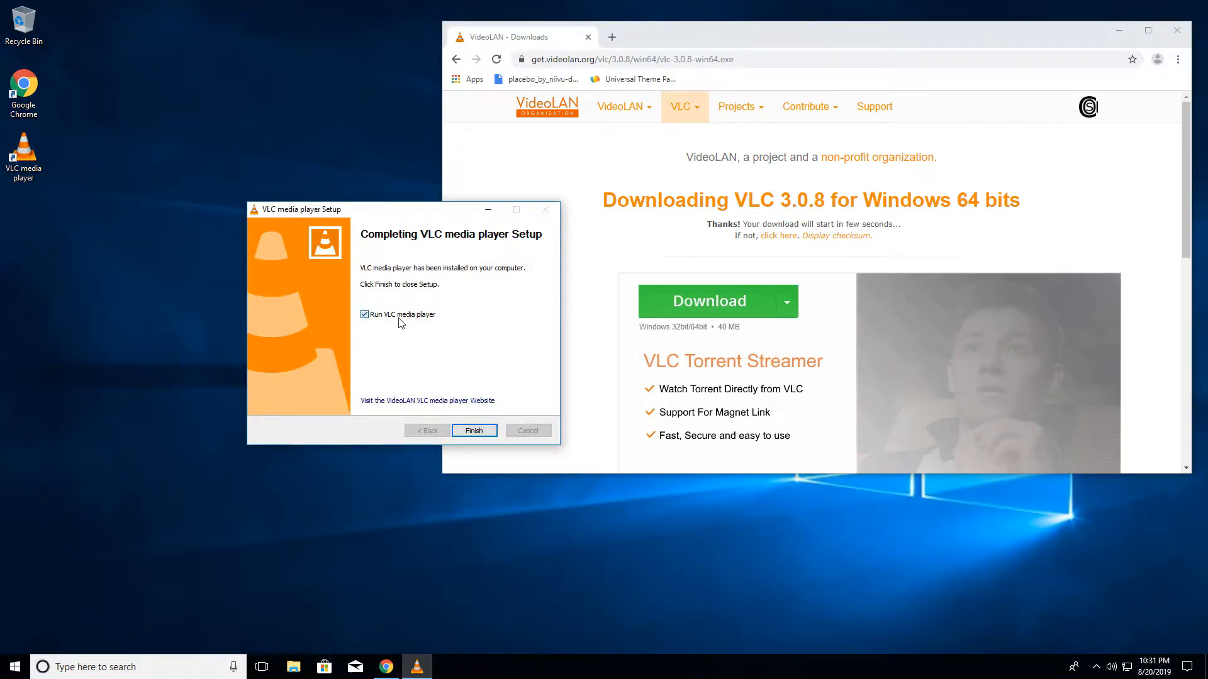
Step: Uncheck 'Run VLC media player' on the Completing VLC media player Setup page
click(364, 314)
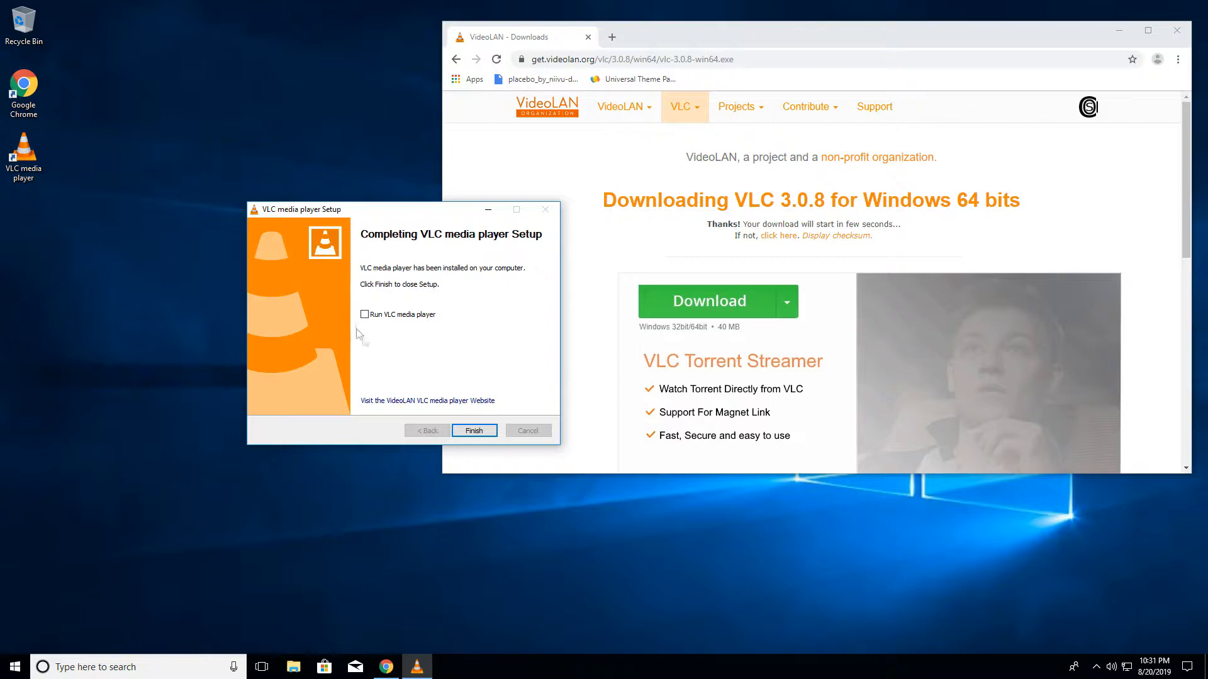
mouse_move(477, 377)
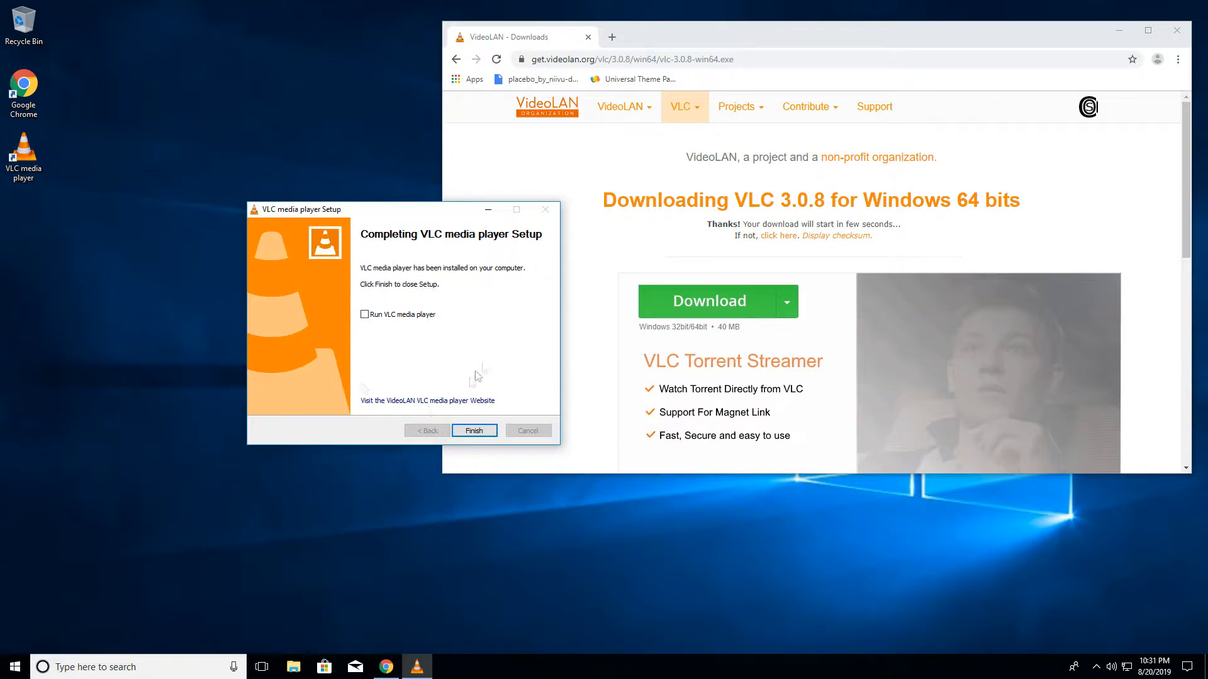
Step: Finish VLC Setup and replace the VideoLAN tab with a fresh Chrome tab
click(474, 430)
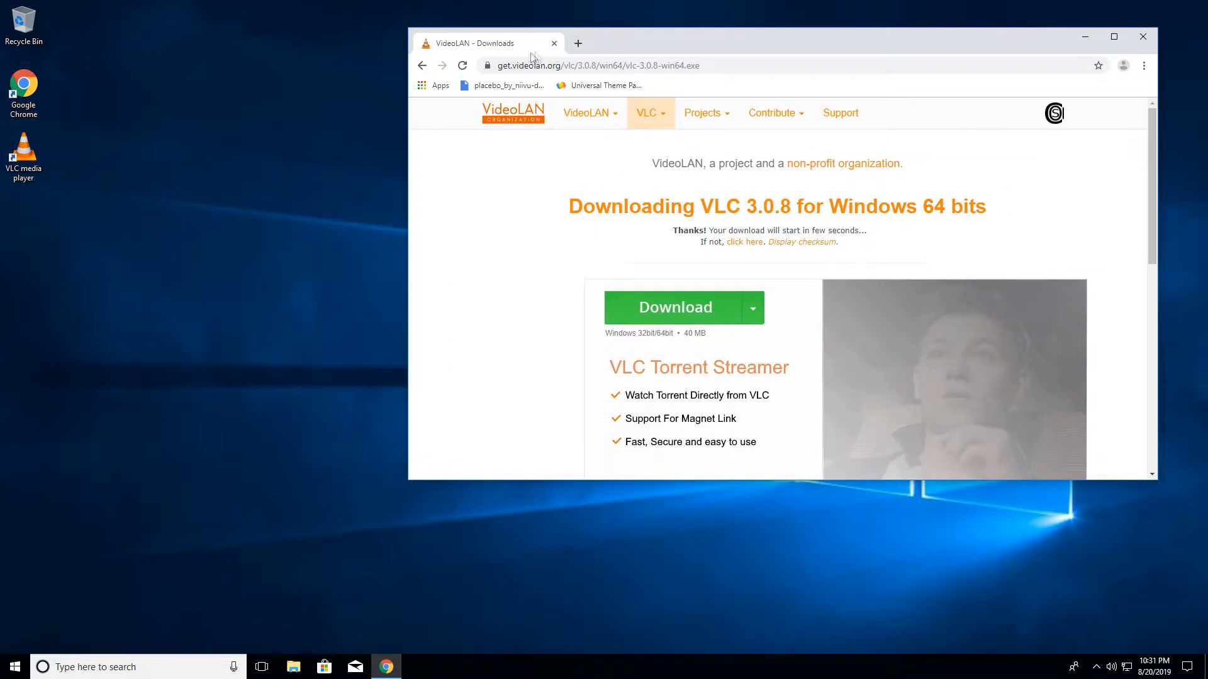
click(578, 43)
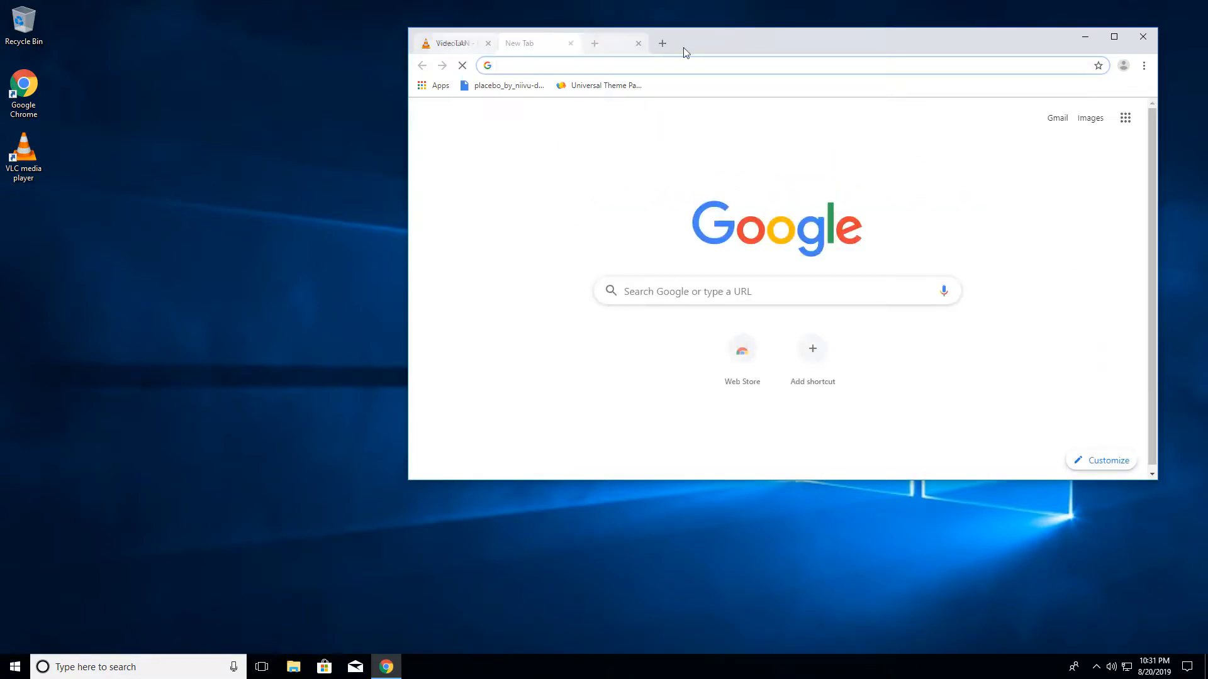
click(487, 42)
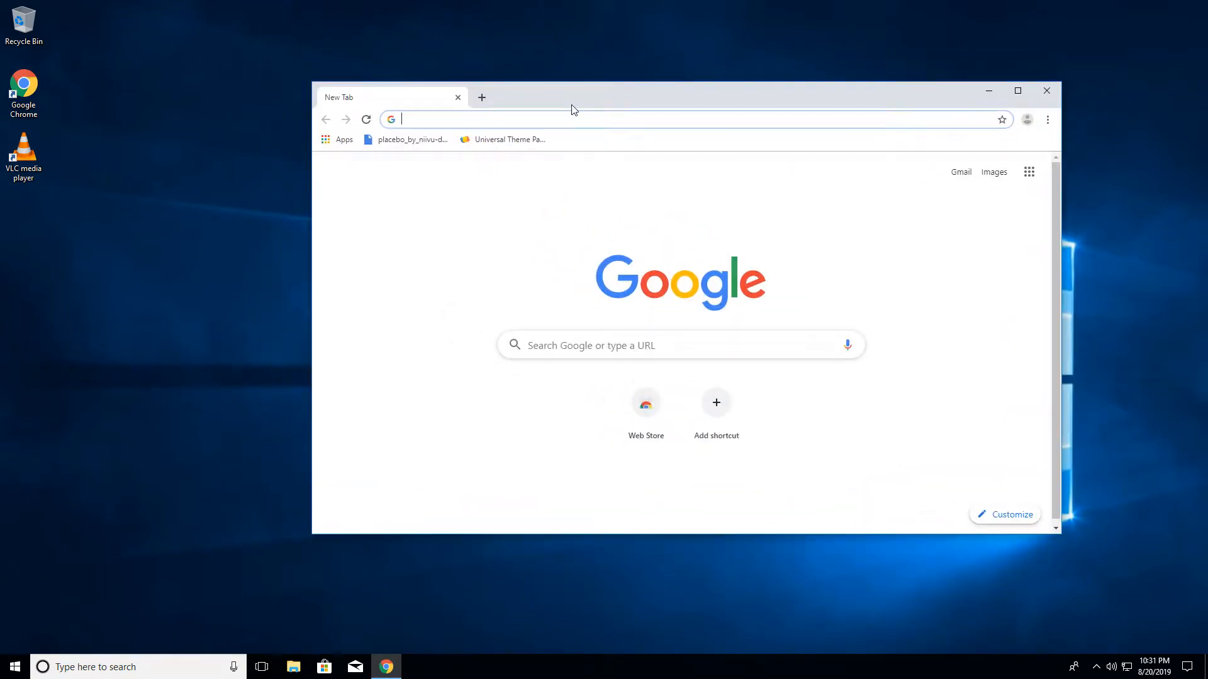
Step: Copy the YouTube Aperture Science theme video link and search 'youtube to mp3'
text(youtube.com)
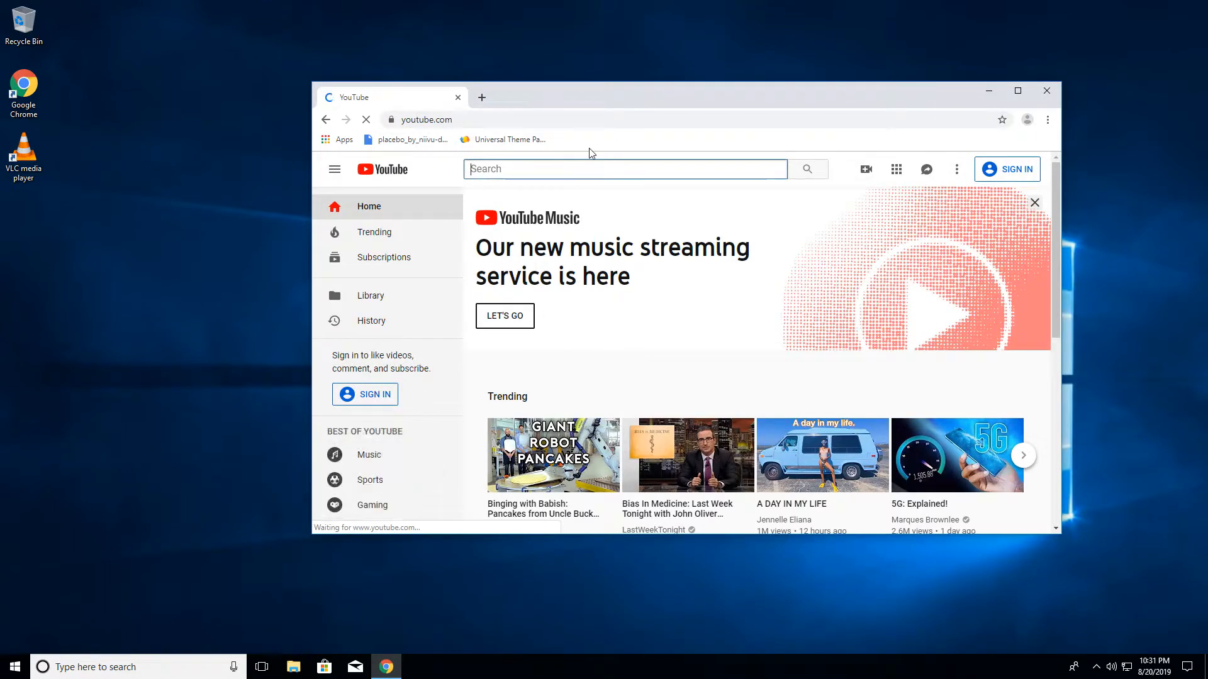
text(Aperture Science intro)
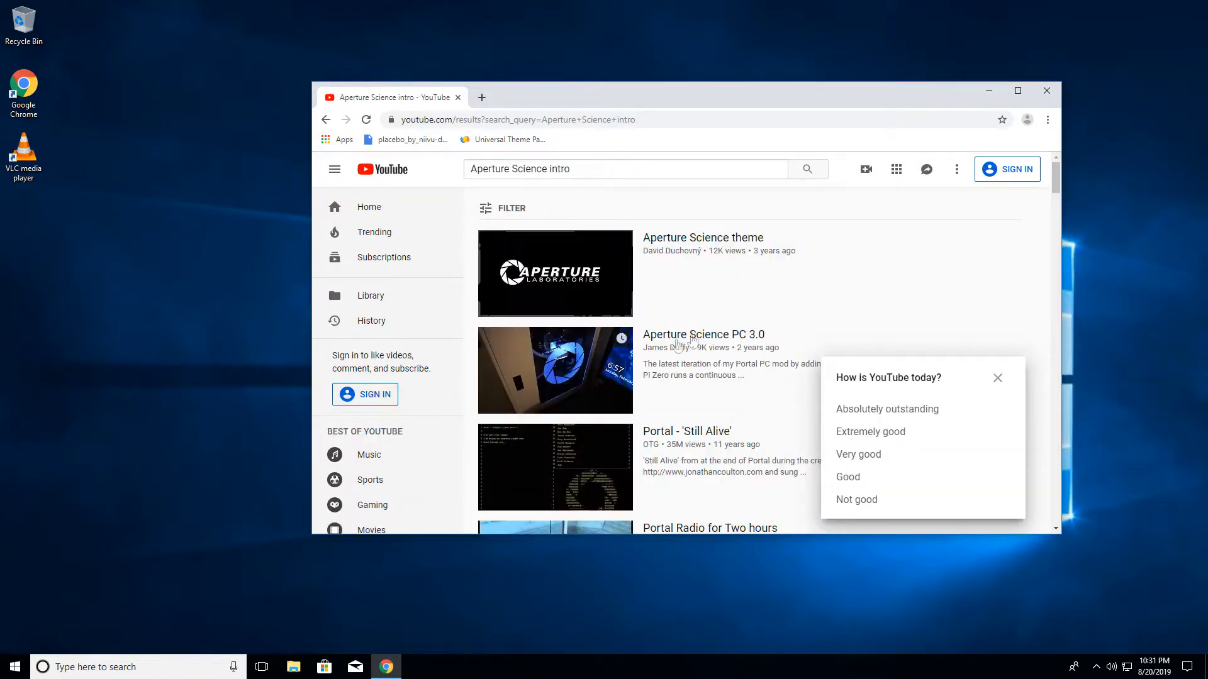
click(997, 377)
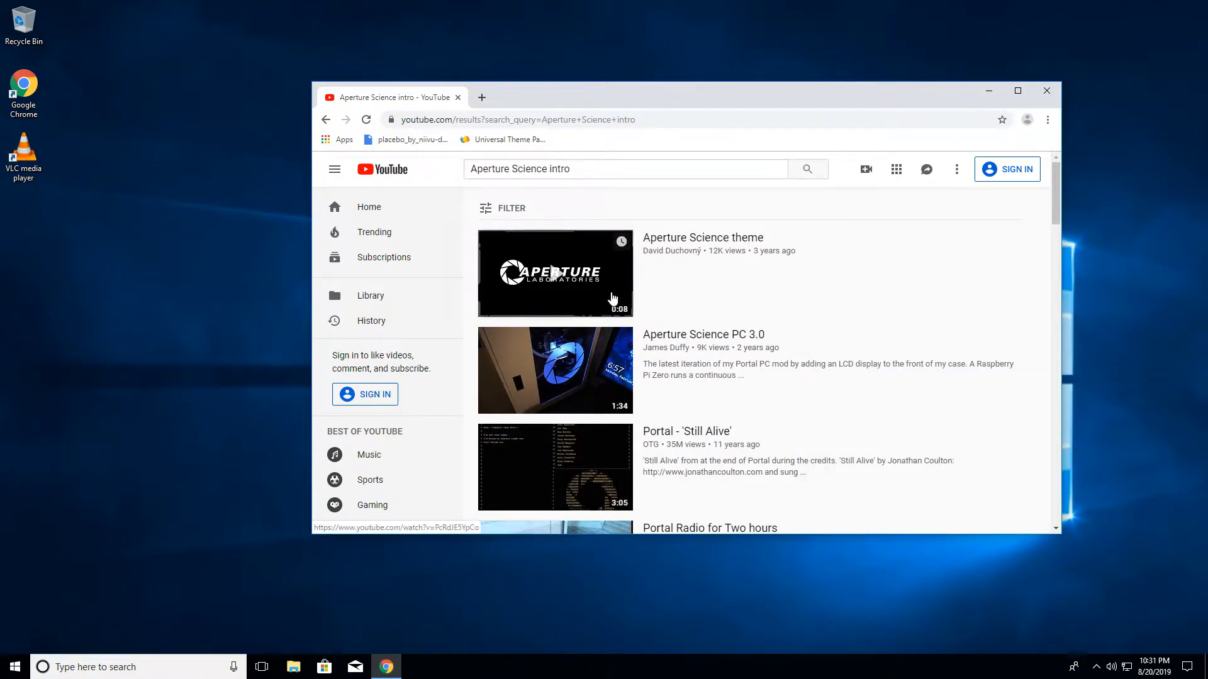
click(553, 273)
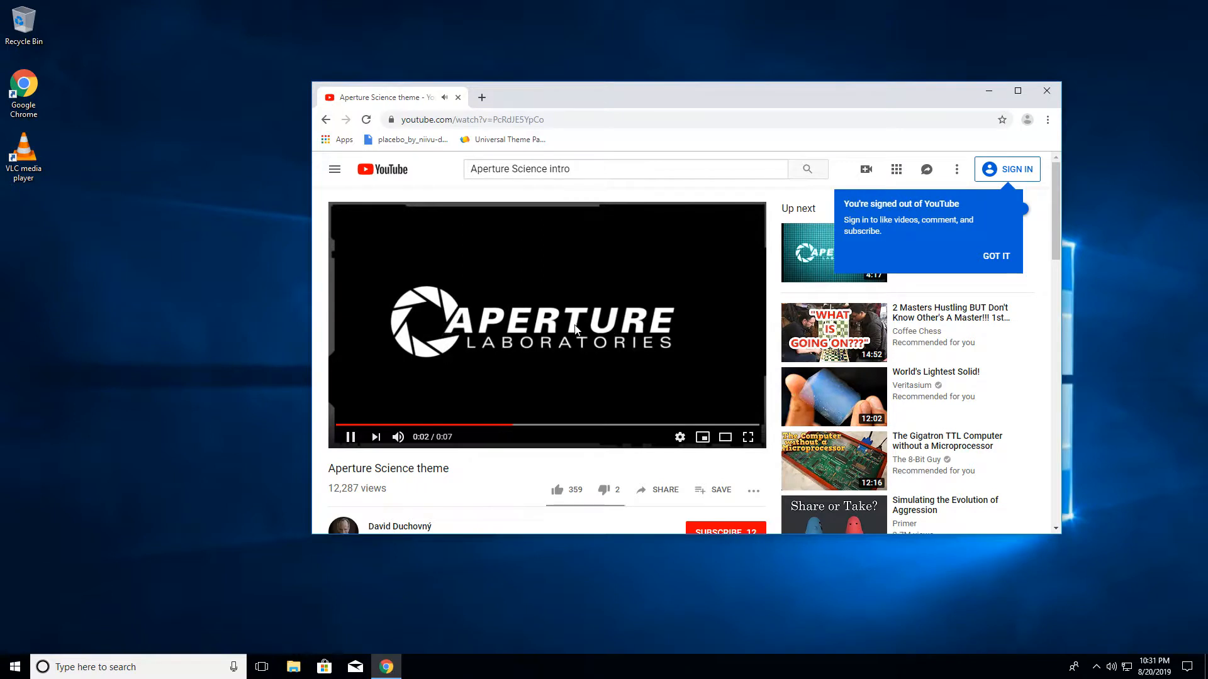
click(468, 120)
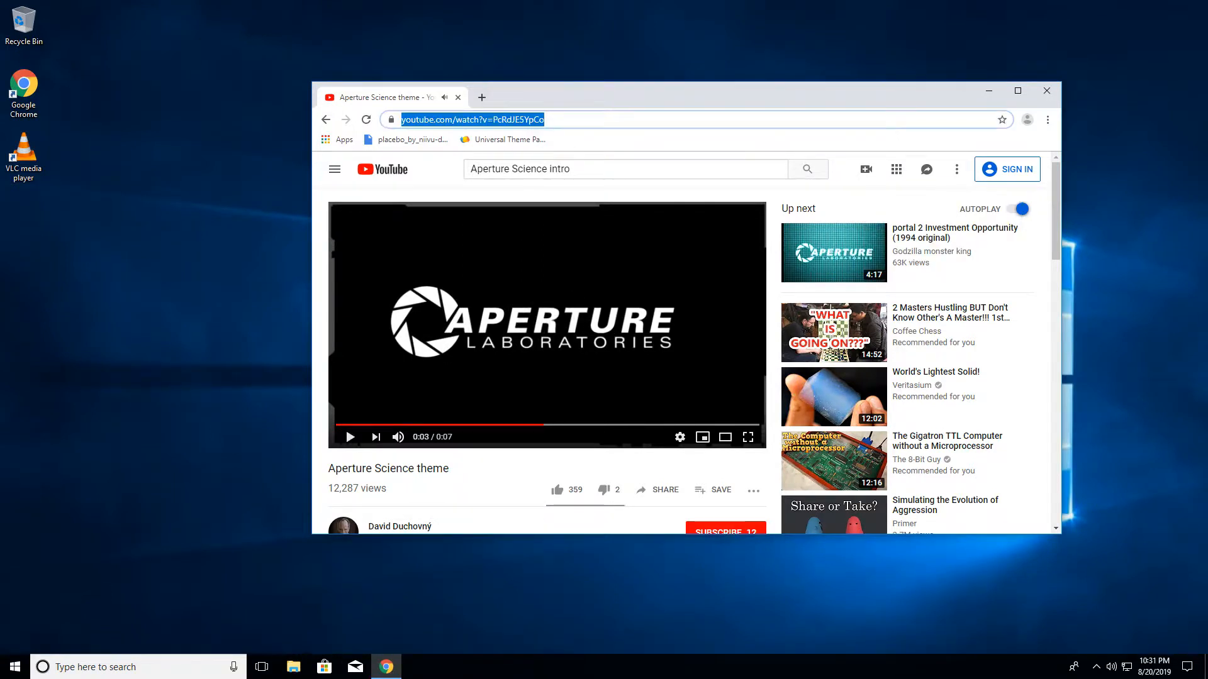
text(youtube to mp3)
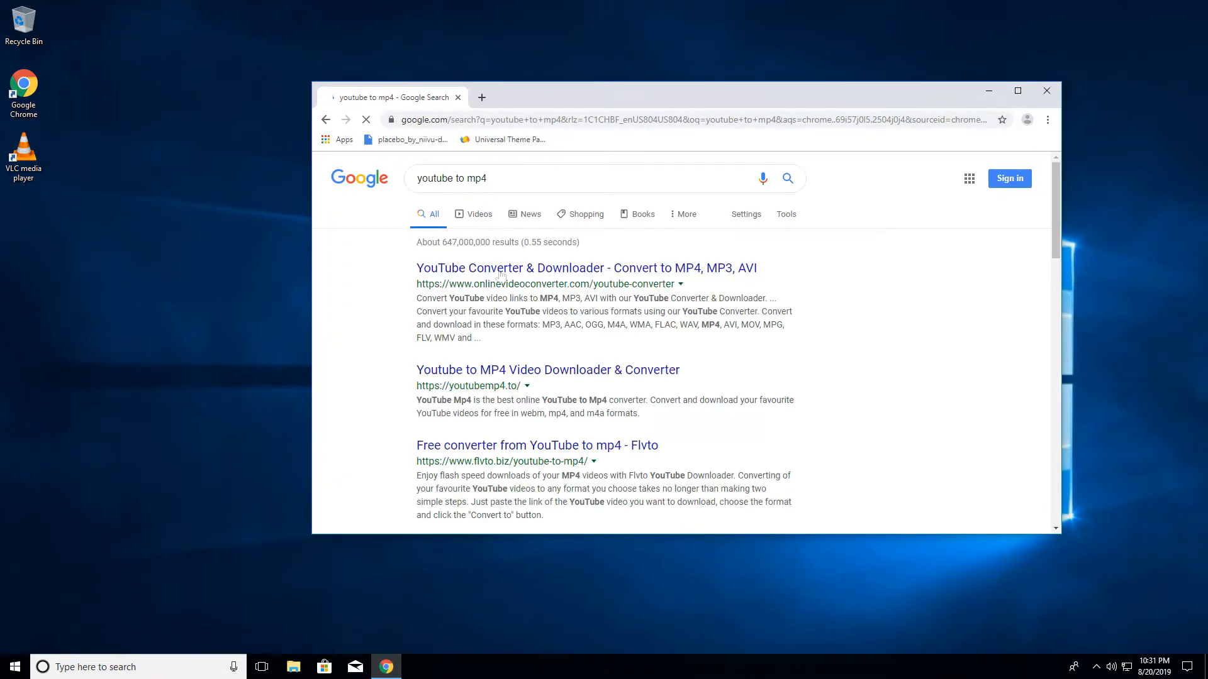
Step: Convert the YouTube link to .mp4 on onlinevideoconverter.com and download the result
click(586, 267)
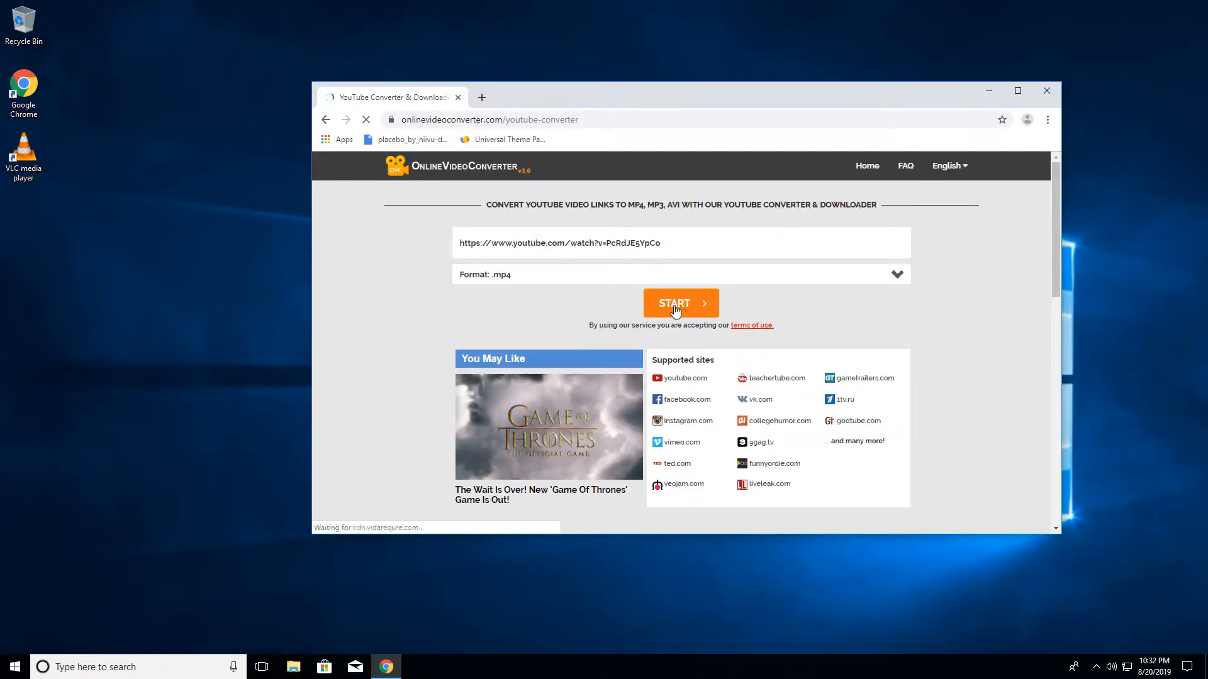
click(680, 302)
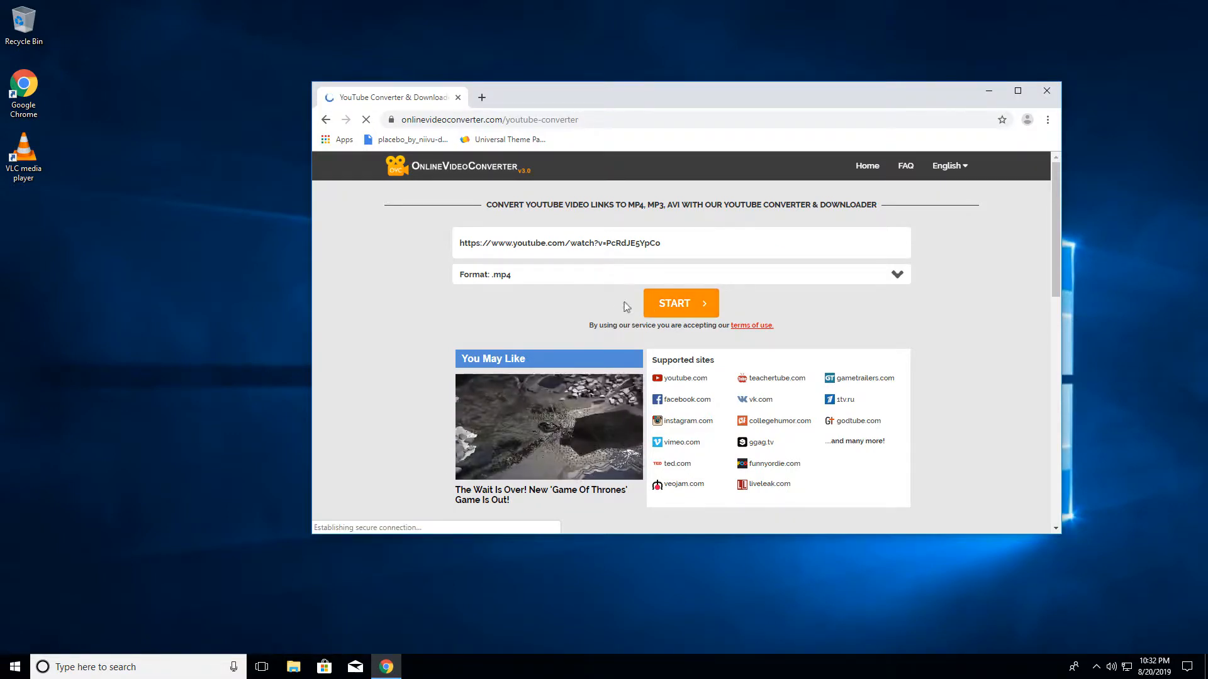
click(679, 303)
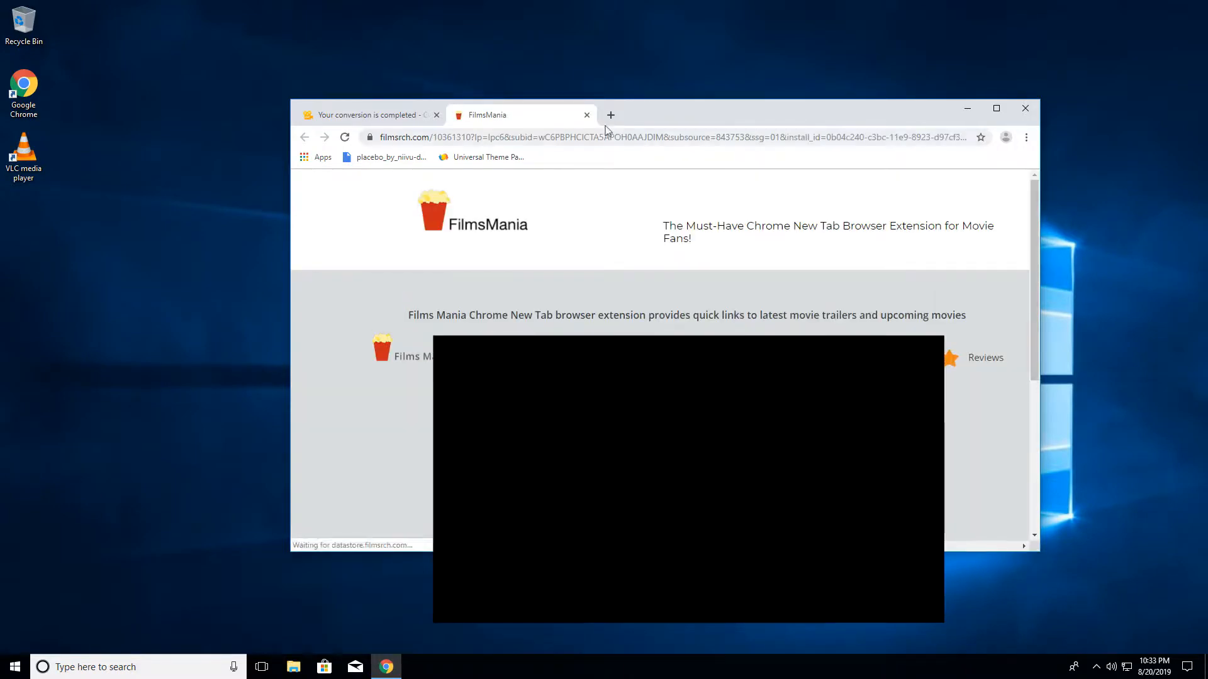
click(586, 114)
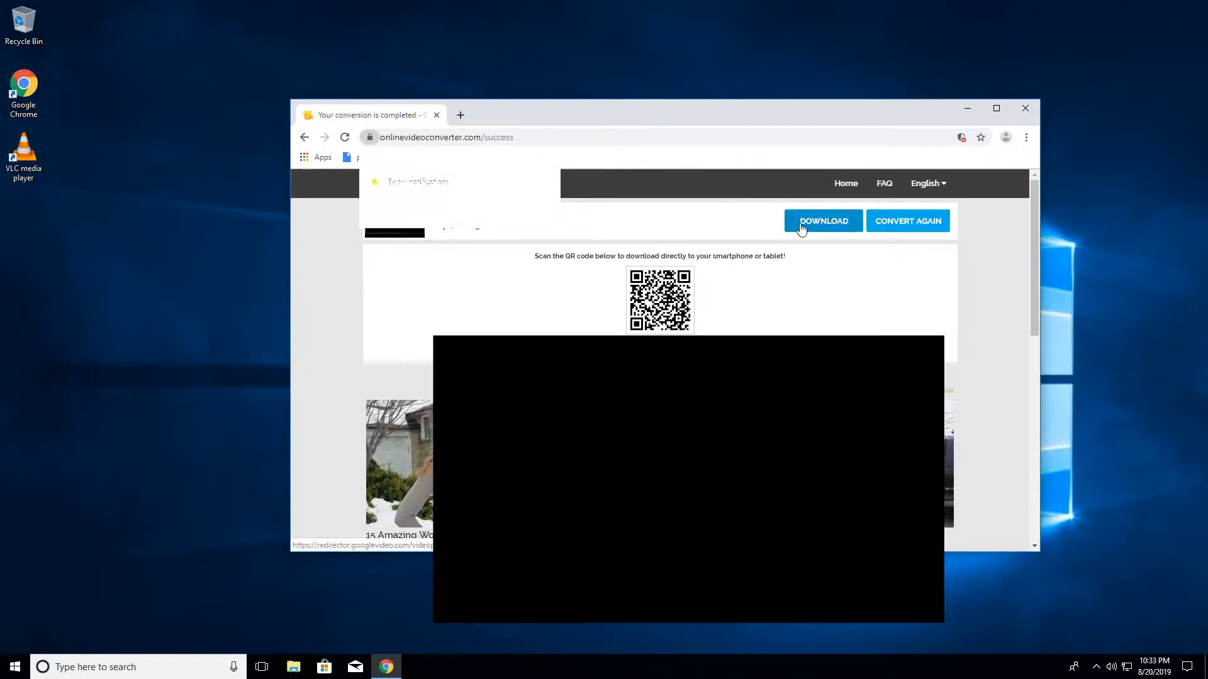
click(823, 221)
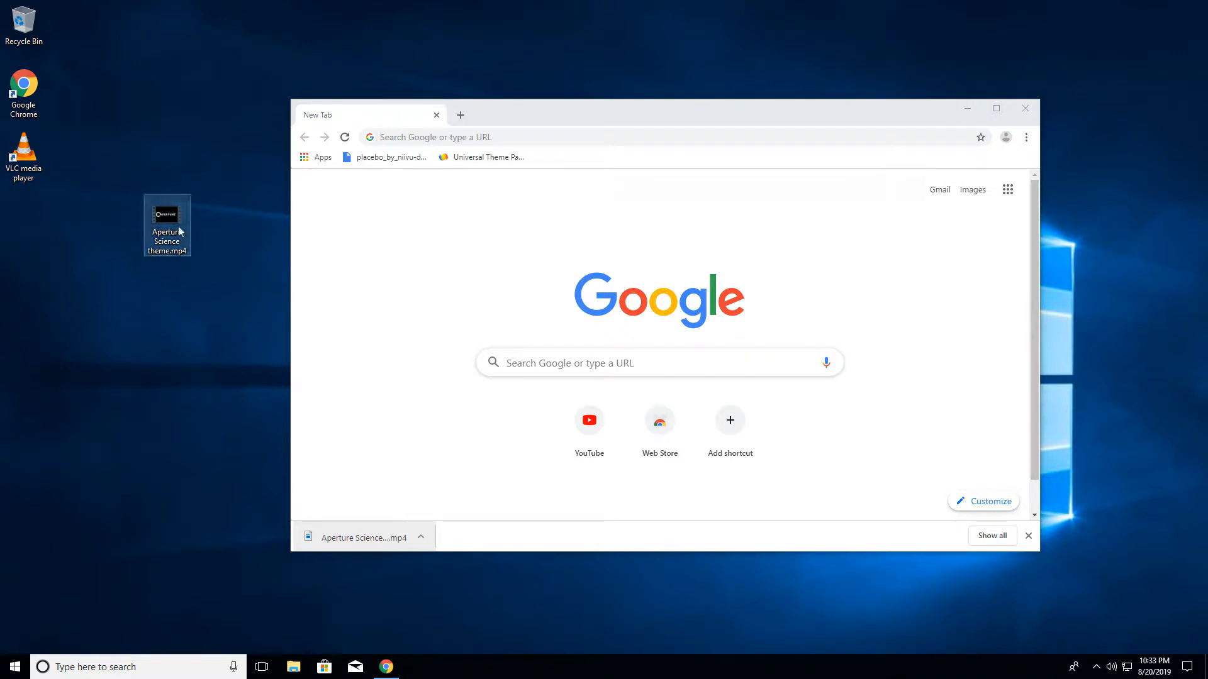
Step: Rename the desktop video to aperture.mp4 and move it into Documents
drag(168, 226, 24, 226)
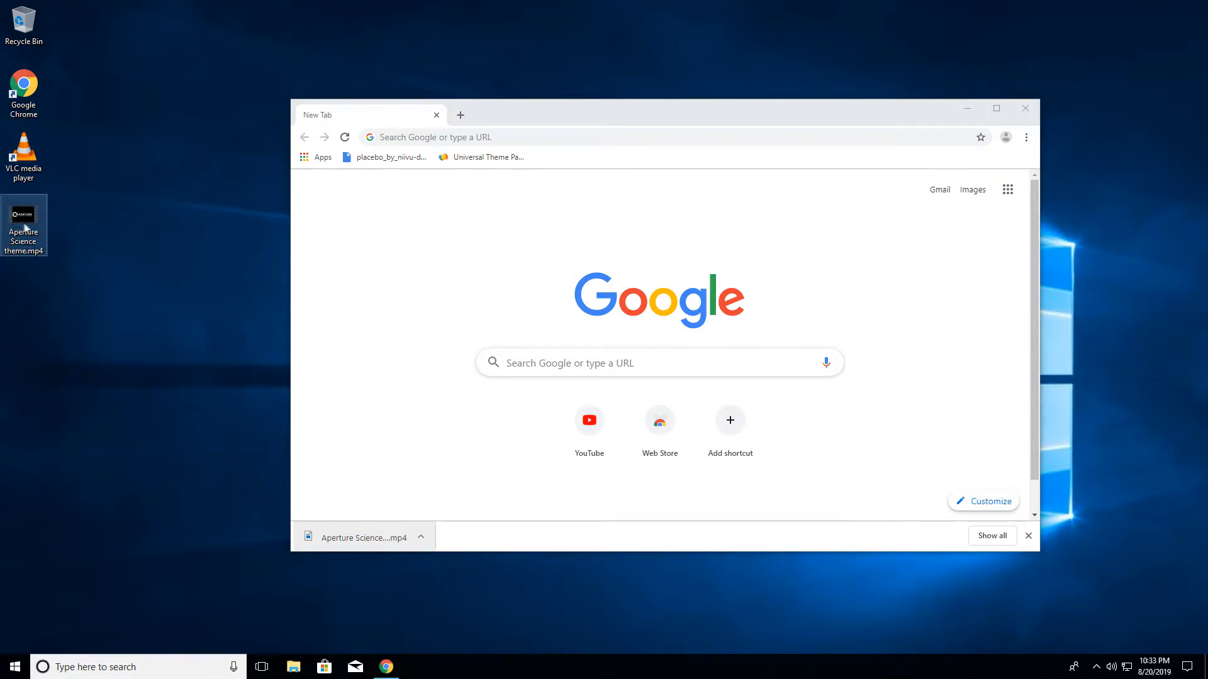
double_click(23, 227)
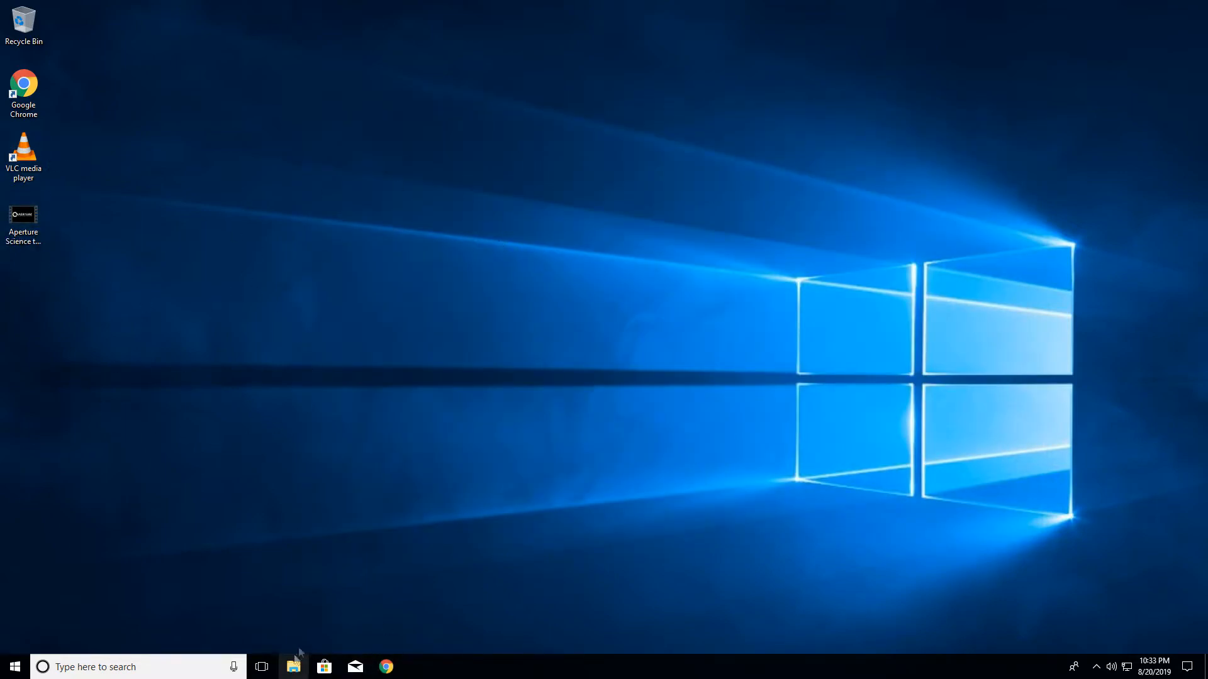
click(293, 667)
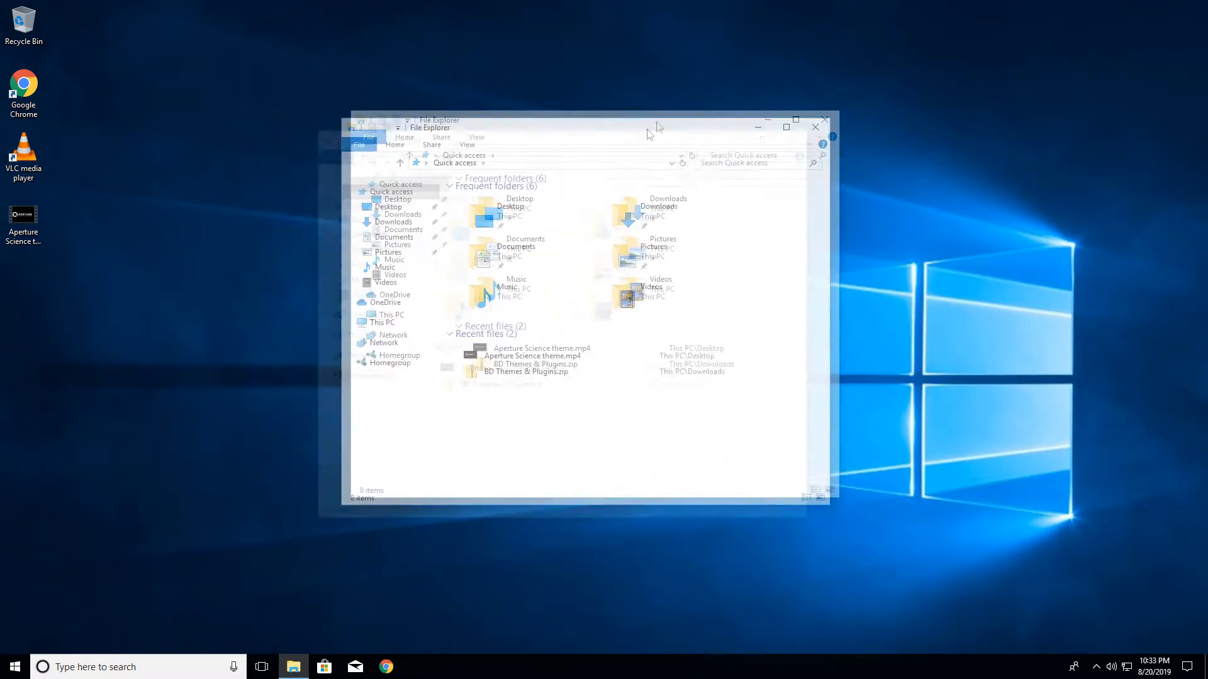
right_click(24, 223)
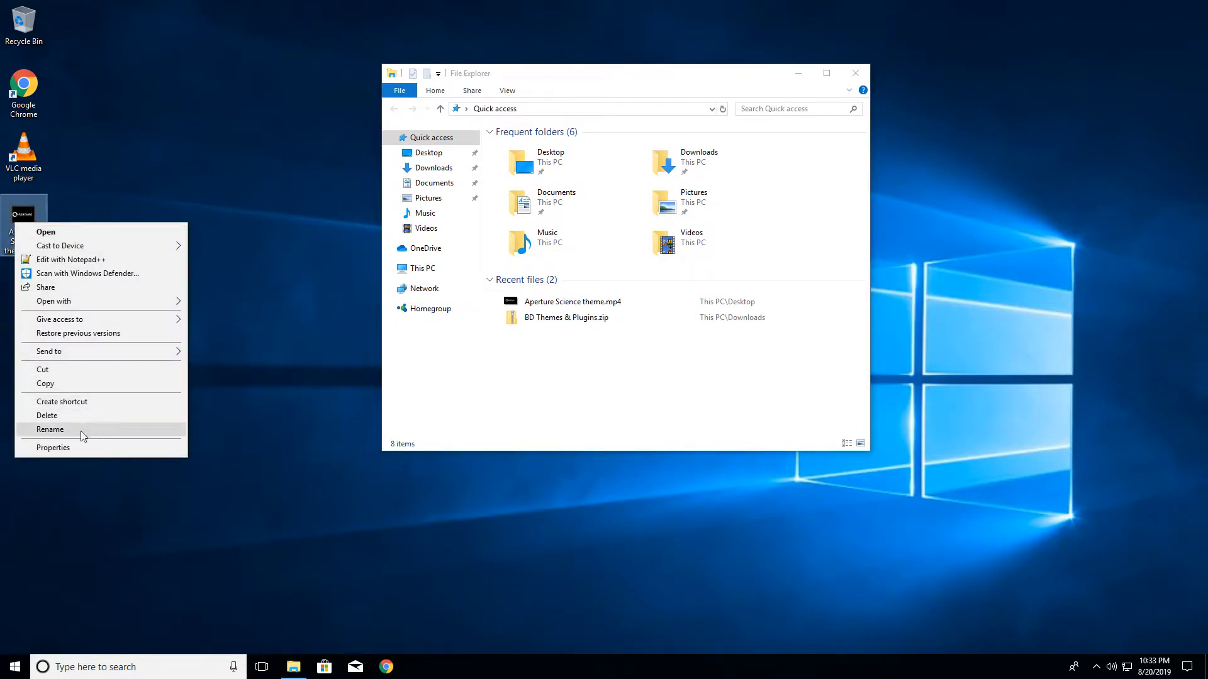
click(51, 429)
text(aperture)
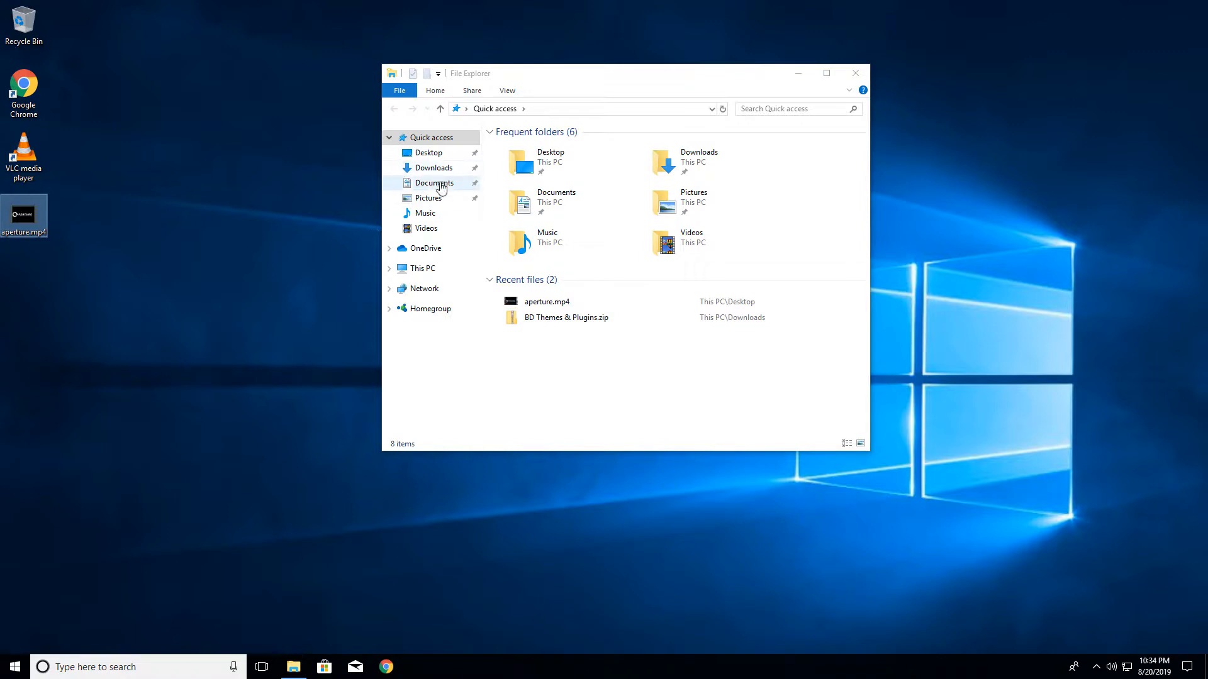
click(435, 182)
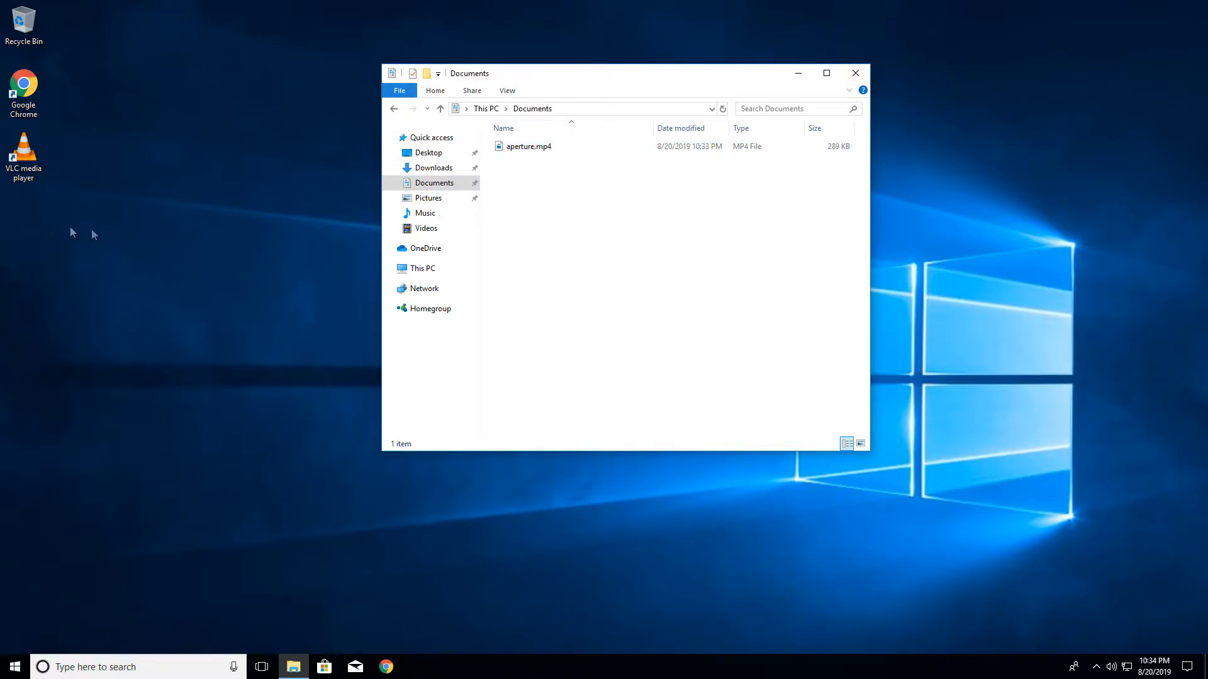
mouse_move(141, 325)
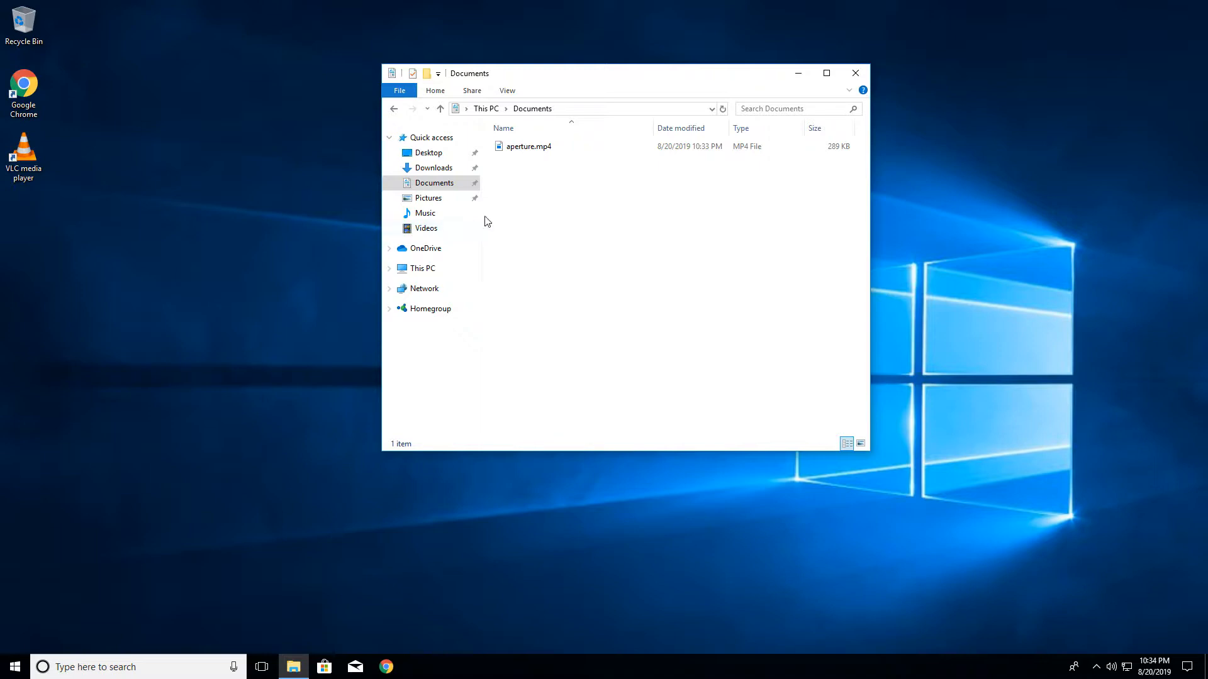
mouse_move(205, 262)
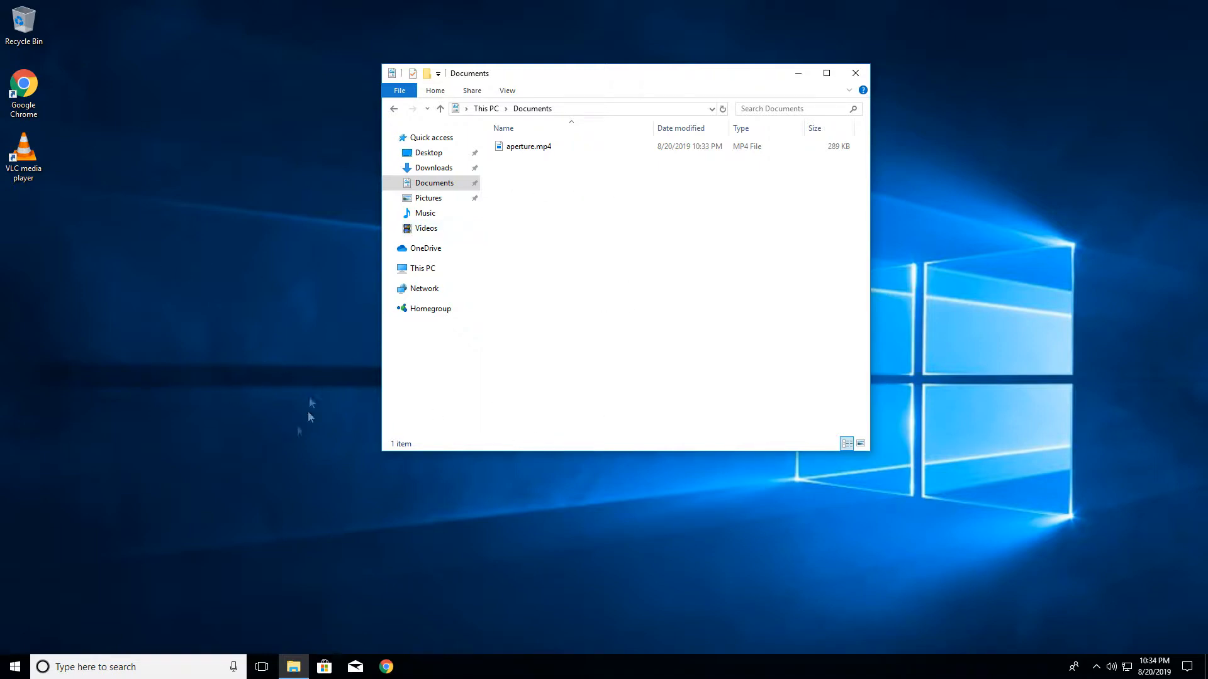
mouse_move(162, 333)
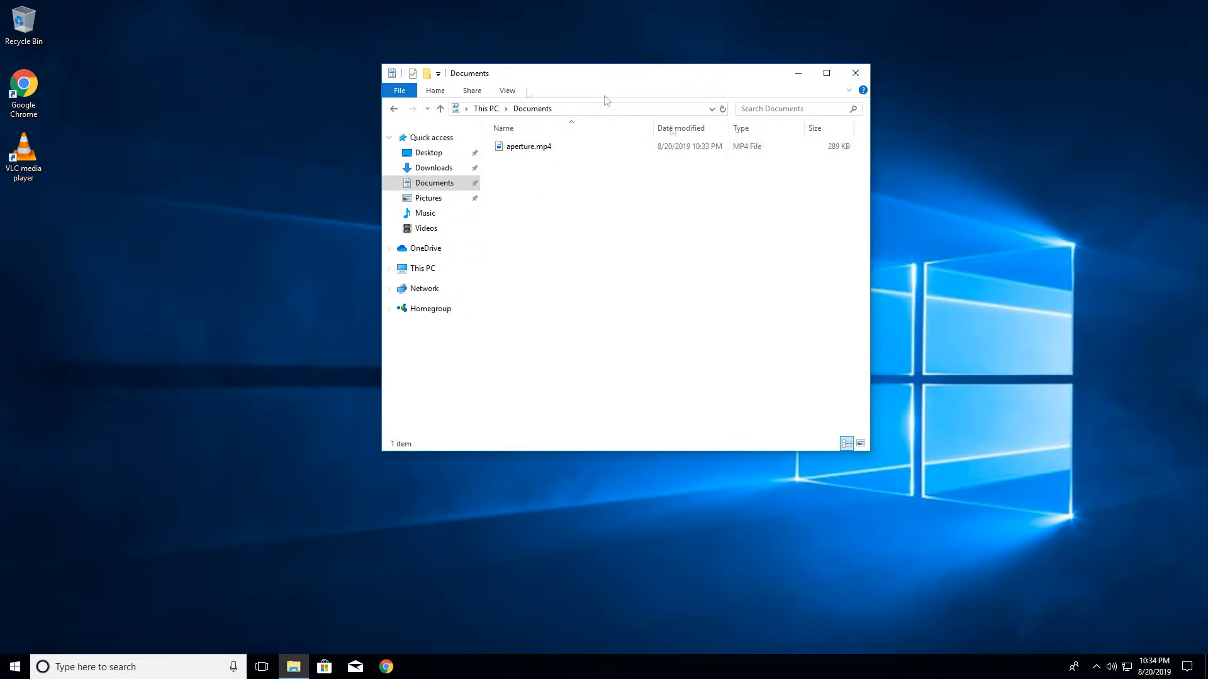
click(854, 72)
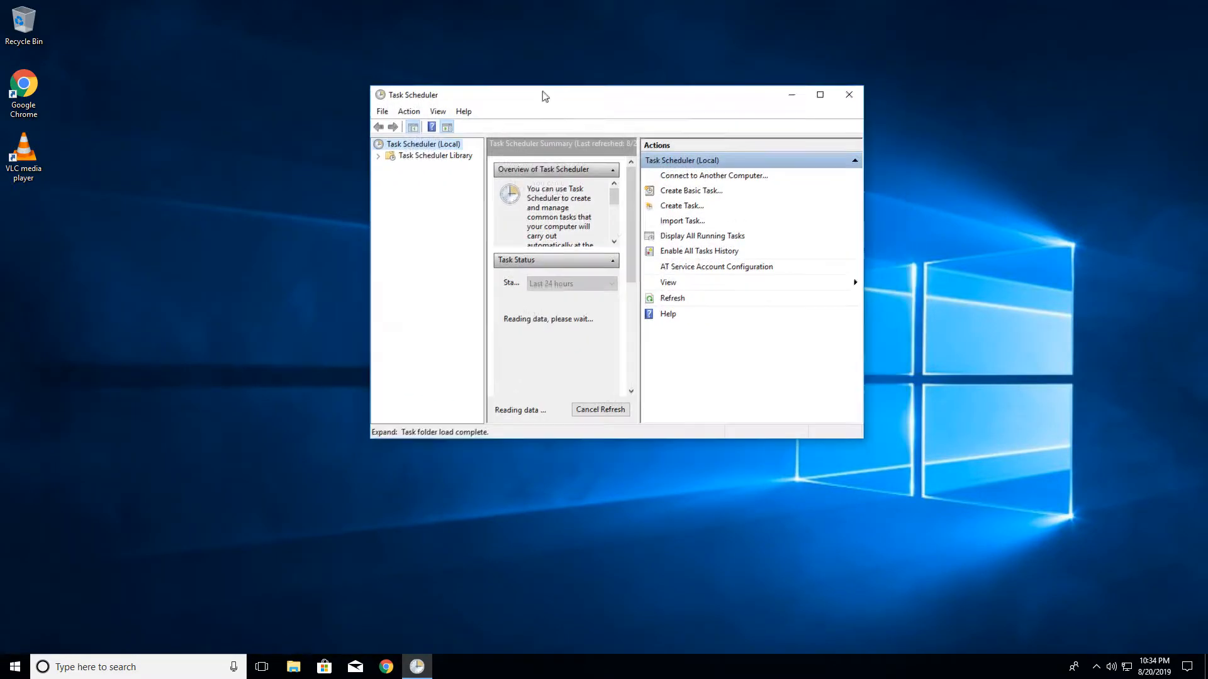
Step: Show the Task Scheduler Library's task list and launch the Create Basic Task Wizard
click(434, 155)
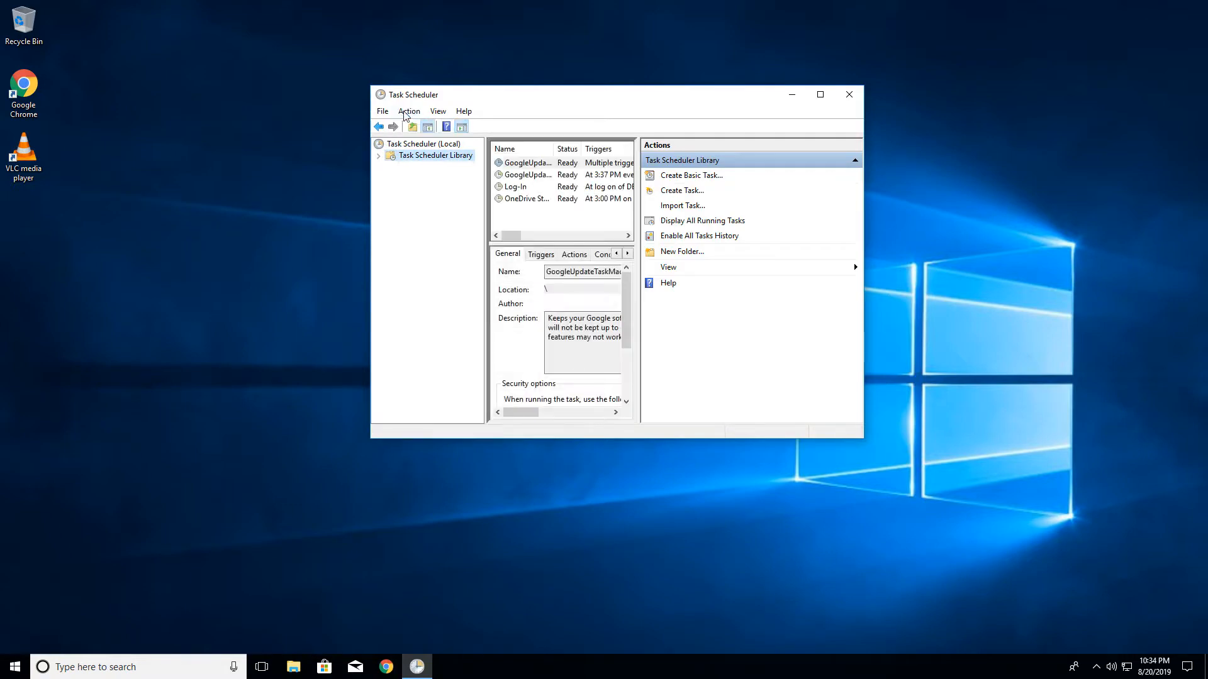
click(408, 111)
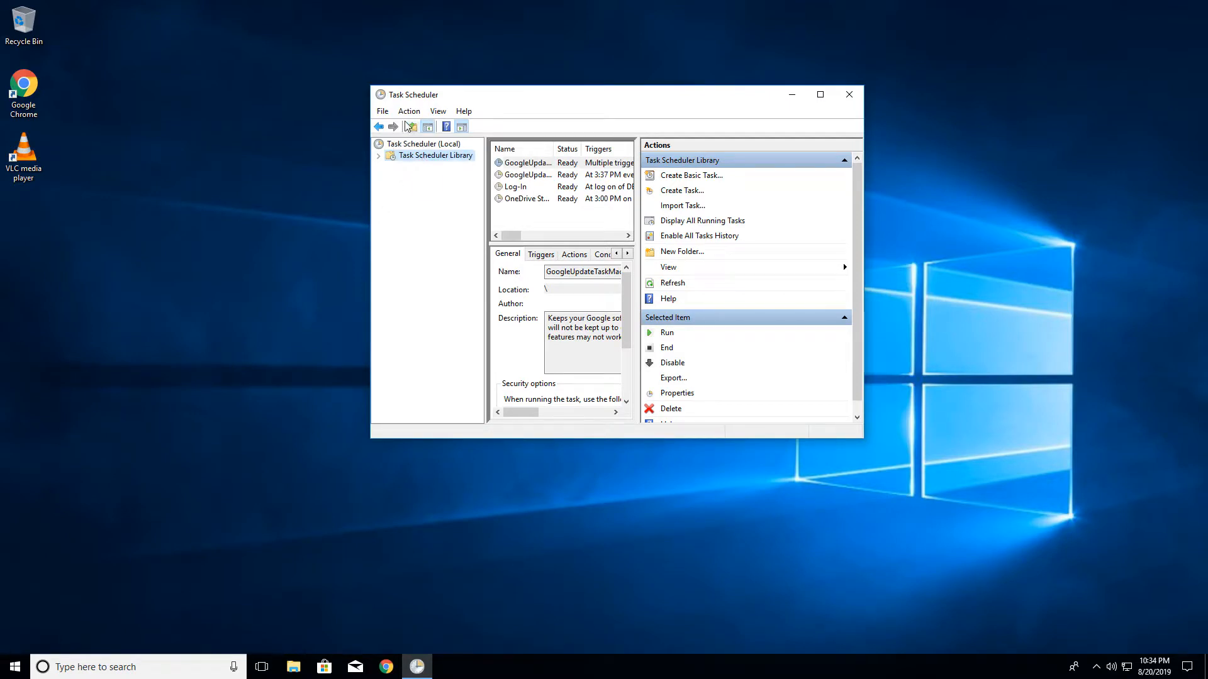
mouse_move(461, 127)
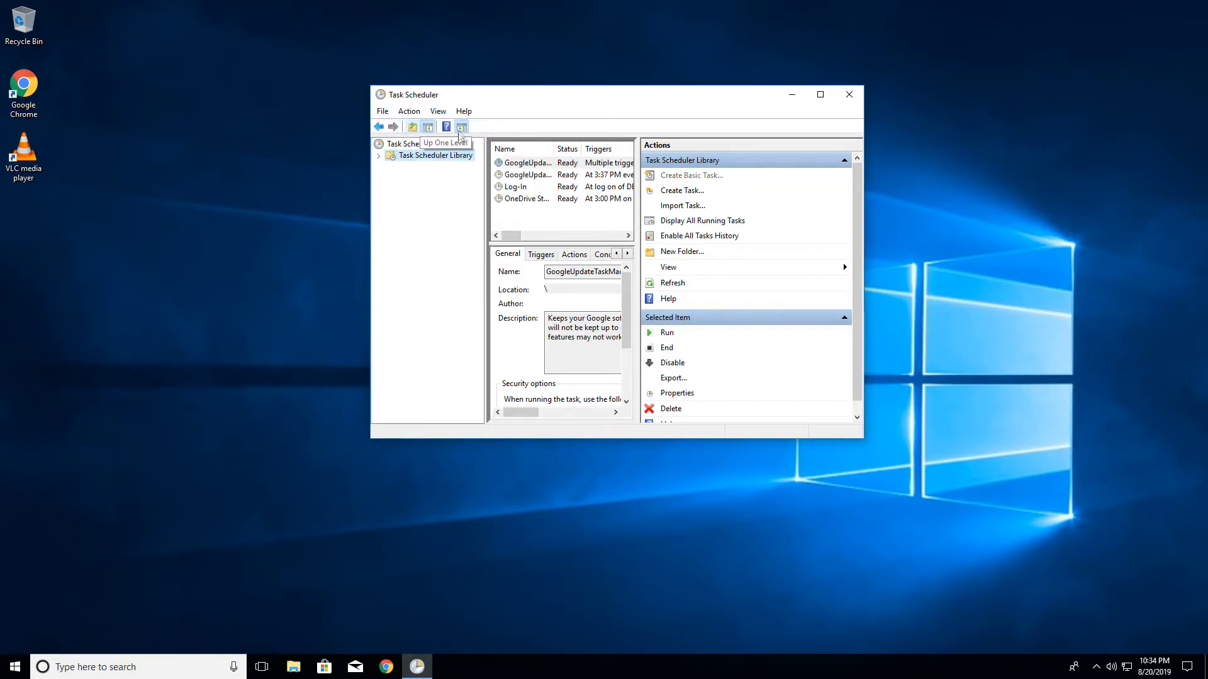
mouse_move(556, 110)
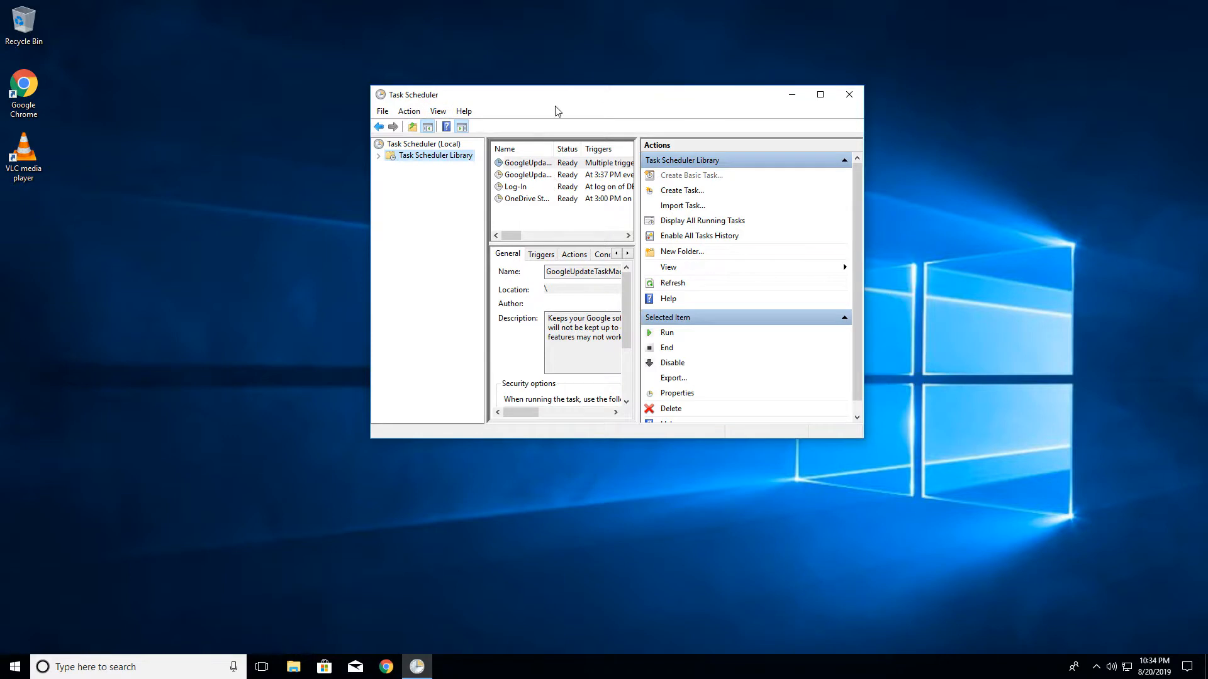
click(685, 175)
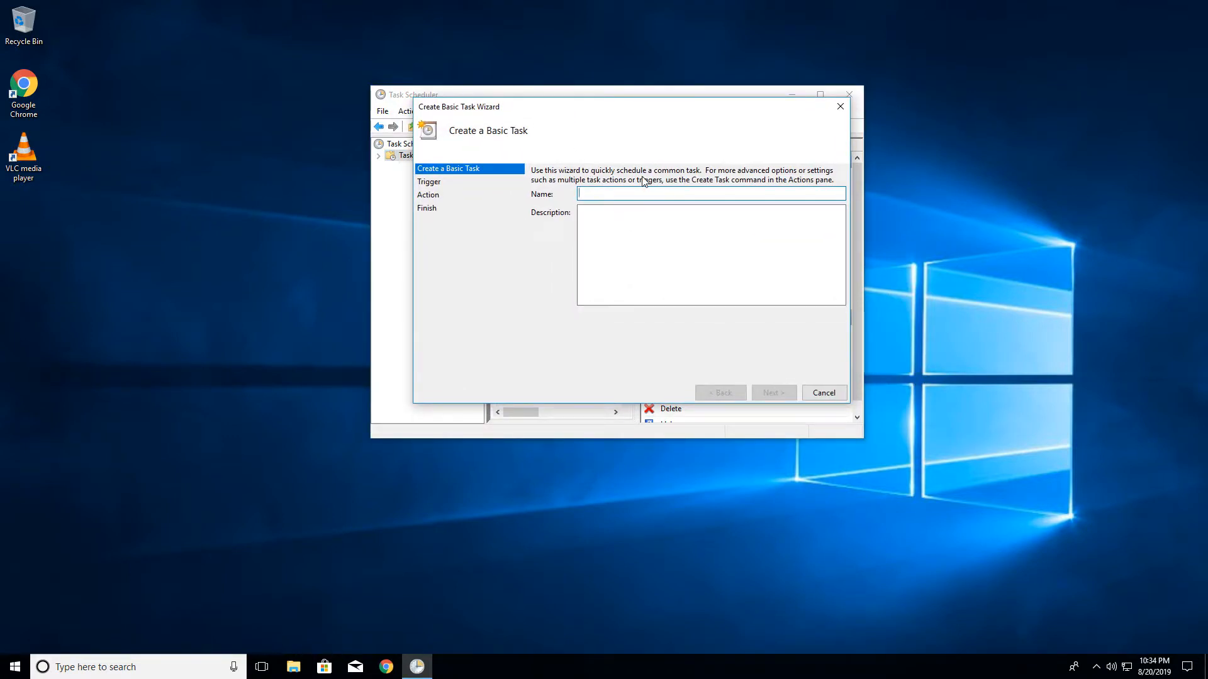
Step: Name the basic task 'Log-on', trigger it When I log on, and choose Start a program
text(Log-on)
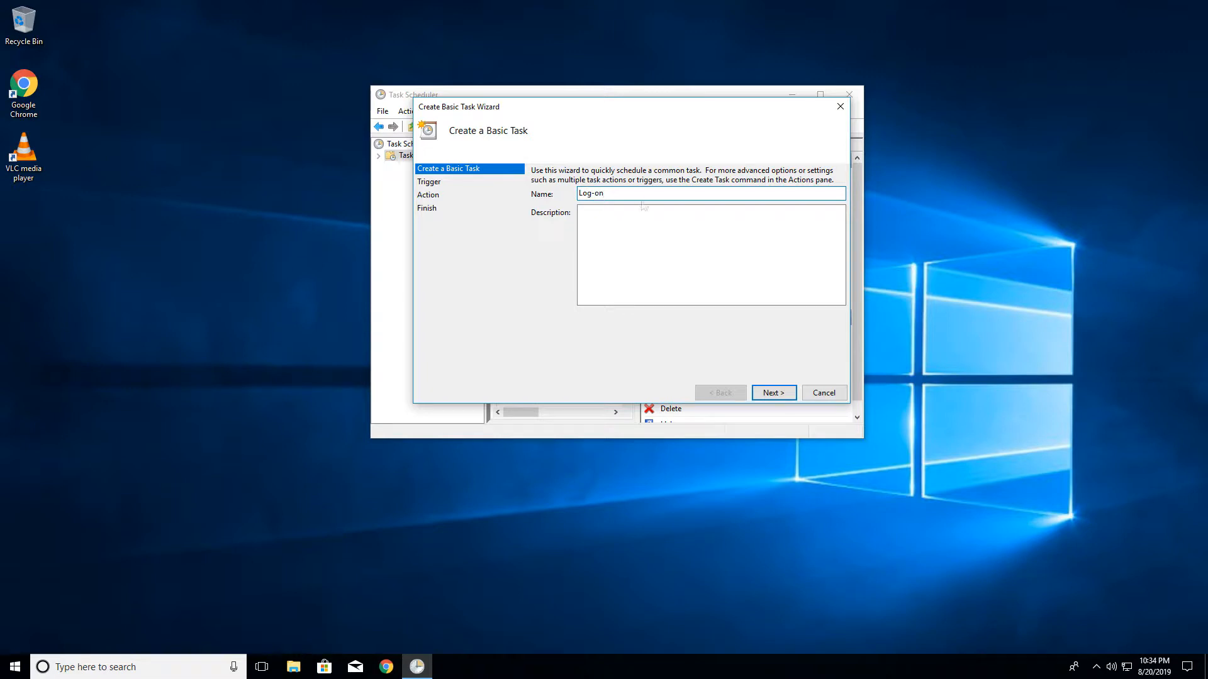
click(773, 393)
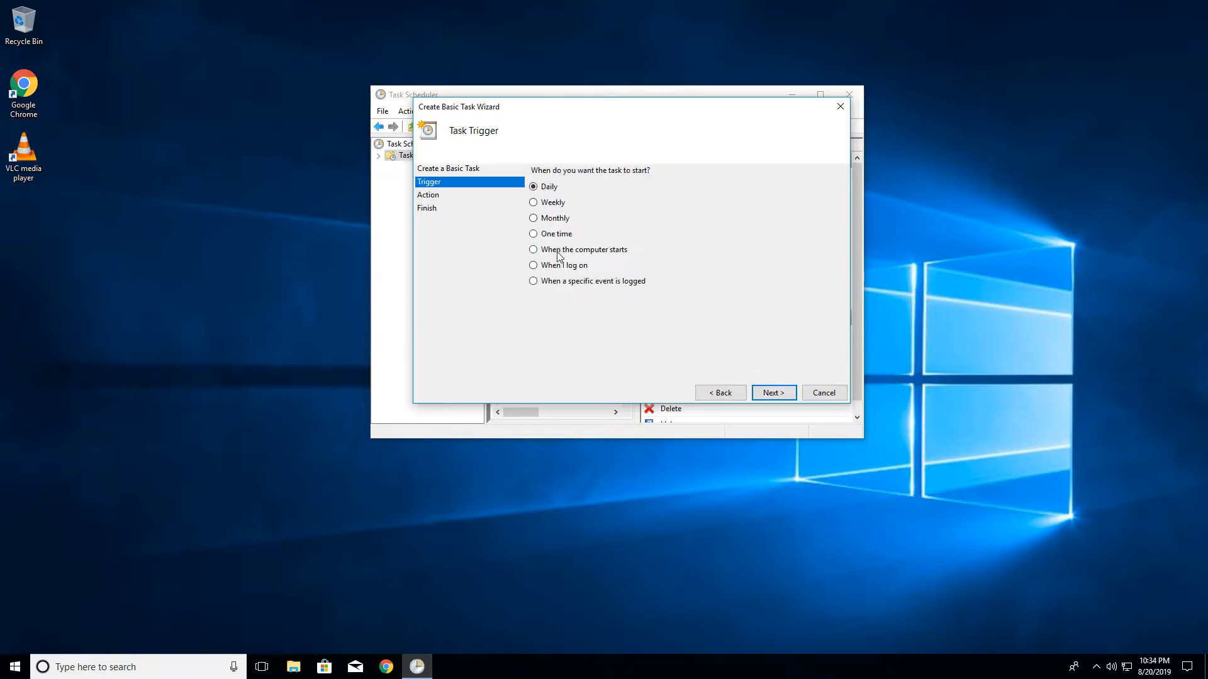
mouse_move(638, 199)
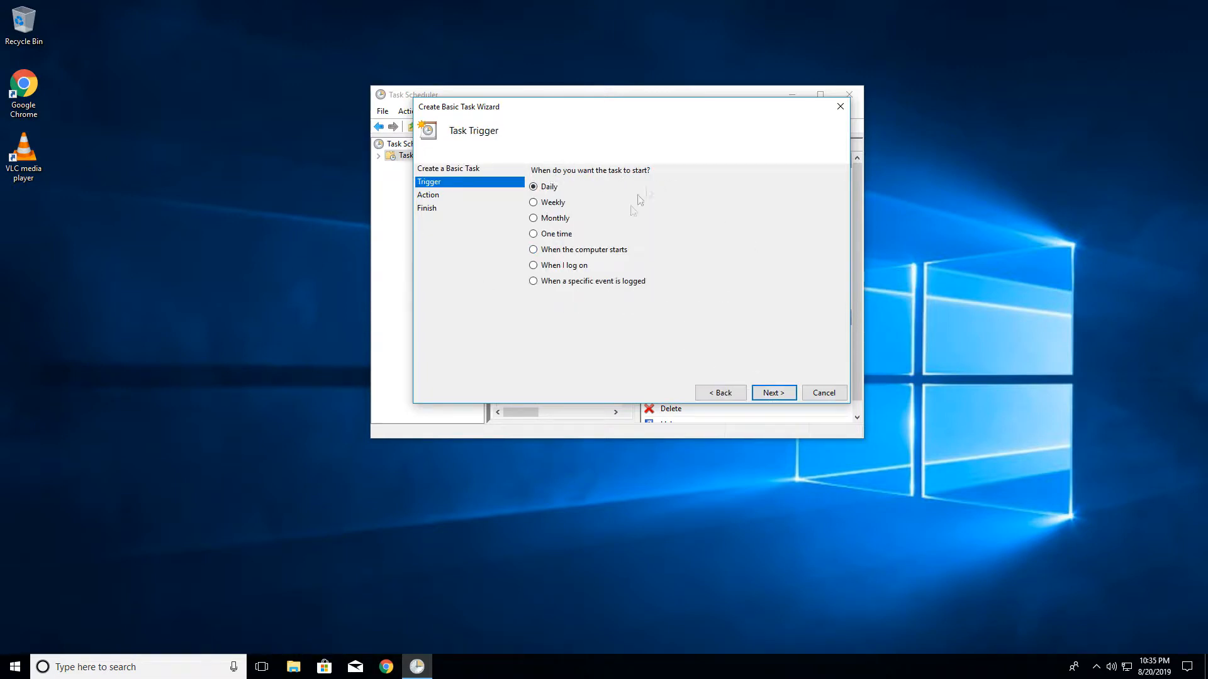
click(533, 265)
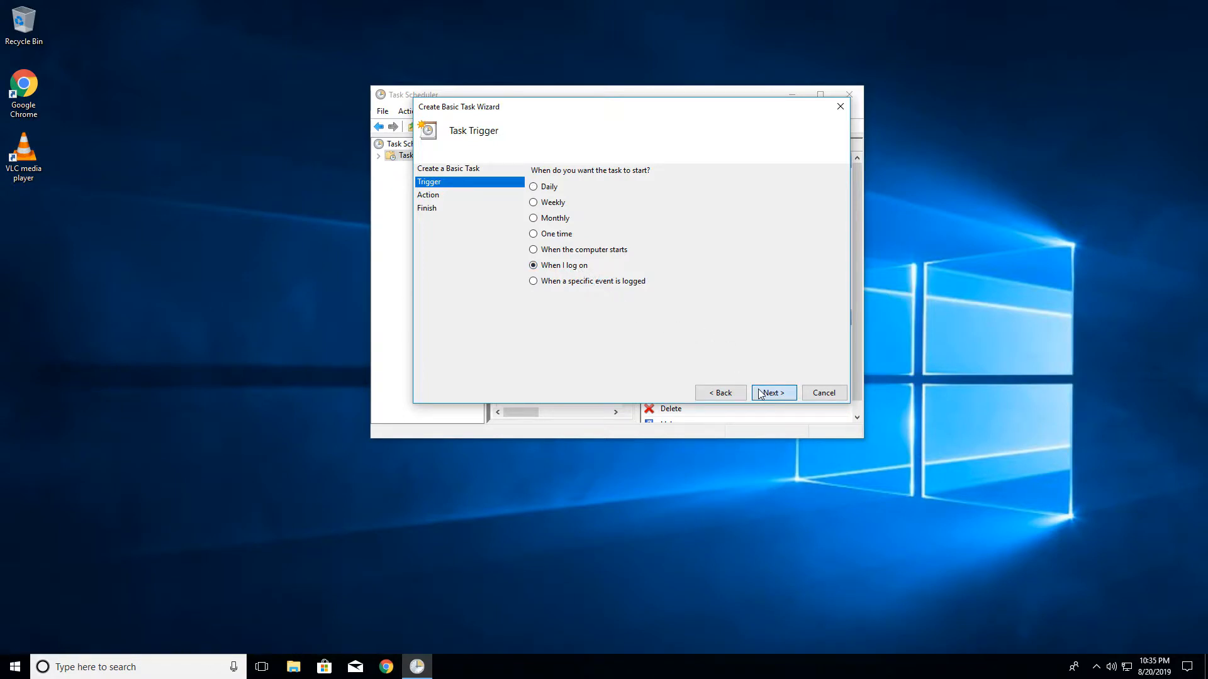
click(773, 393)
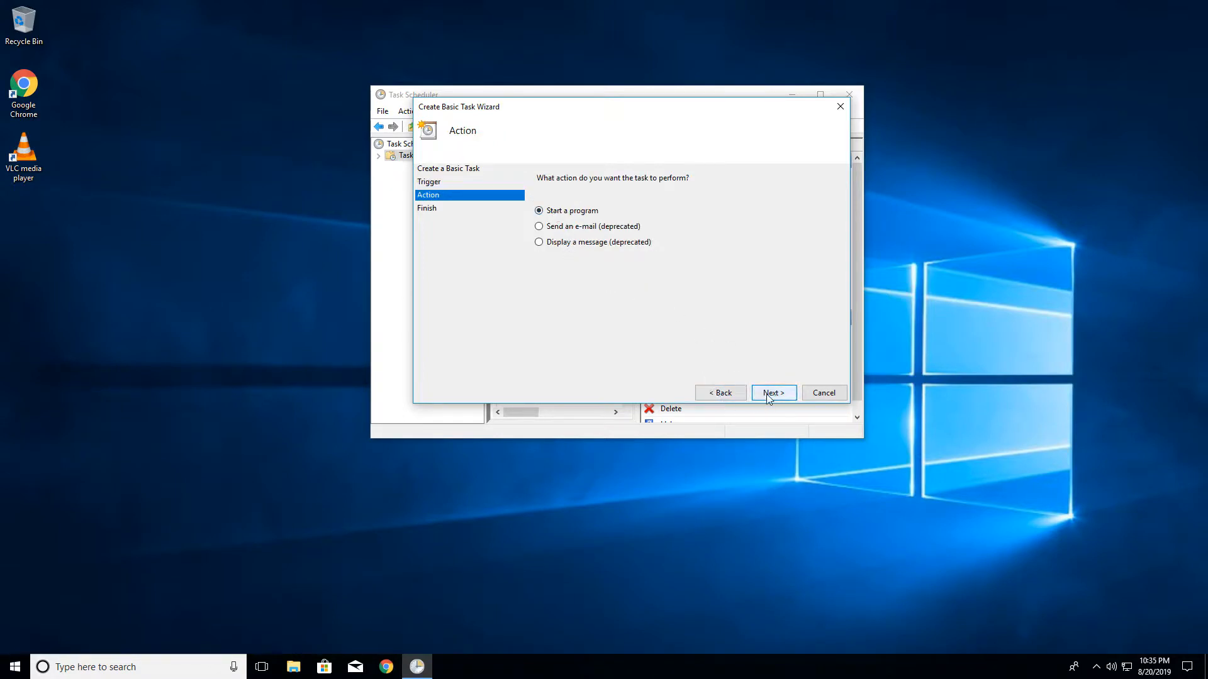
click(773, 392)
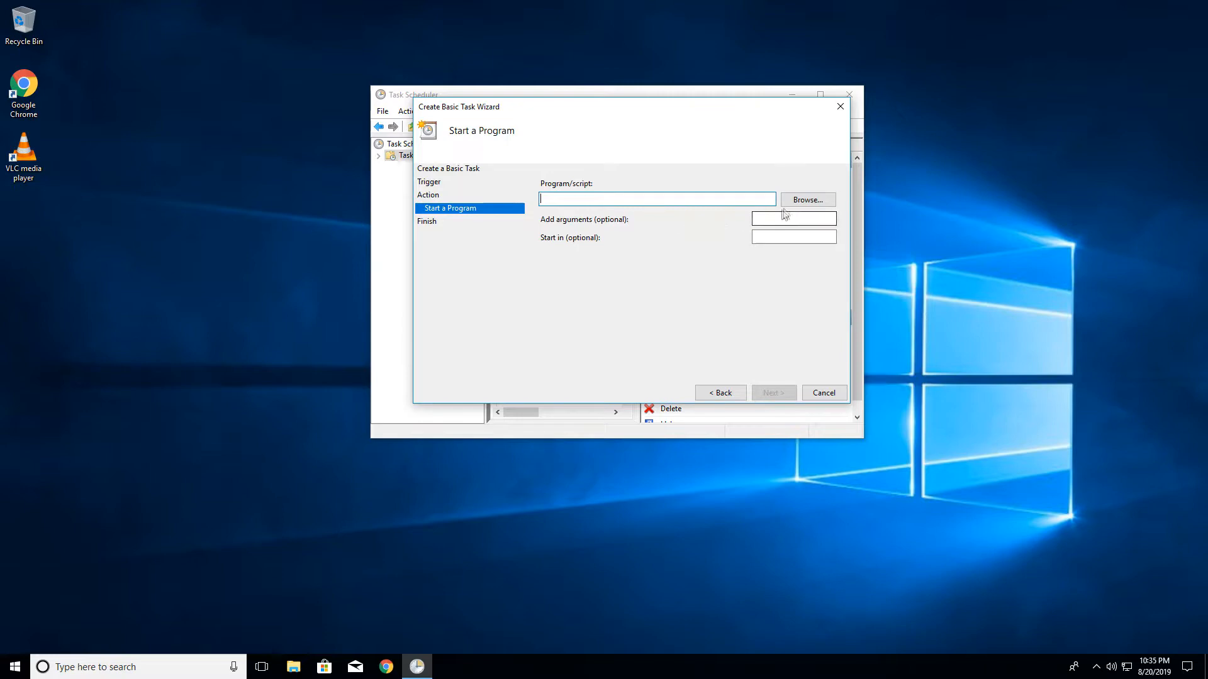
Step: Browse to Program Files > VideoLAN > VLC and choose vlc.exe as the program
click(806, 199)
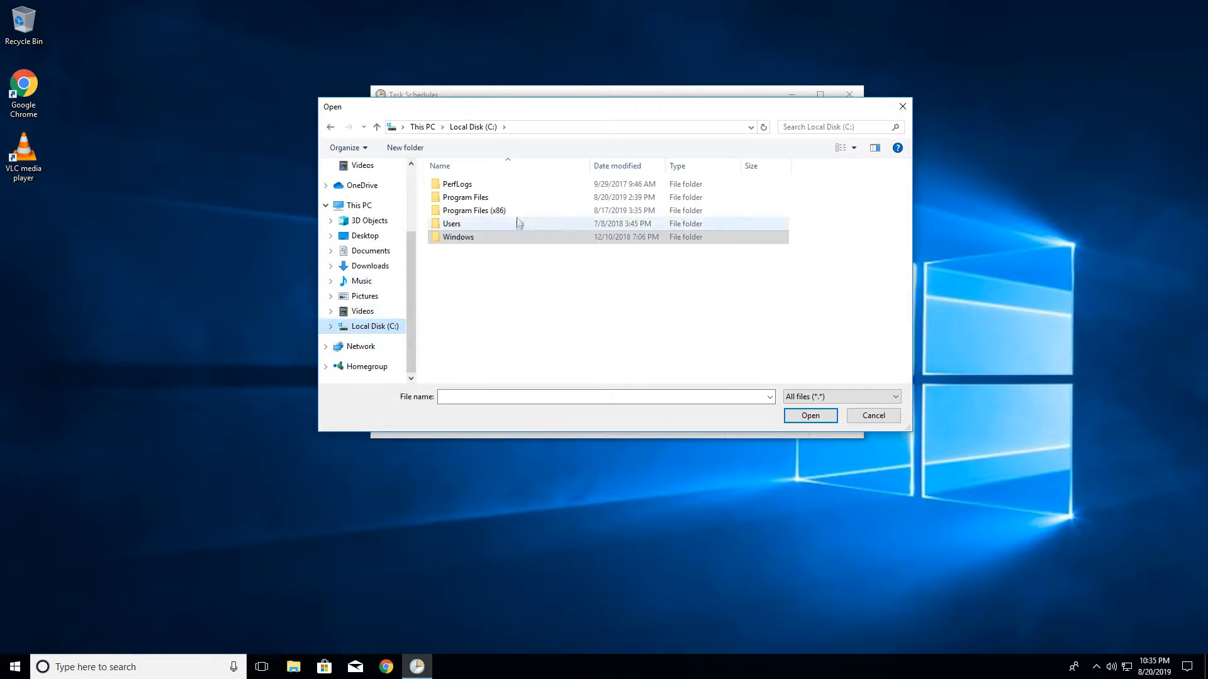
mouse_move(466, 196)
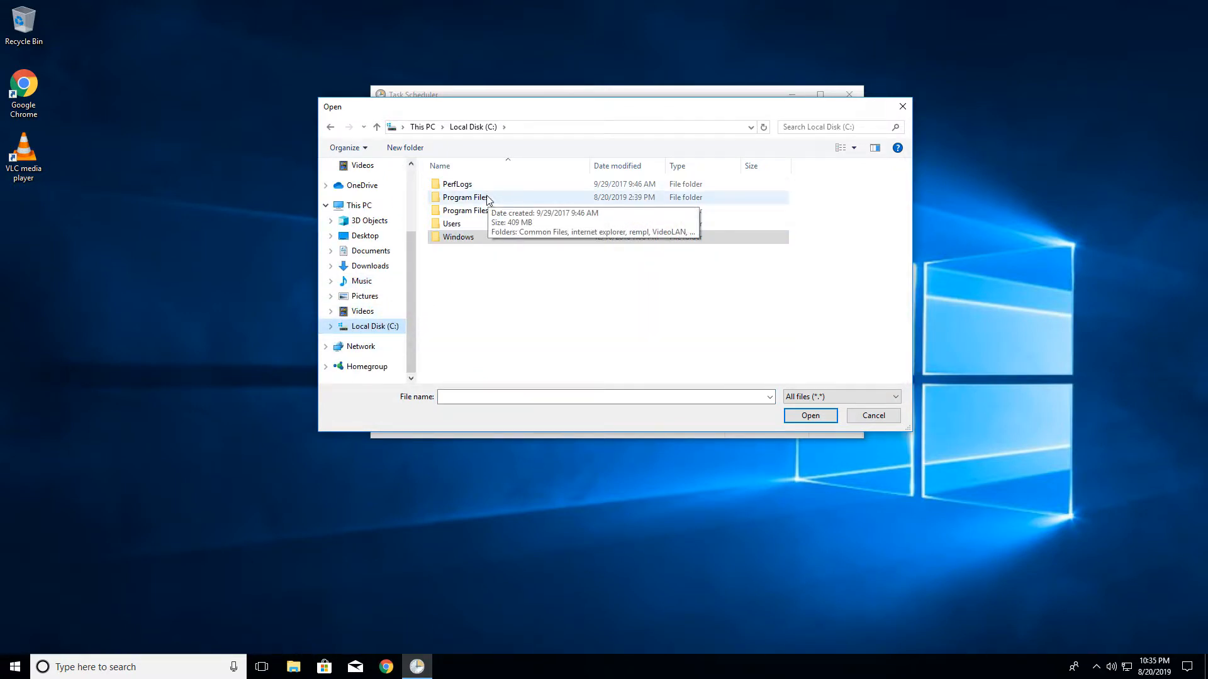
double_click(463, 197)
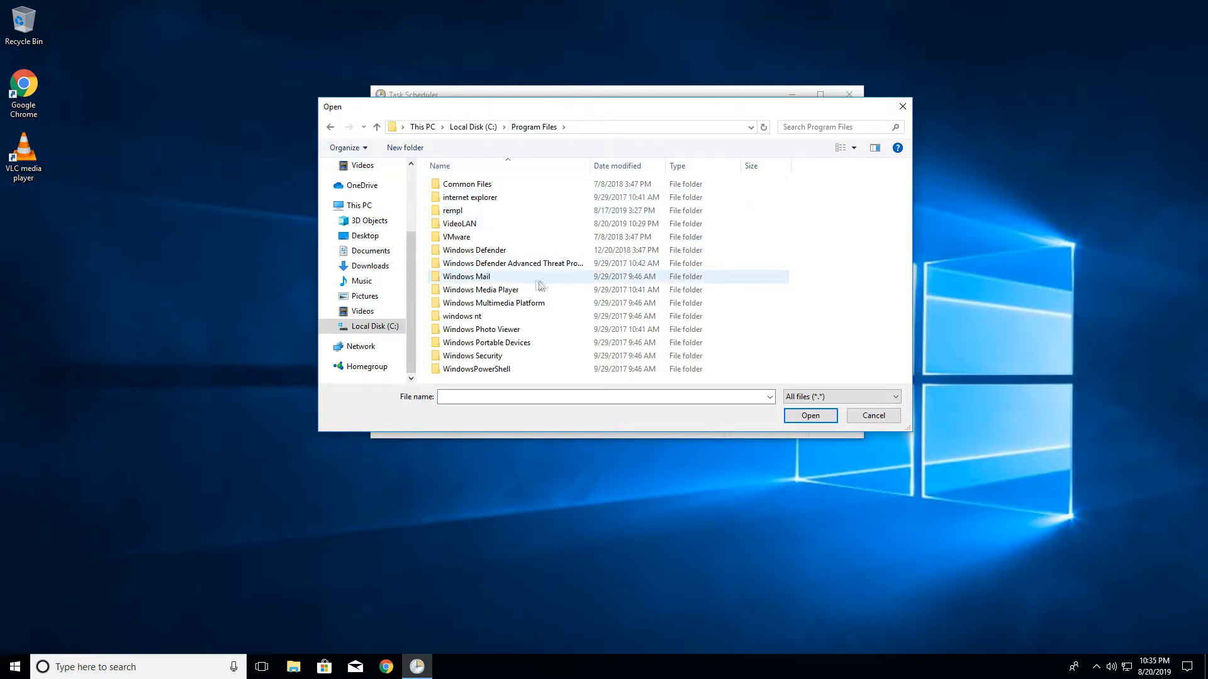
double_click(458, 224)
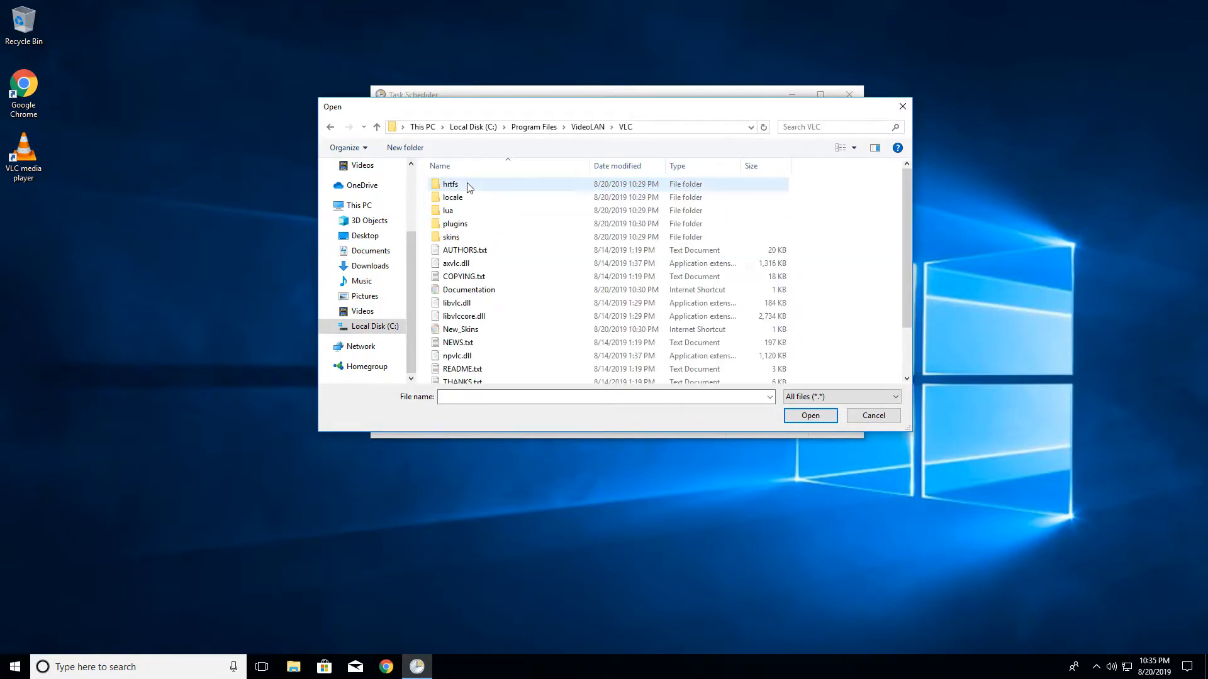
click(454, 363)
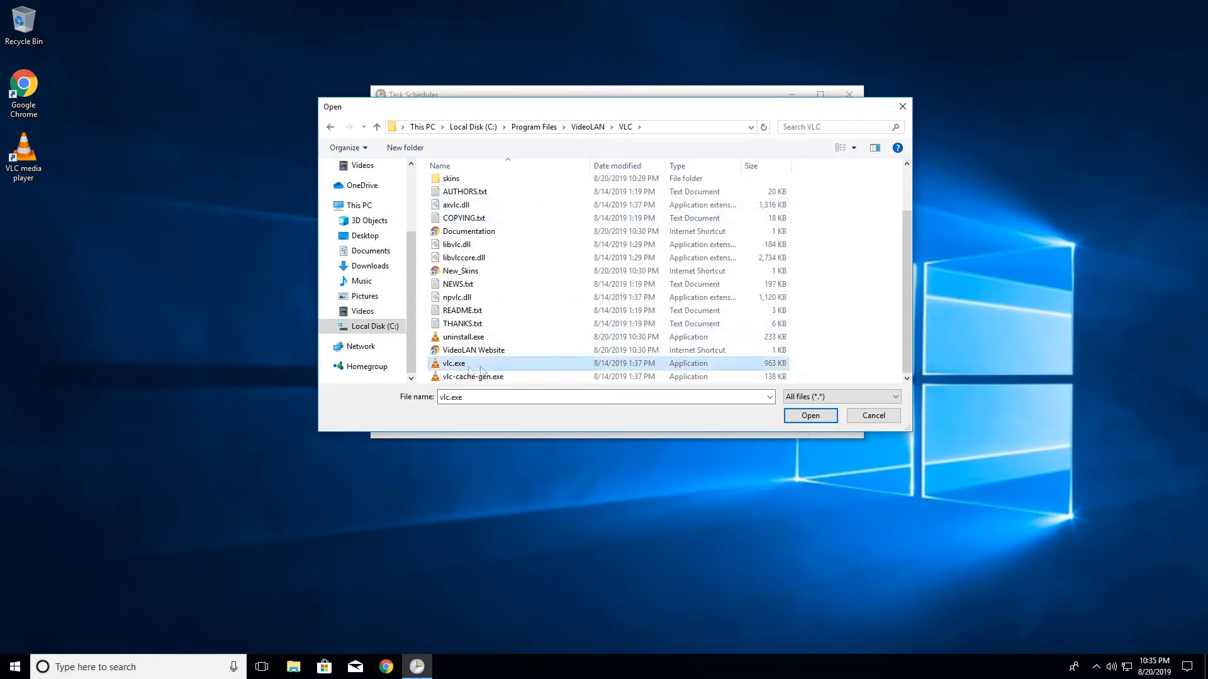
click(810, 415)
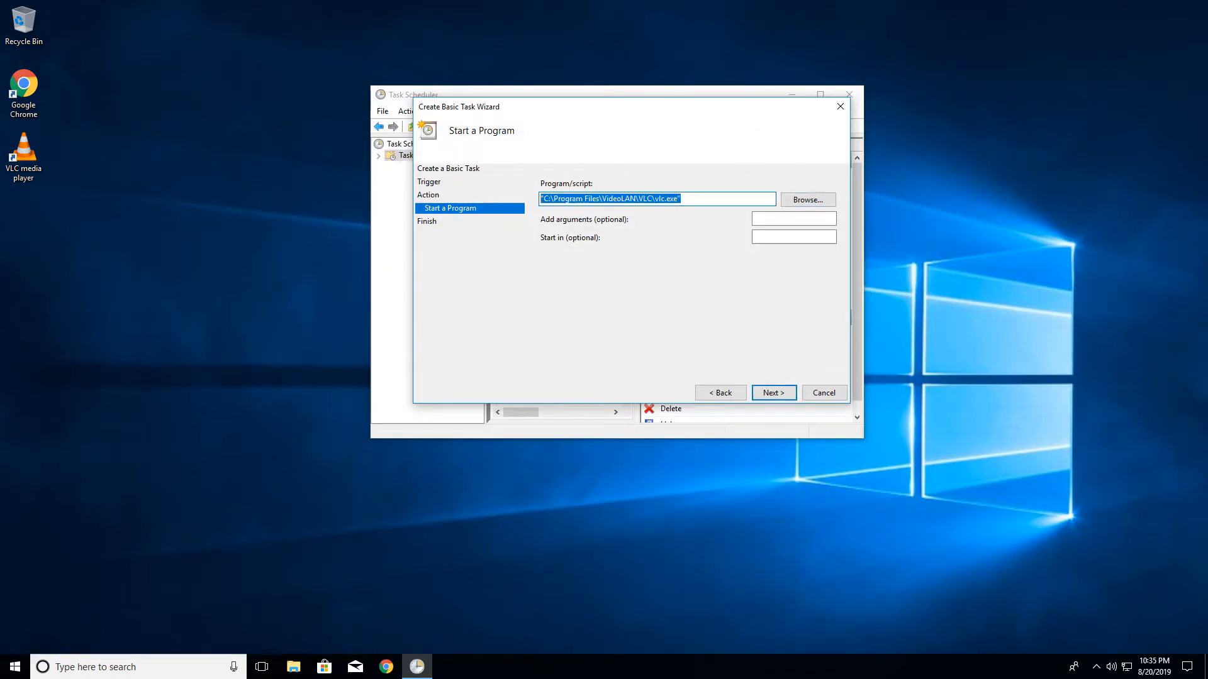
Step: Look up aperture.mp4's folder path in its File Explorer Properties Details
click(656, 199)
text(C)
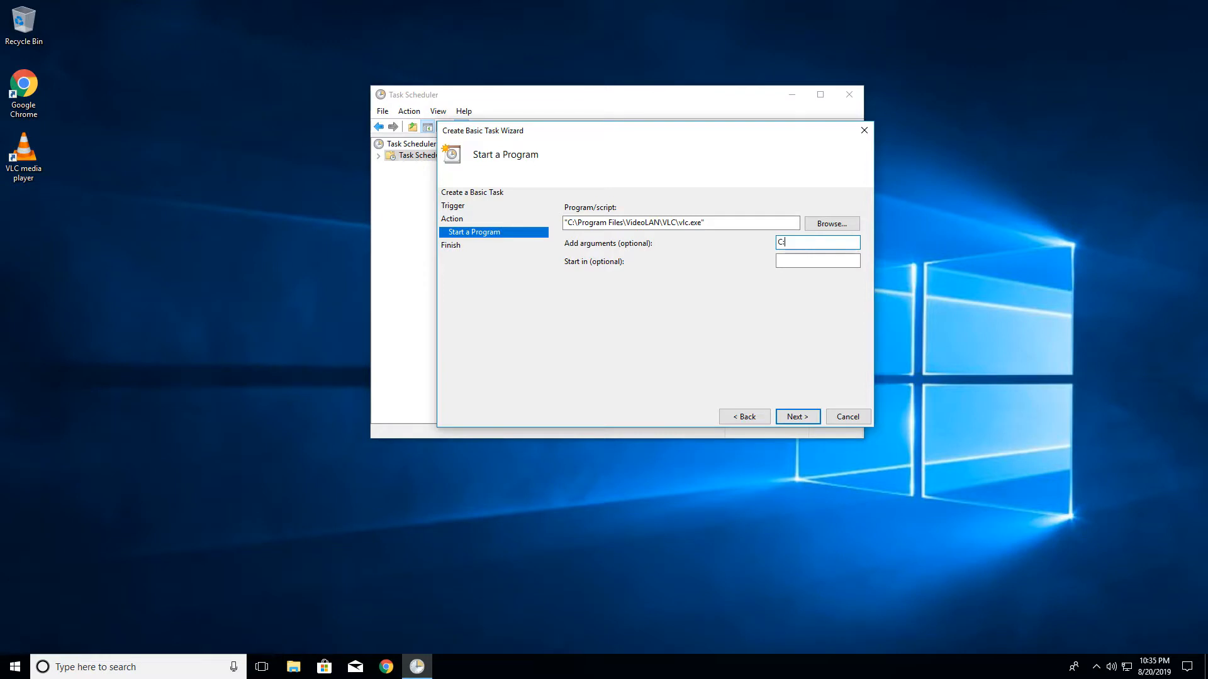
click(293, 666)
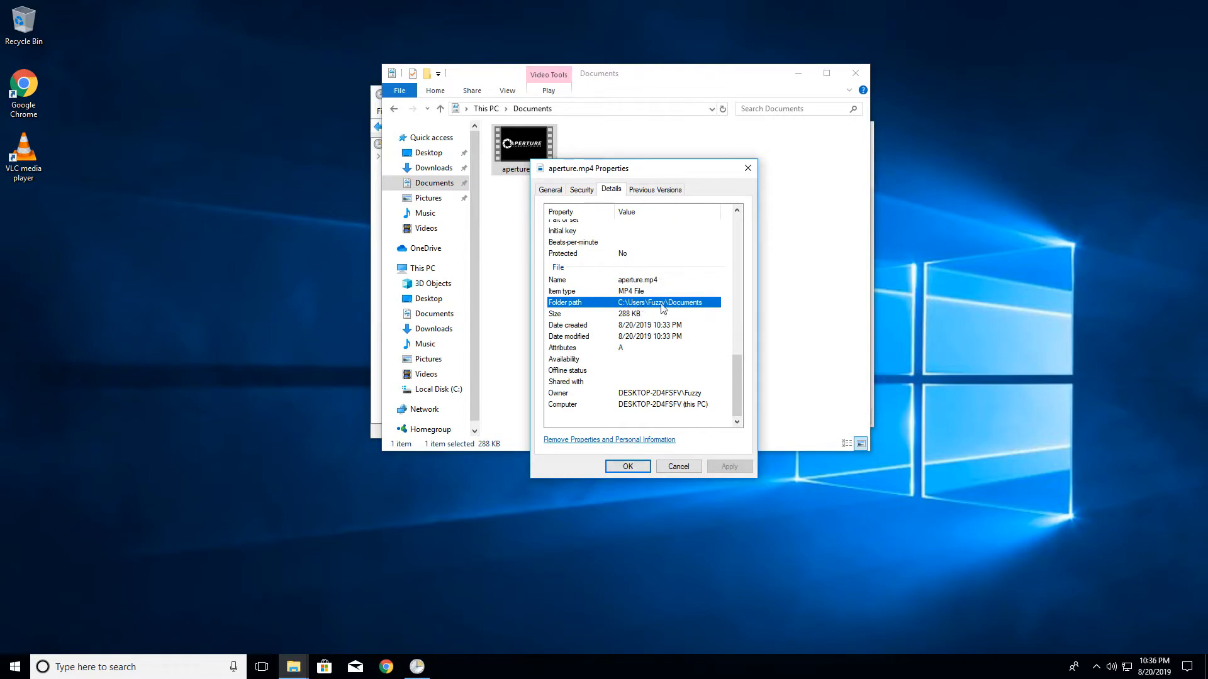
mouse_move(747, 182)
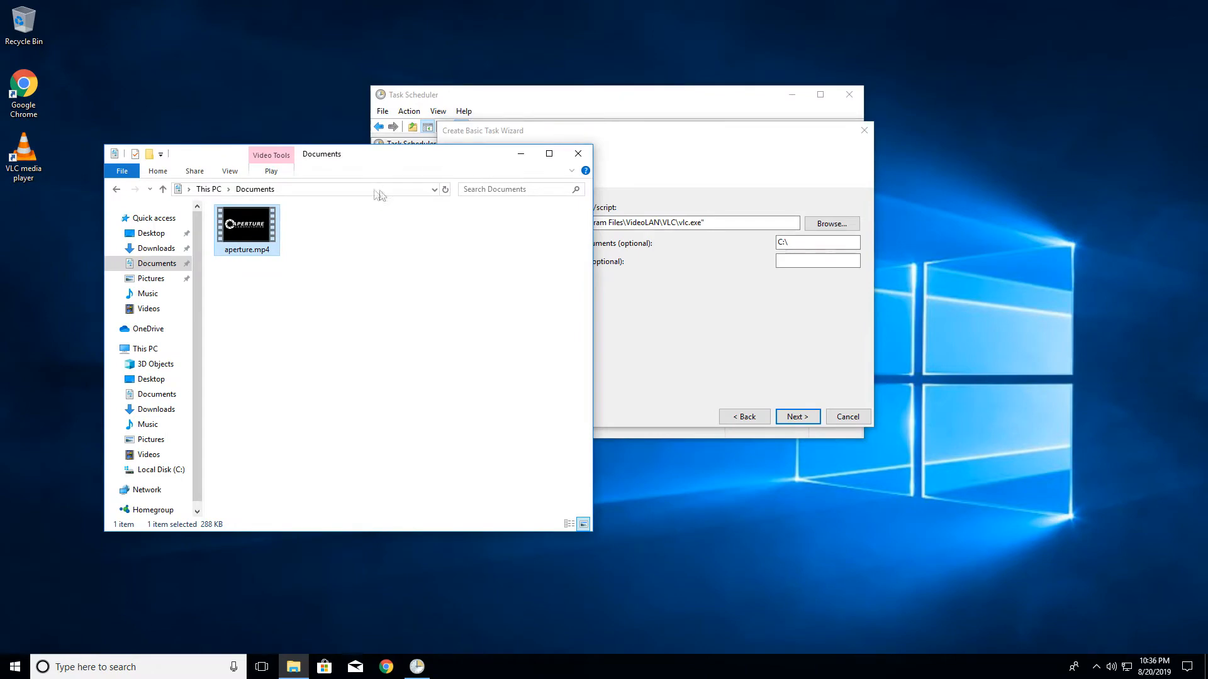
click(332, 189)
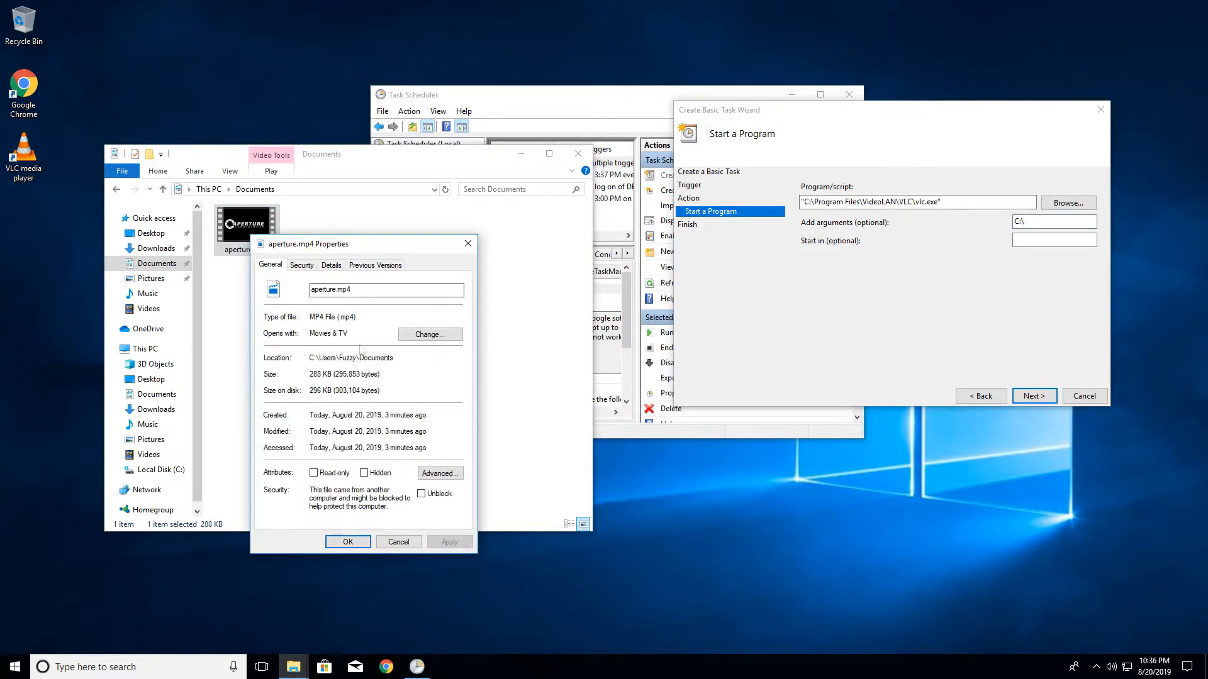
click(330, 265)
text(Users)
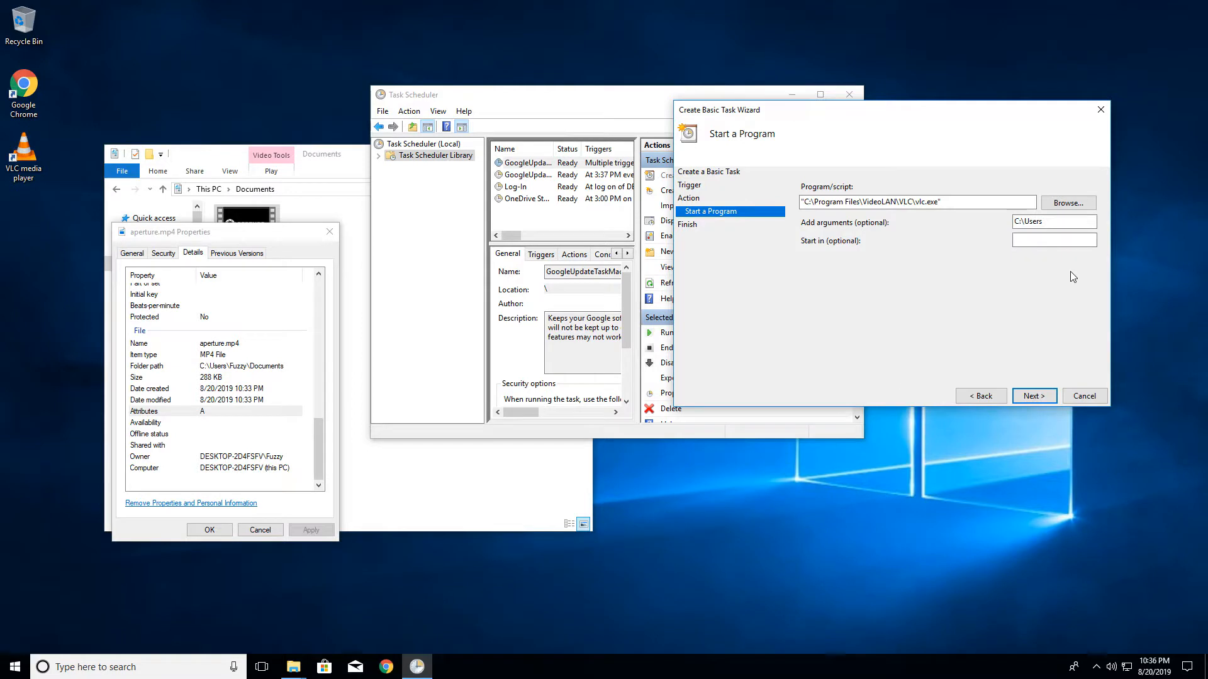
Step: Type the Fuzzy Documents folder path into Add arguments and close the Properties window
text(\Fuzzy)
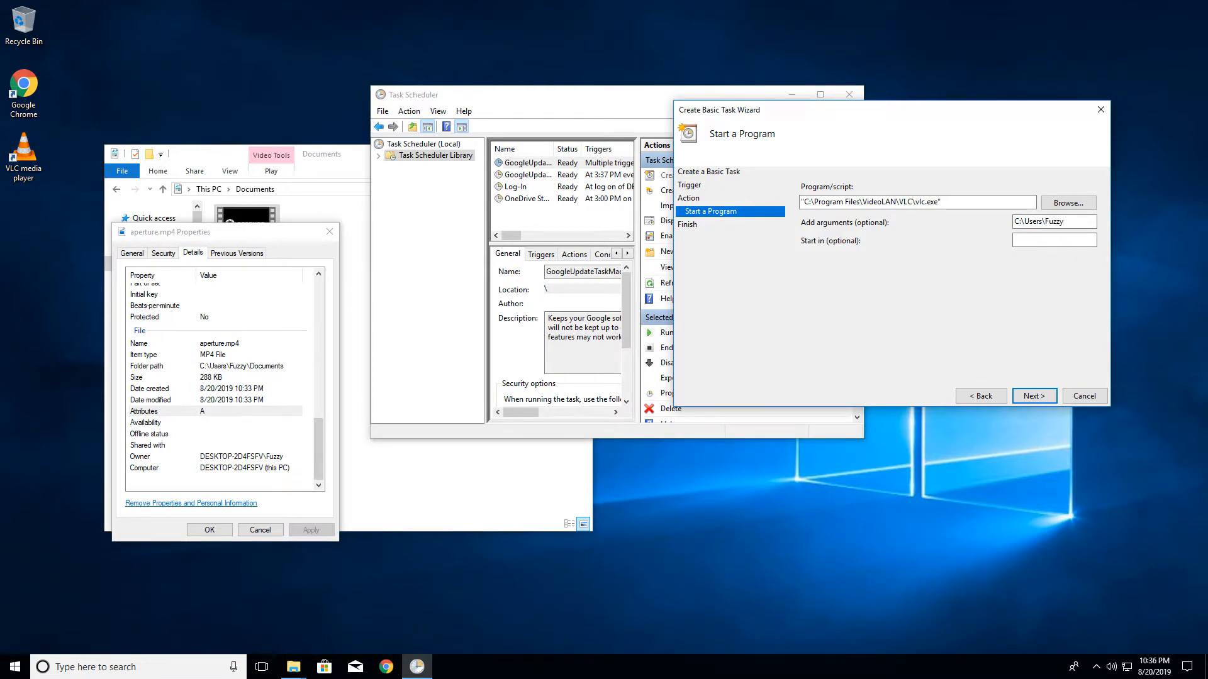
text(\Docu)
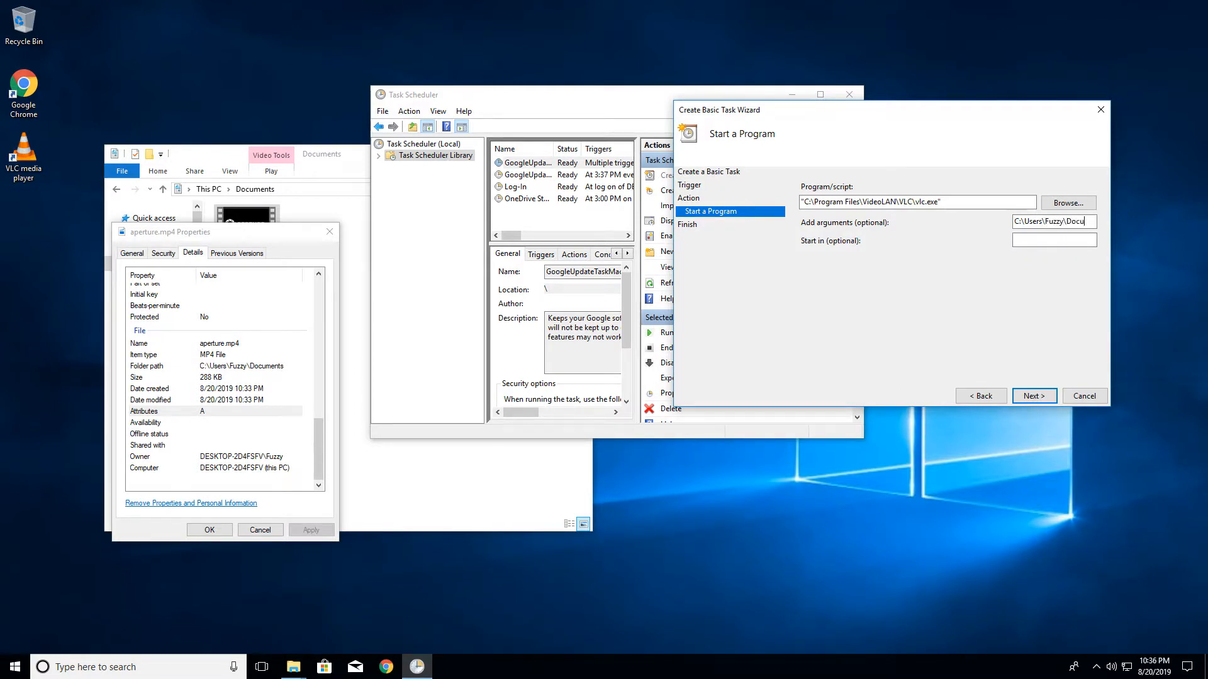
text(\)
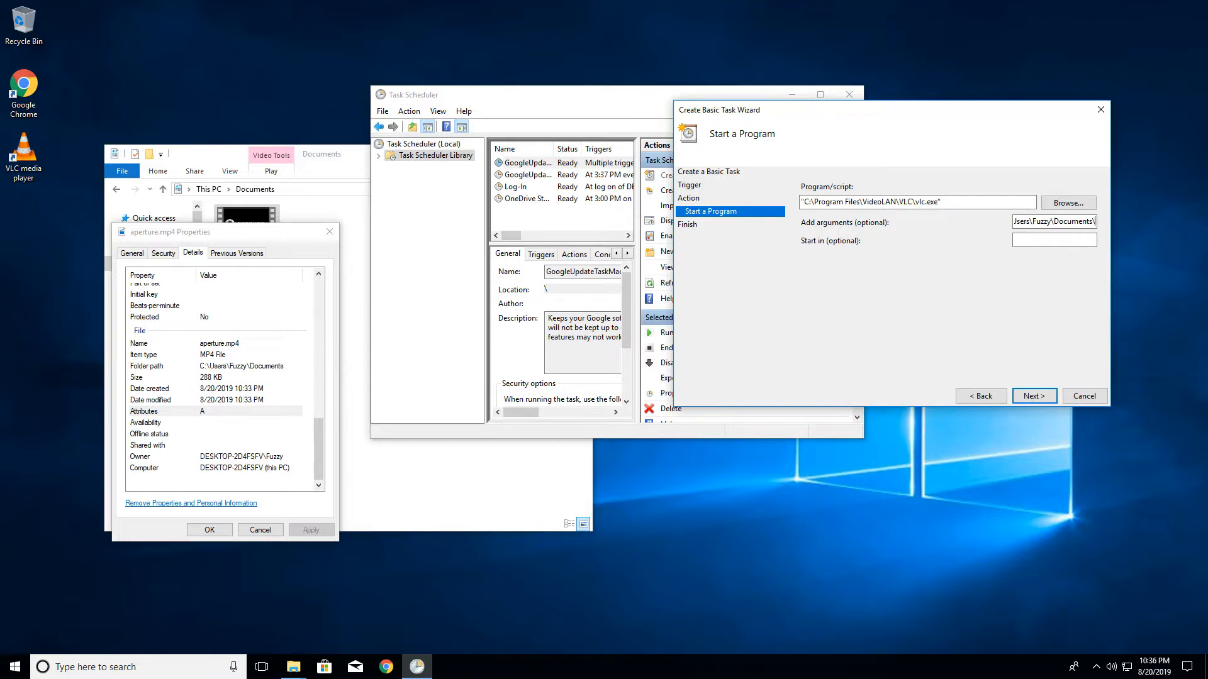
click(260, 529)
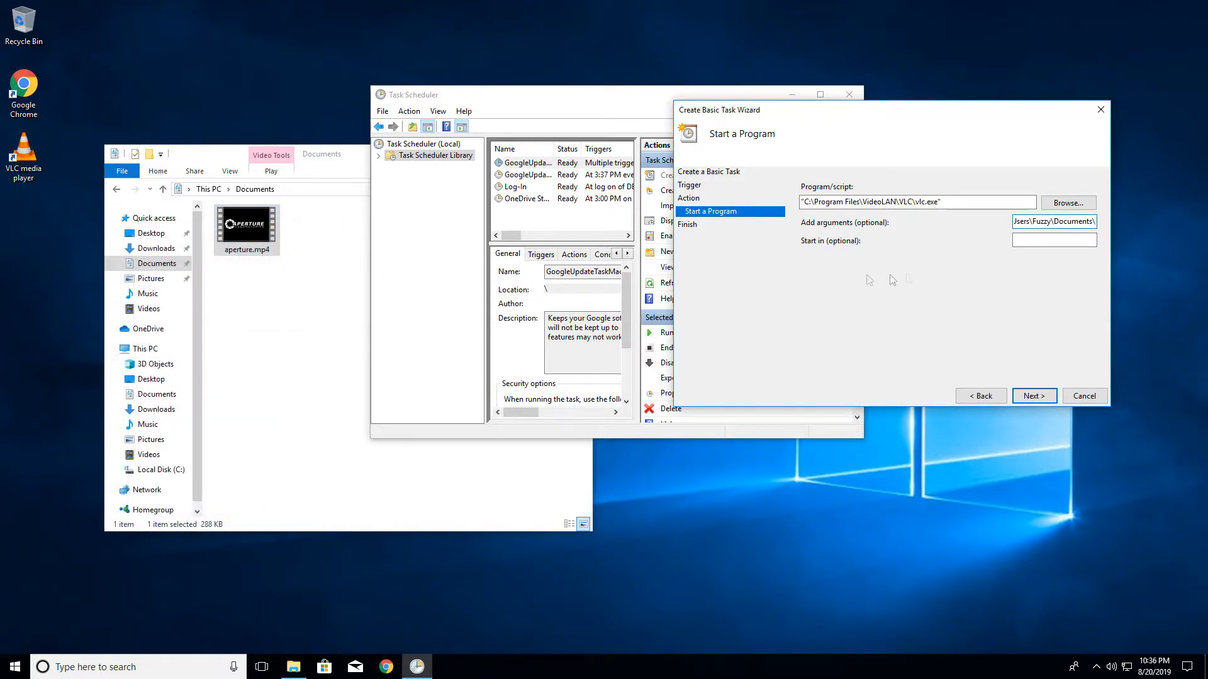
mouse_move(1070, 261)
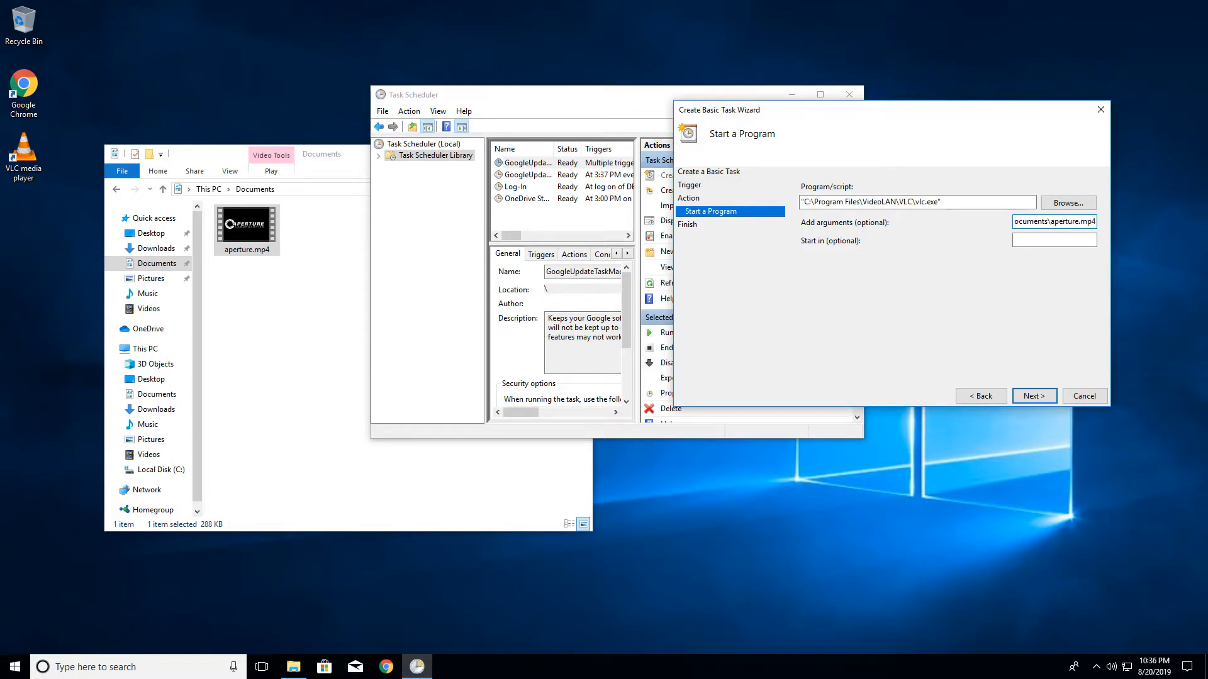
mouse_move(932, 340)
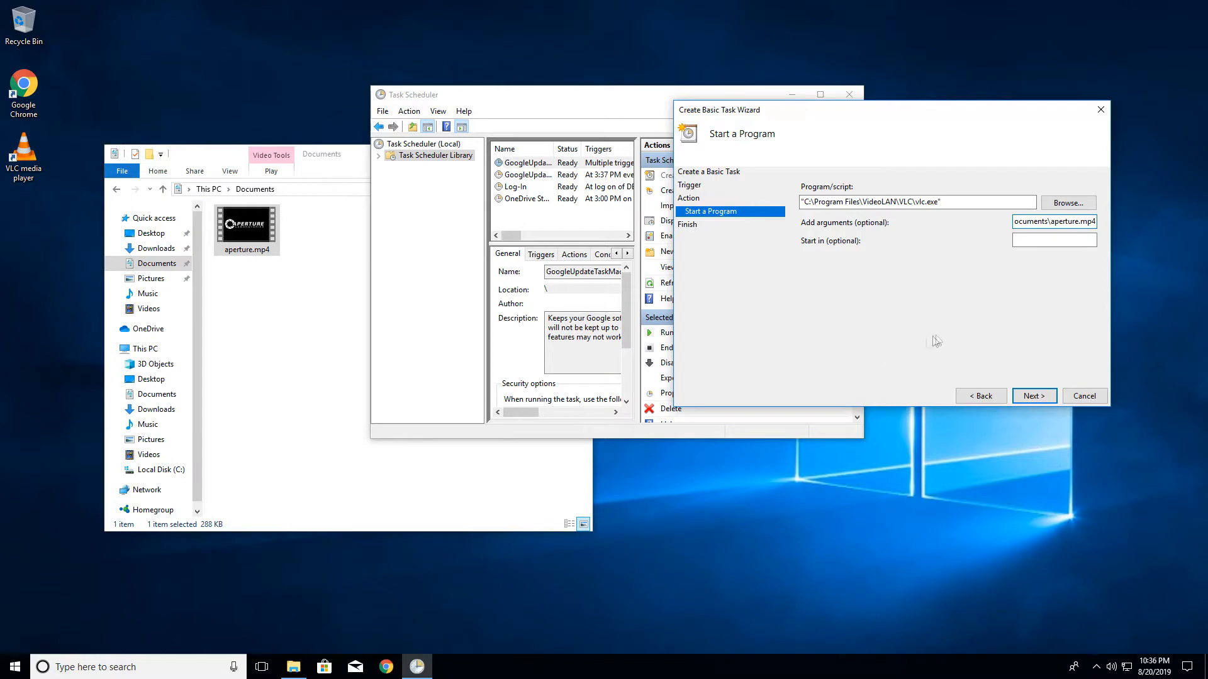
mouse_move(934, 349)
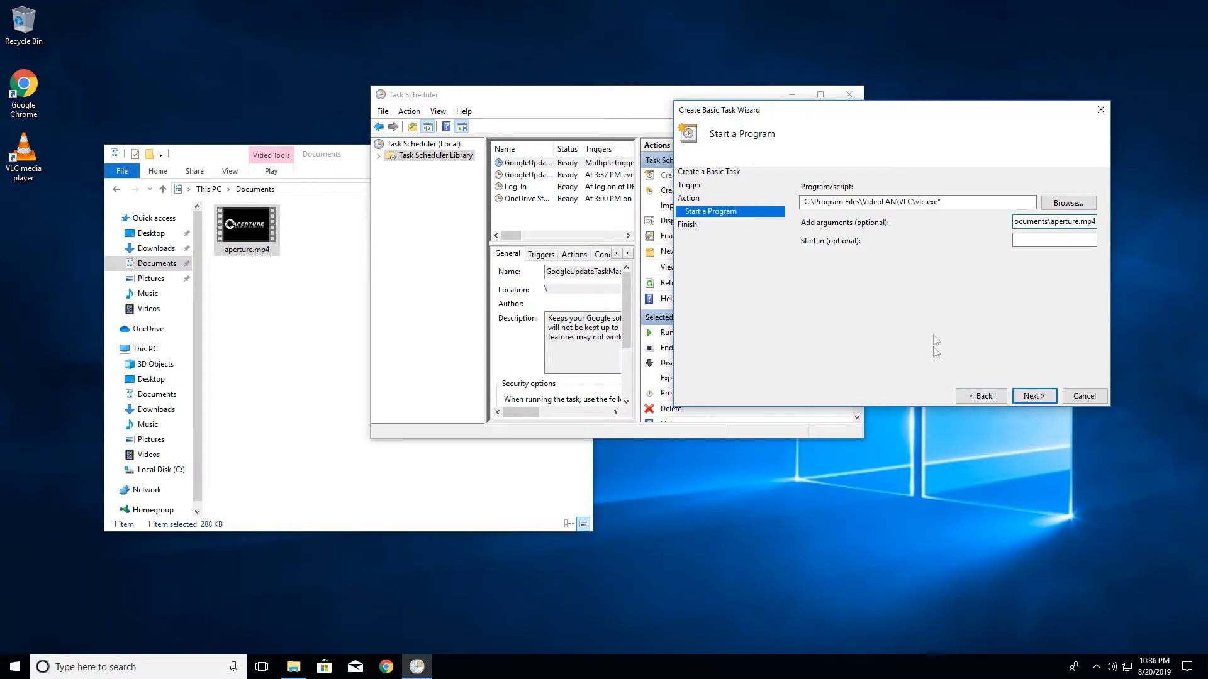
mouse_move(983, 363)
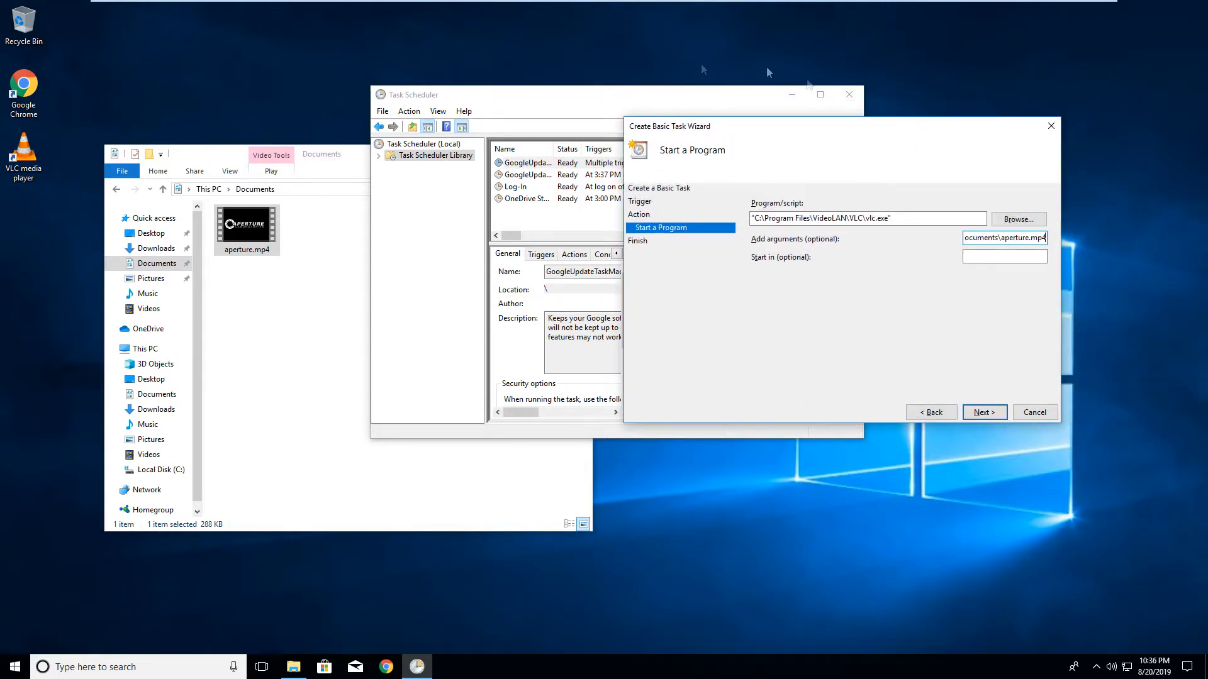
mouse_move(1088, 286)
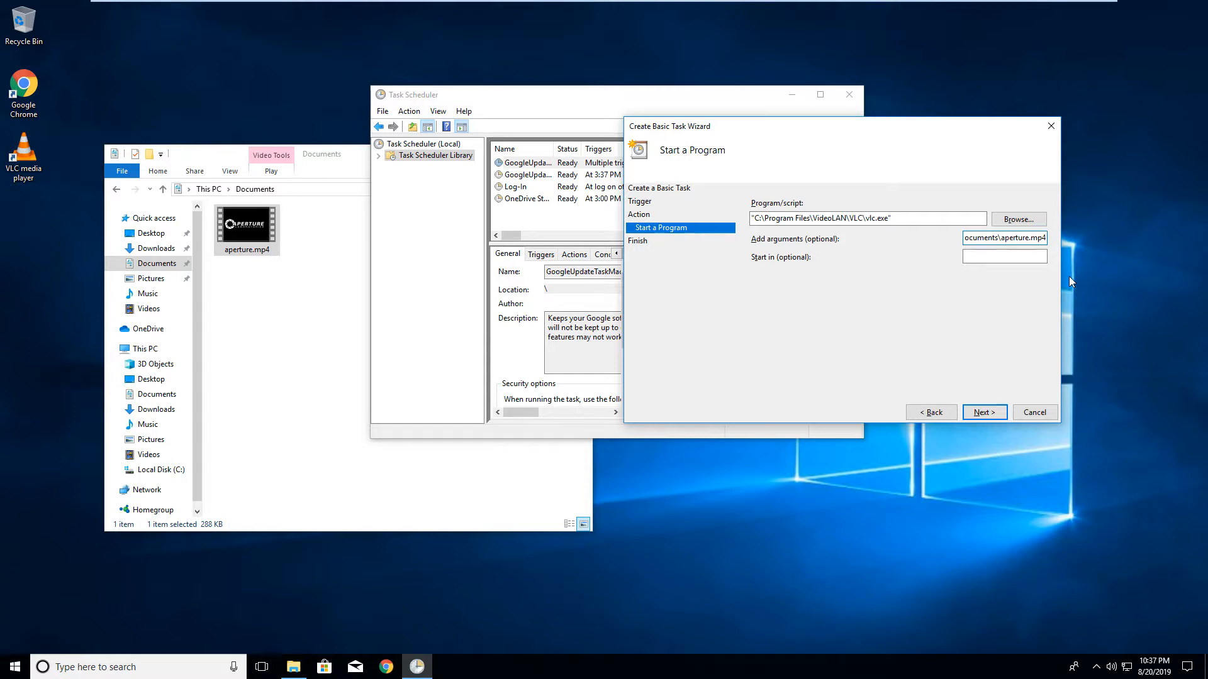
Step: Append -f --no-video-title-show --video-on-top vlc://quit after the aperture.mp4 path
text(-f --no-video-title-show)
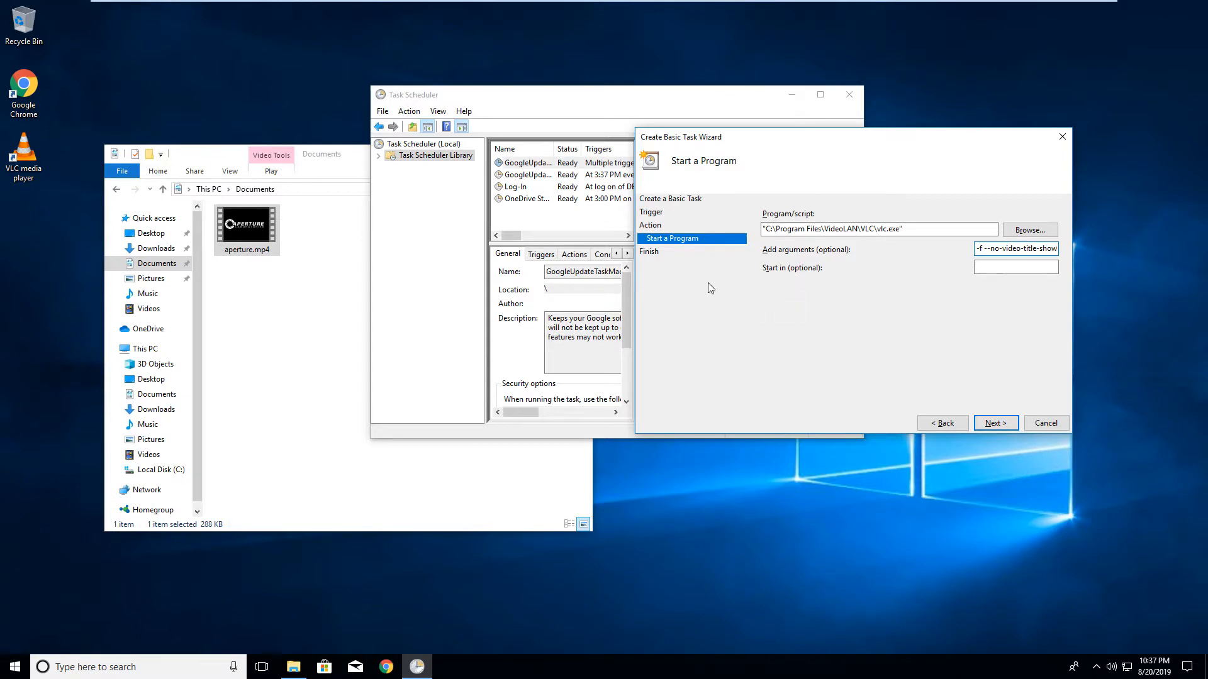
click(247, 223)
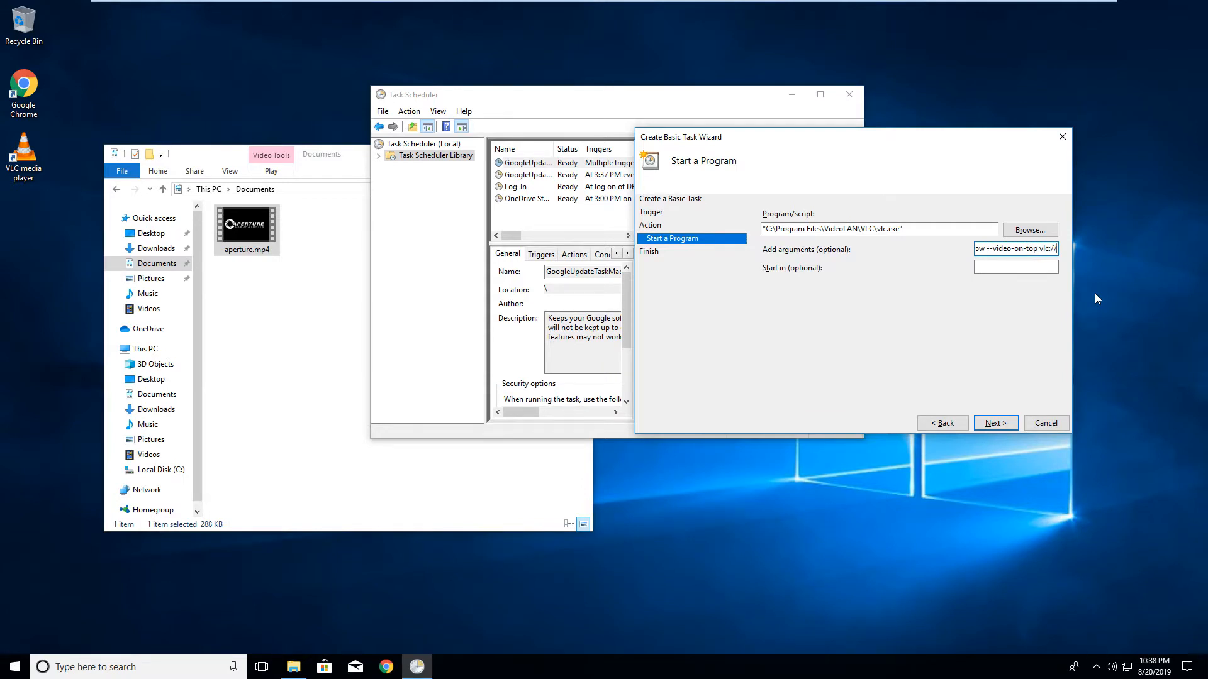
text(quit)
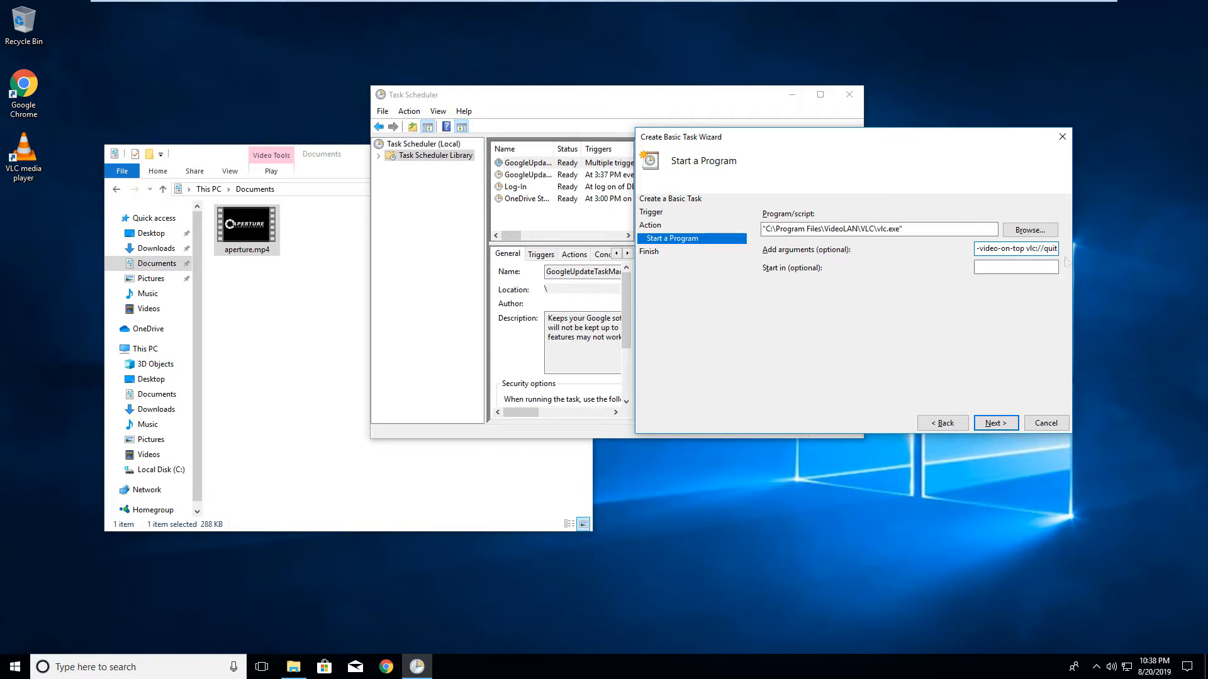
mouse_move(1063, 289)
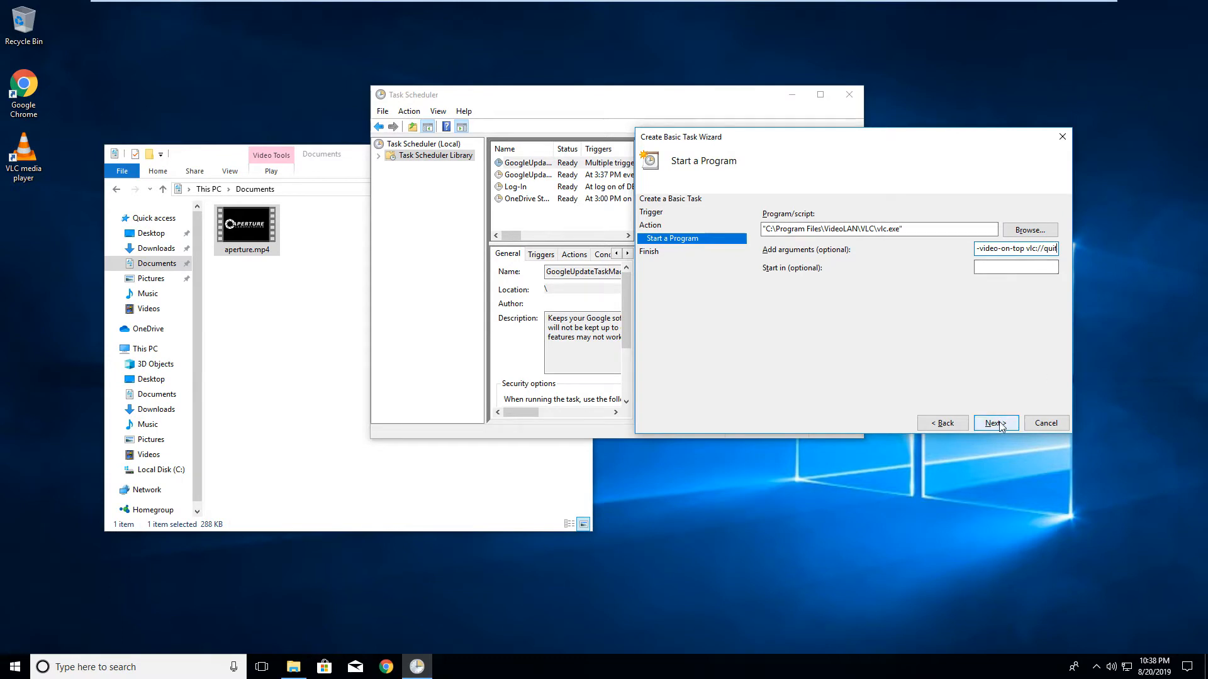
Step: Finish the Log-on task wizard, then delete the old Log-In task
click(994, 423)
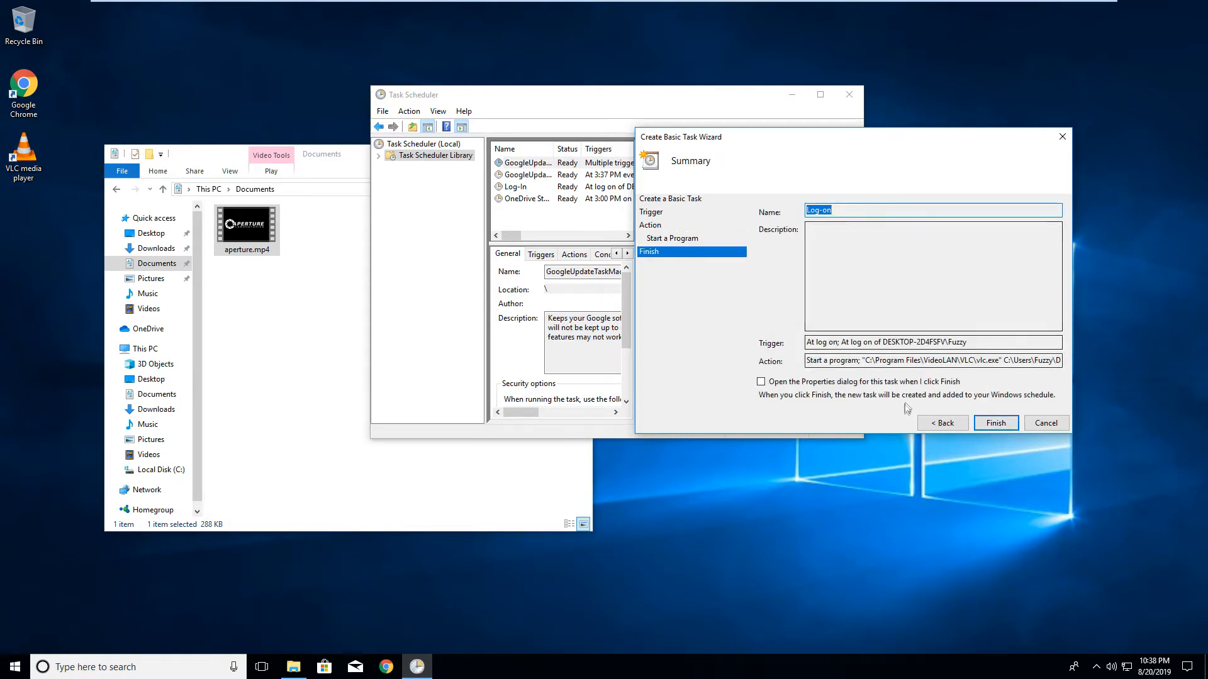
click(995, 422)
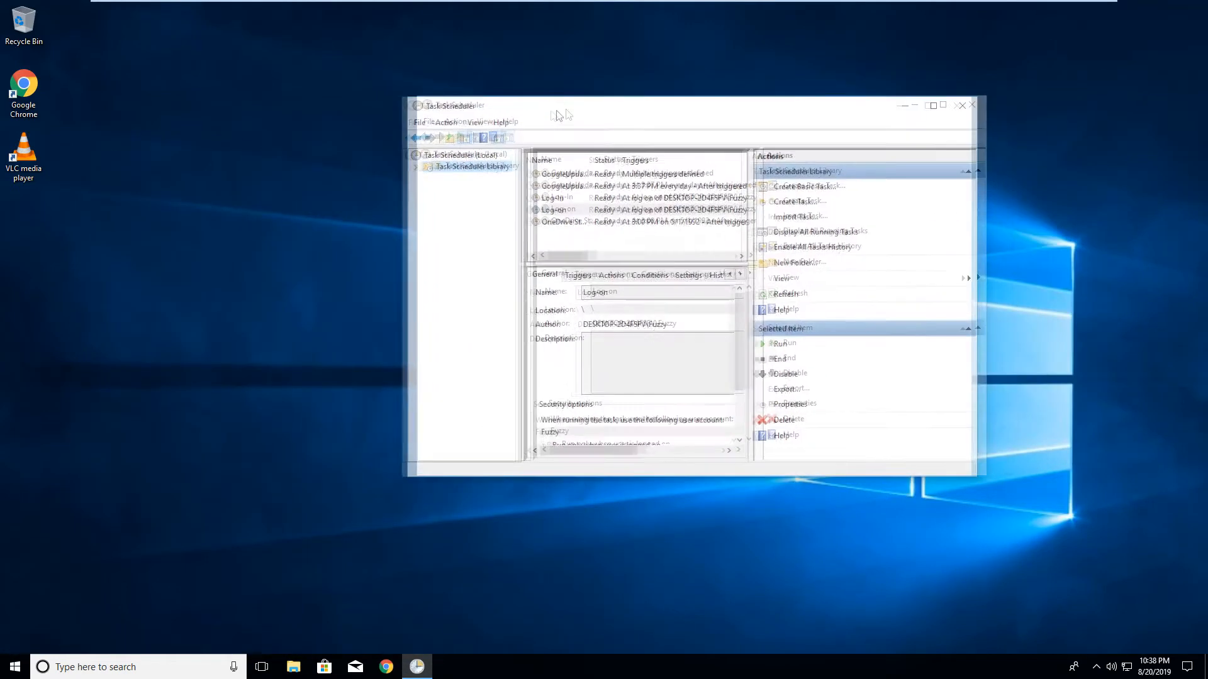
click(547, 210)
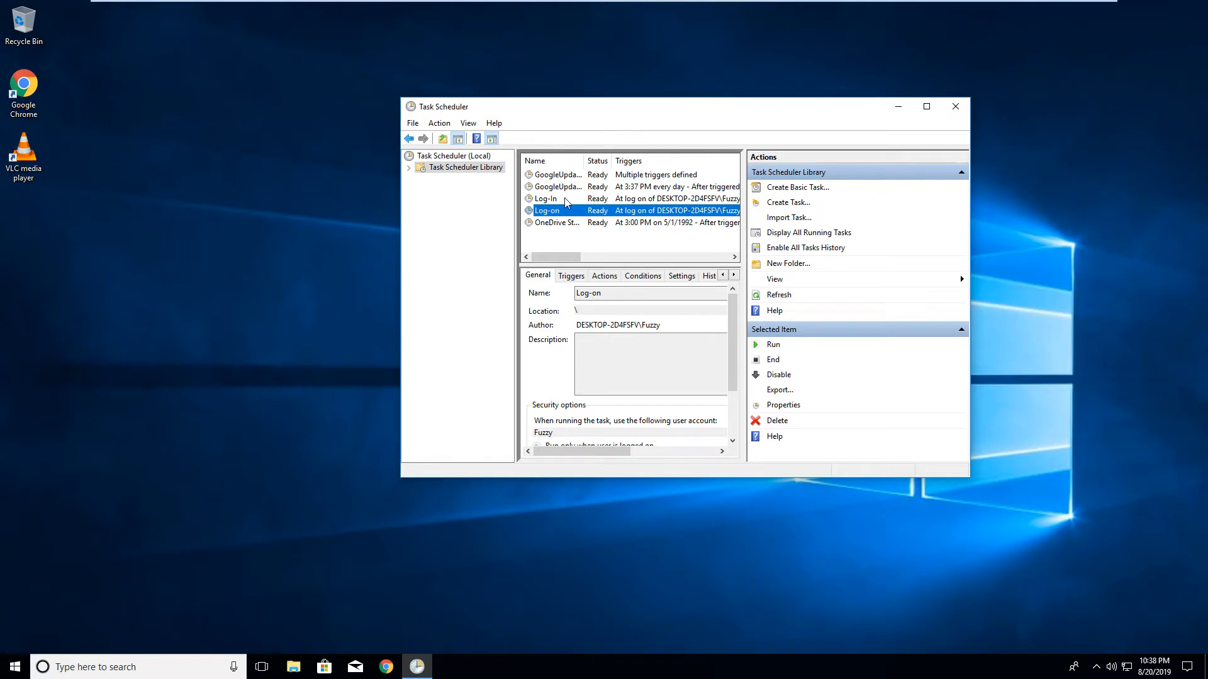
right_click(546, 199)
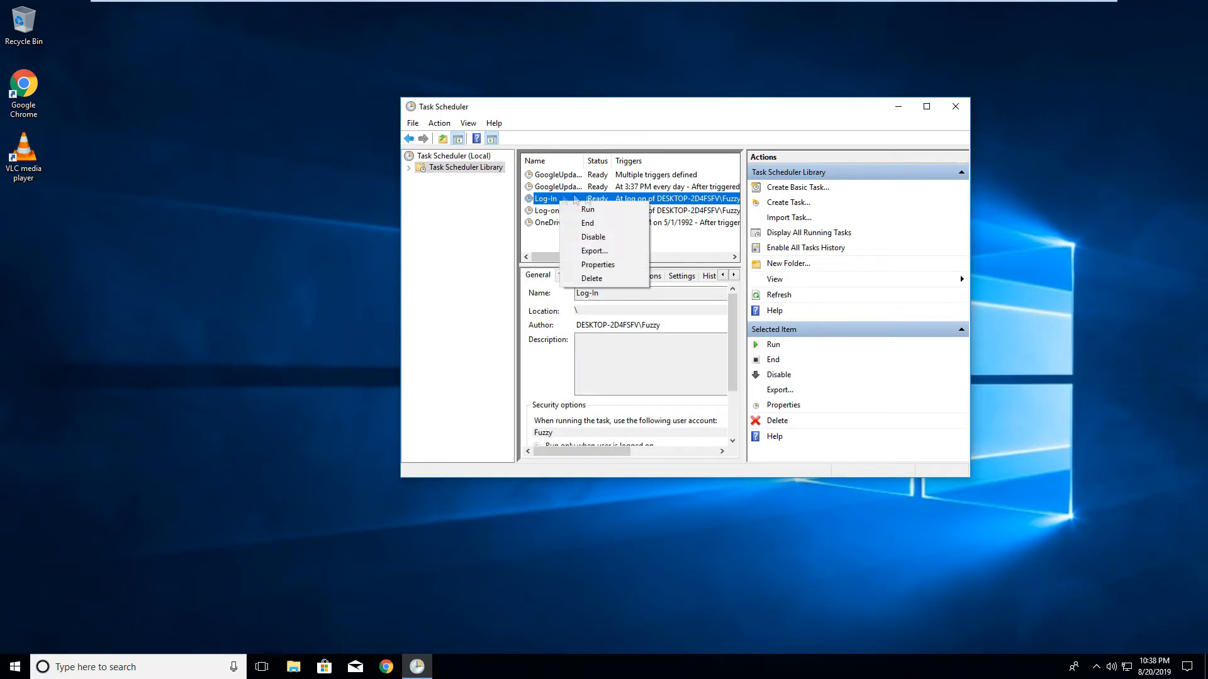
click(591, 278)
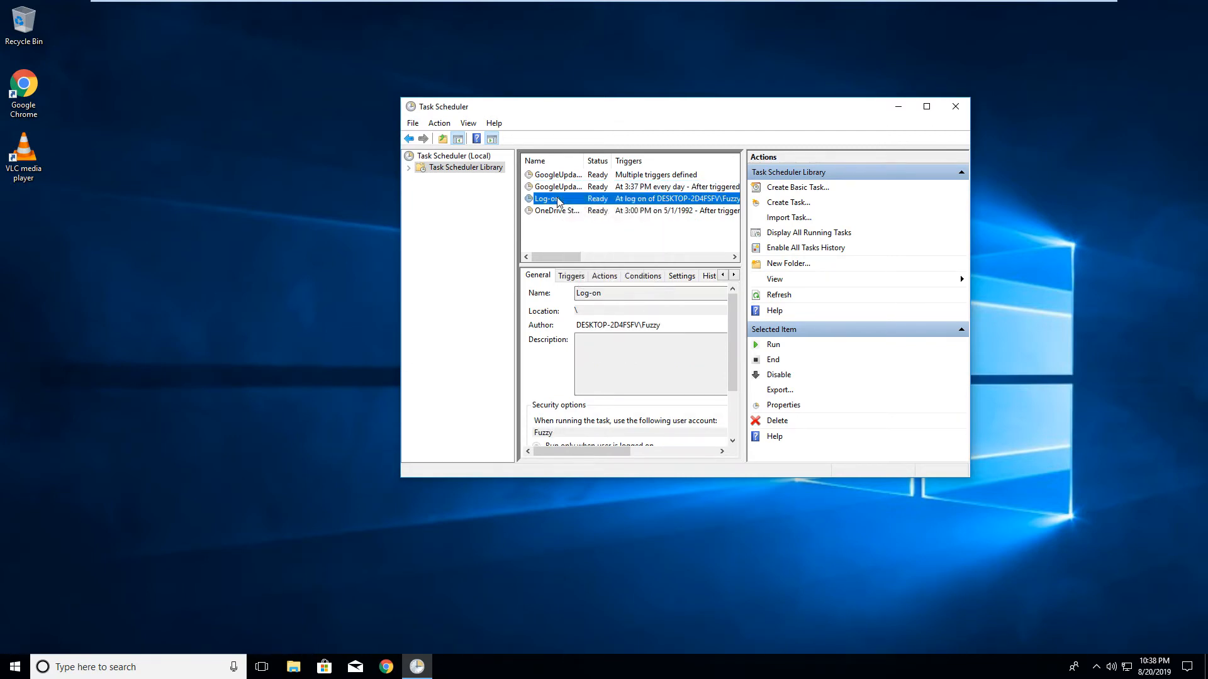
Step: Run the Log-on task, untick VLC update checks and continue past the privacy prompt
click(772, 344)
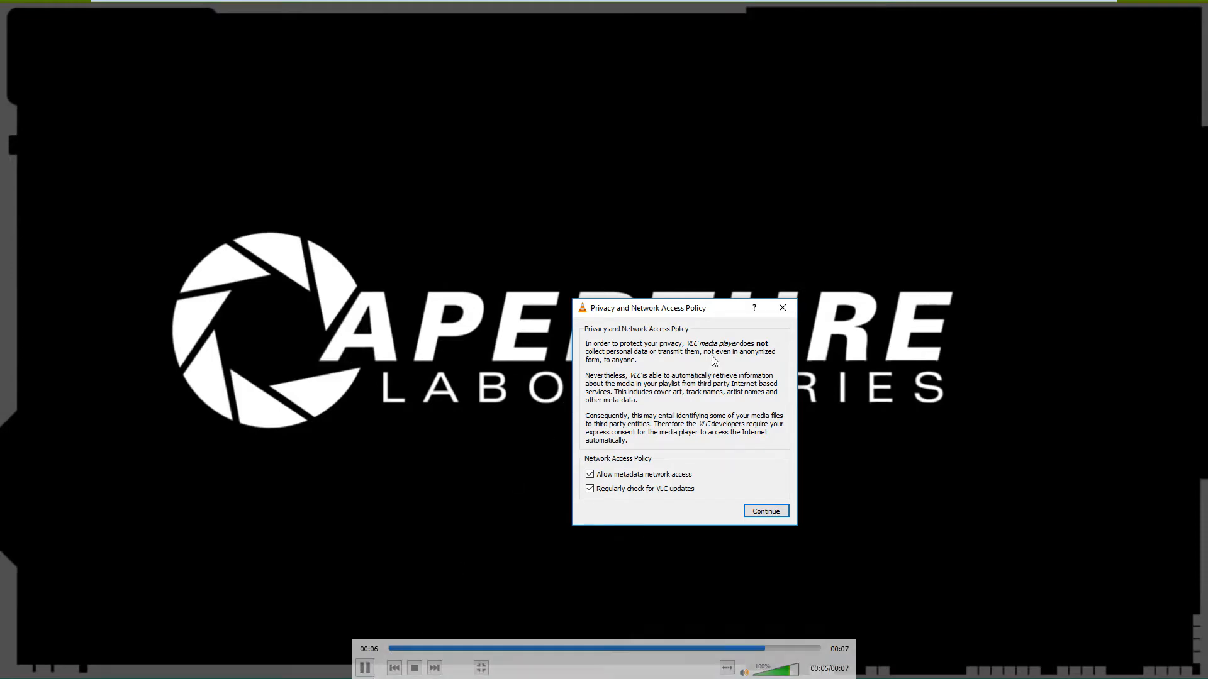
click(764, 511)
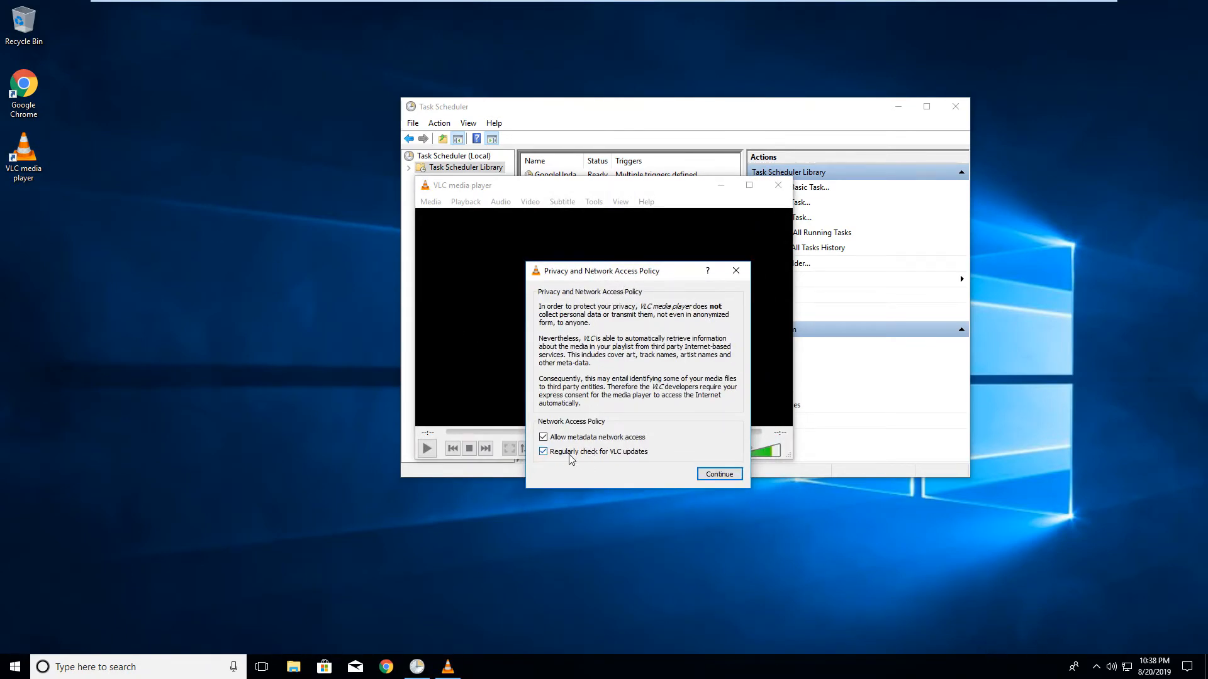
click(544, 451)
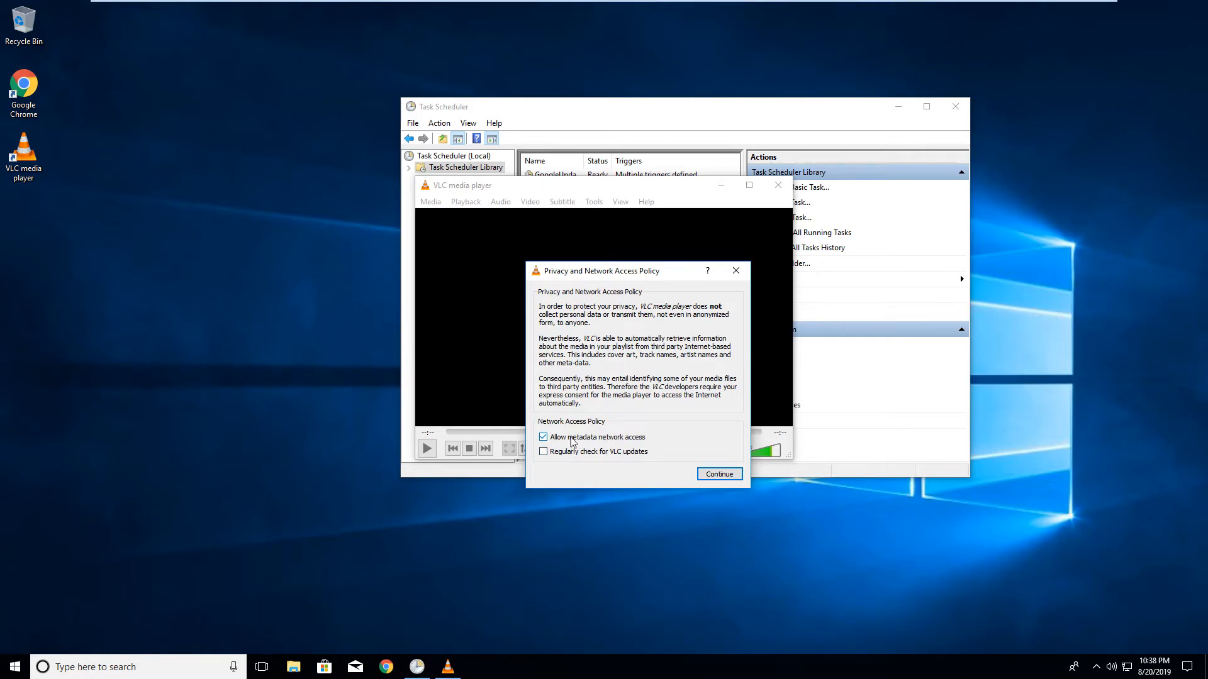
mouse_move(609, 458)
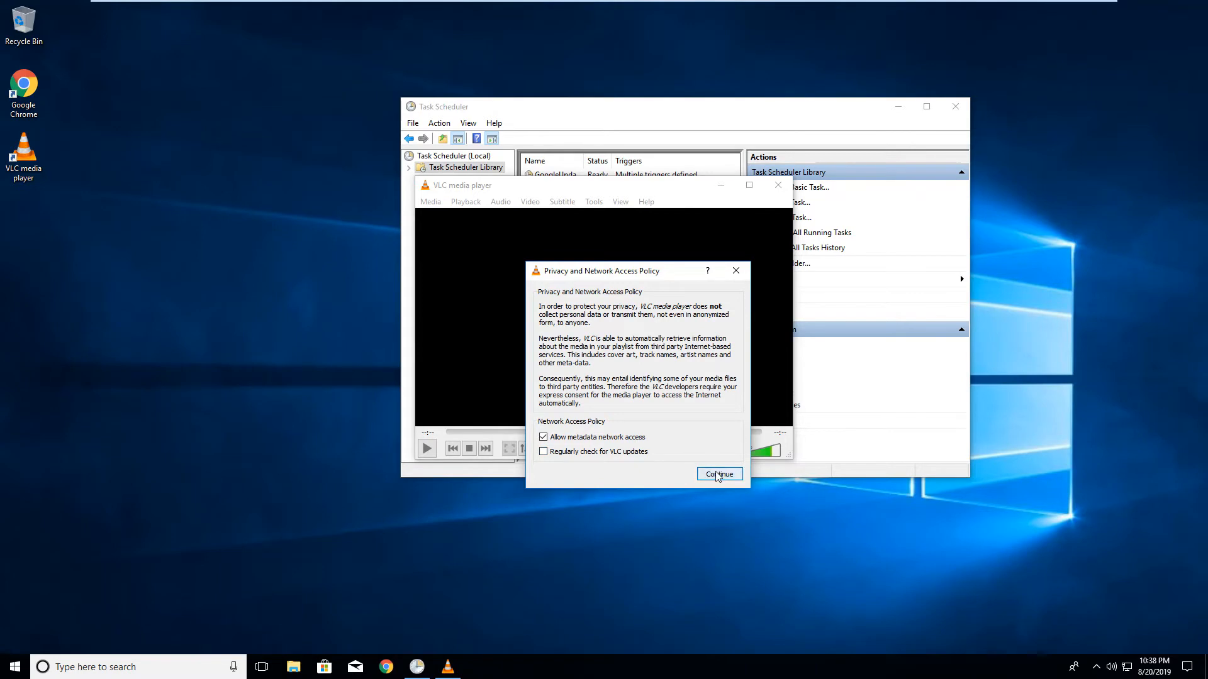
click(718, 474)
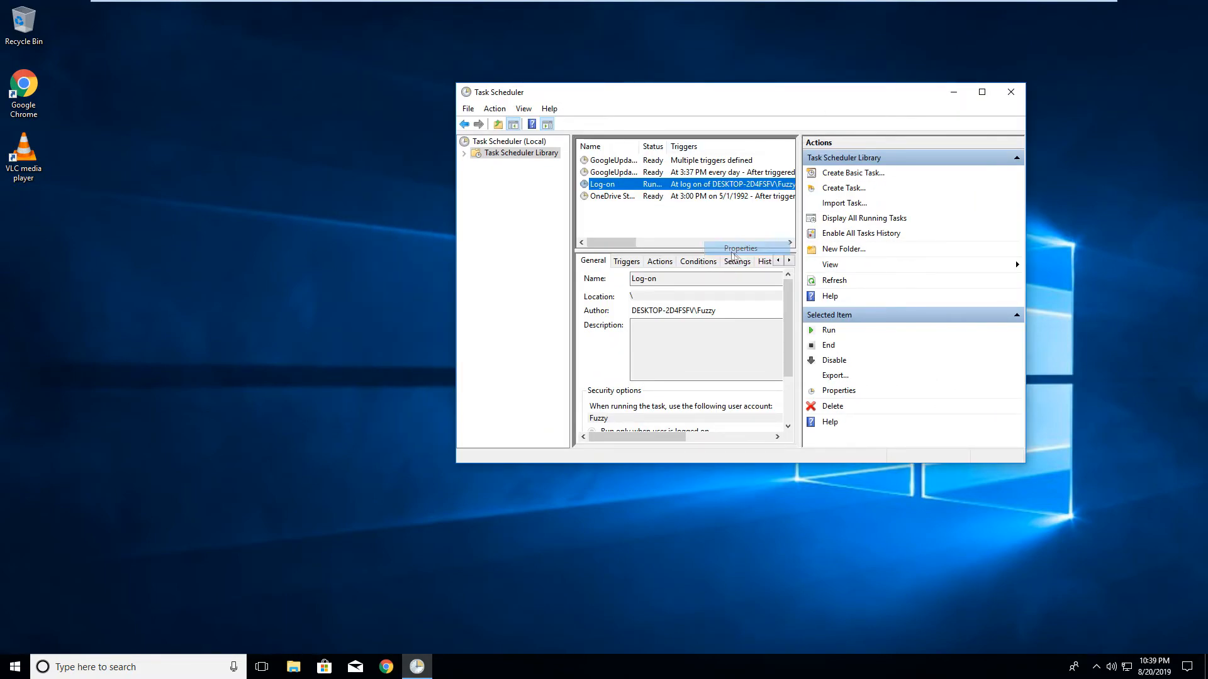
Step: Retype the action arguments as C:\Users\Fuzzy\Documents\aperture.mp4 -f --mouse-hide-timeout=1 with other flags
click(837, 391)
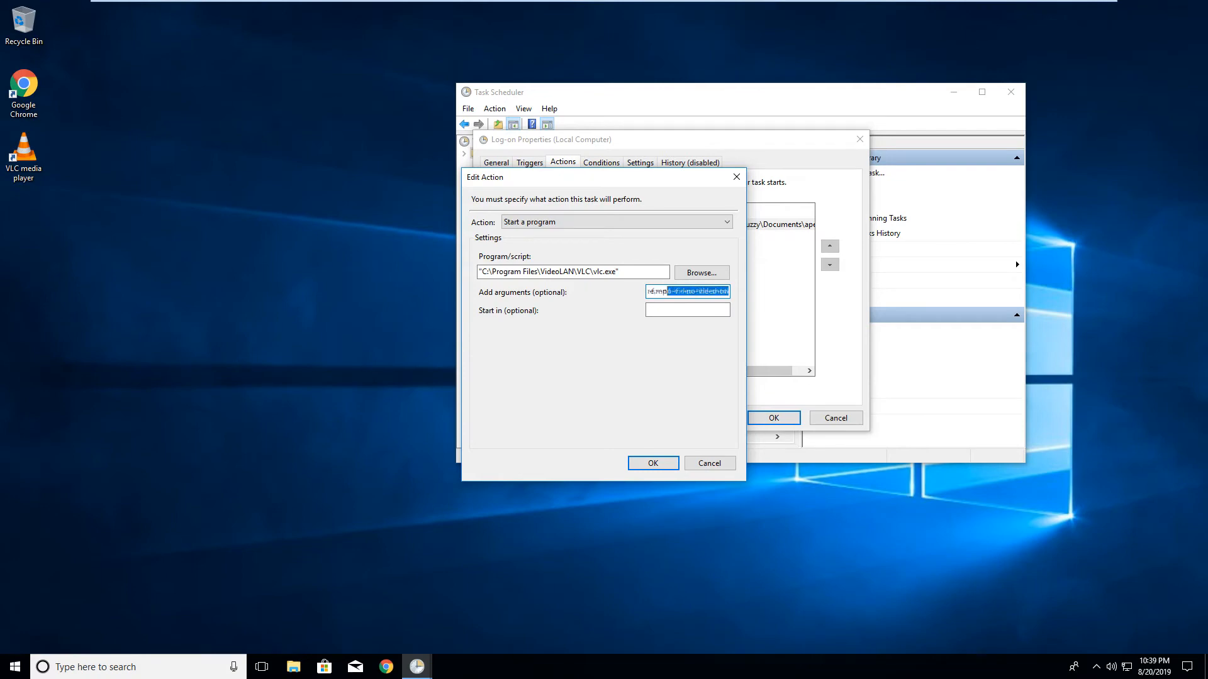
text(C:\Users\Fuzzy\Docume)
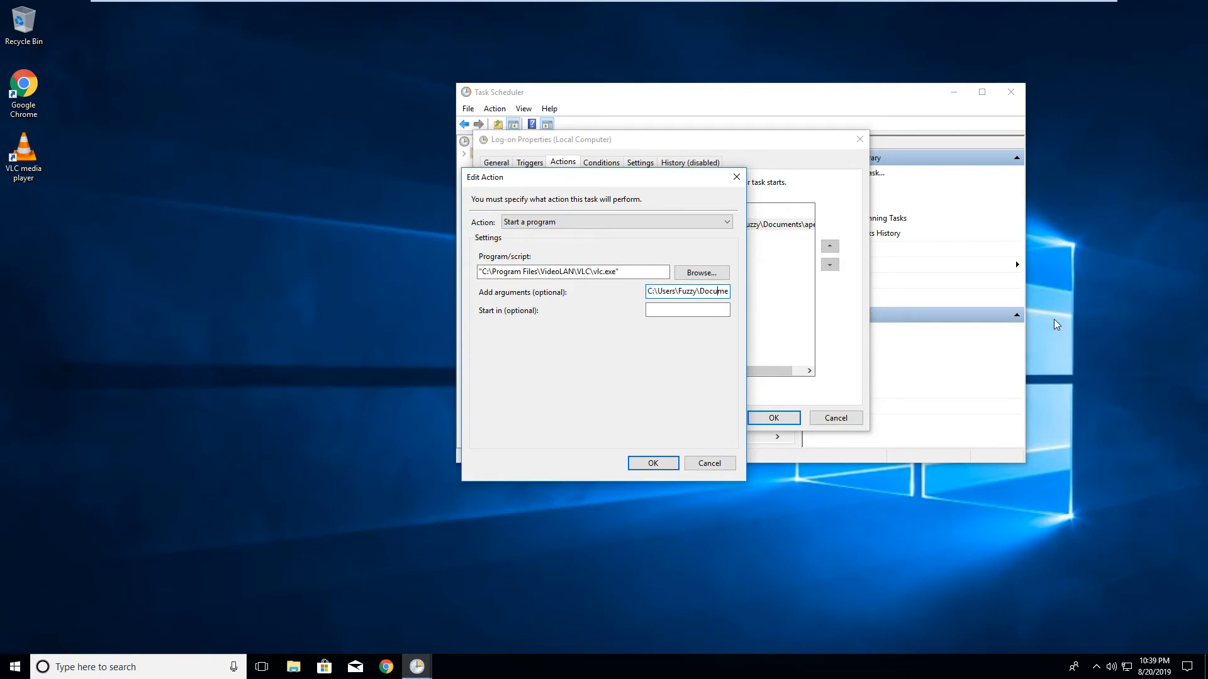
text(aperture.mp4 -f)
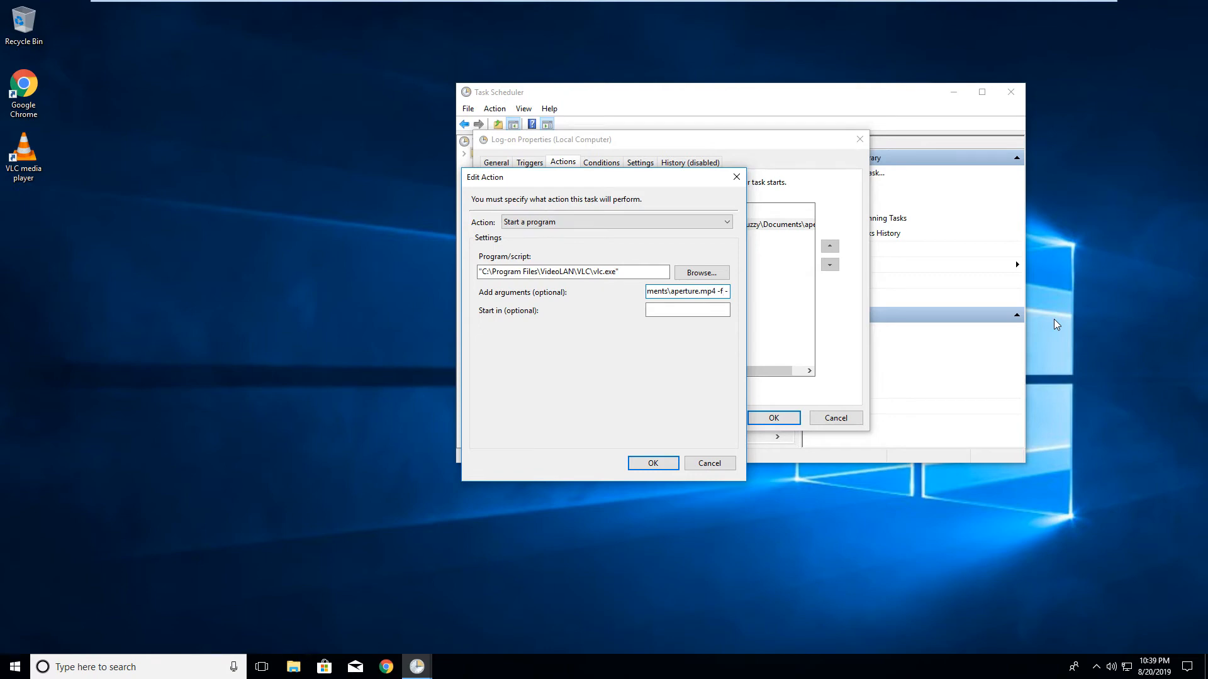
text(--no-)
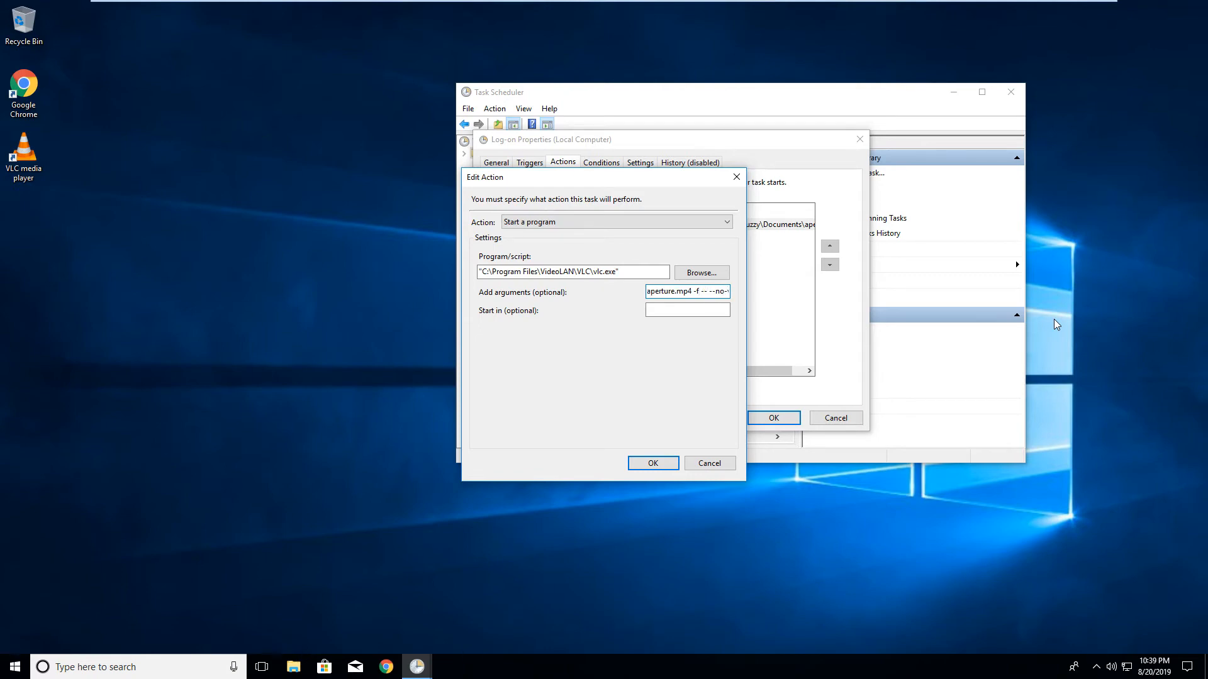
text(--mouse-hide)
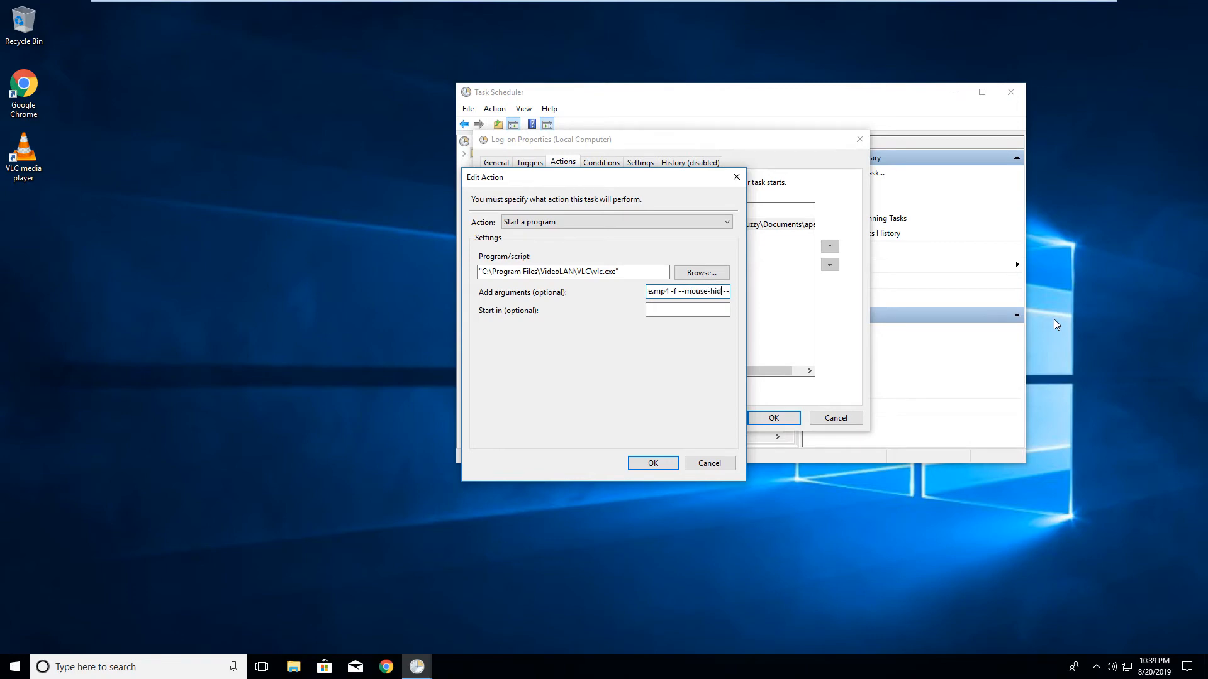
text(use-hide-timeout --no-)
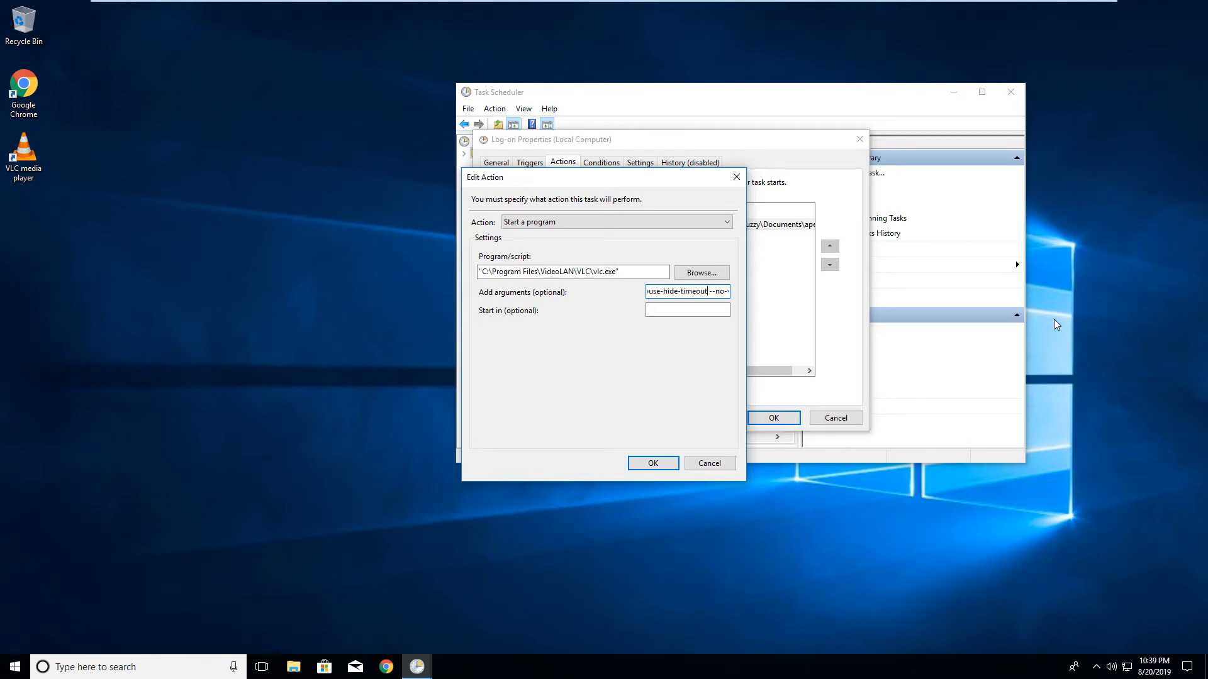
text(=1)
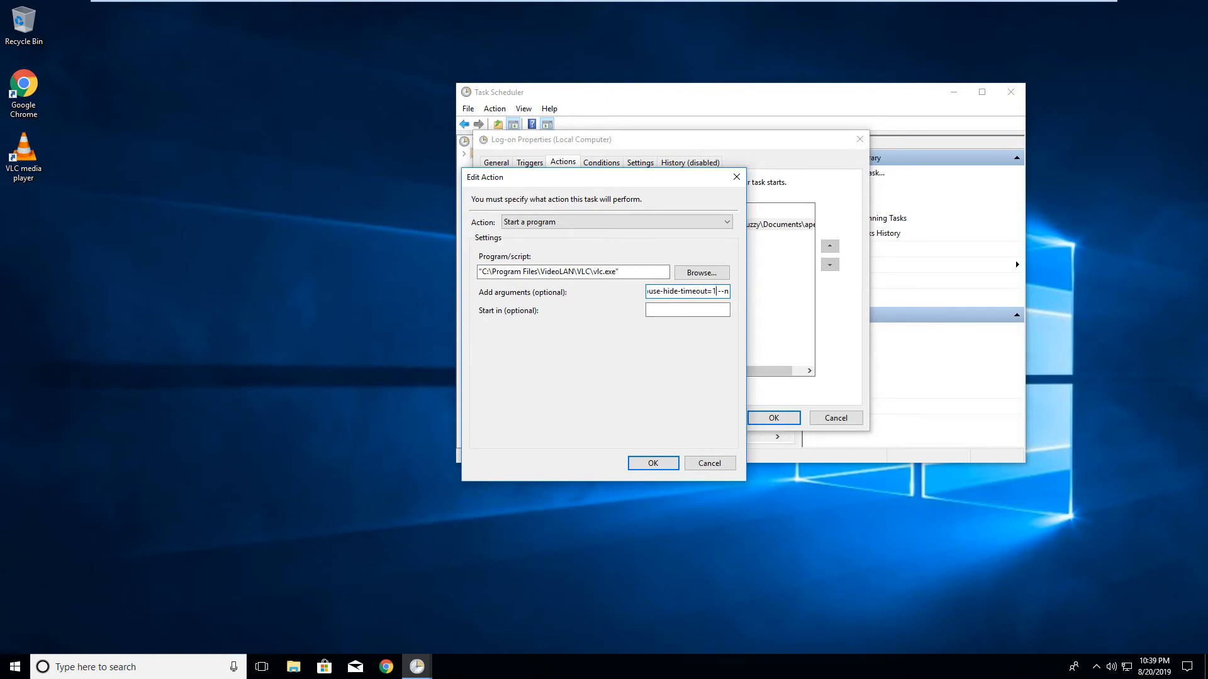
mouse_move(374, 357)
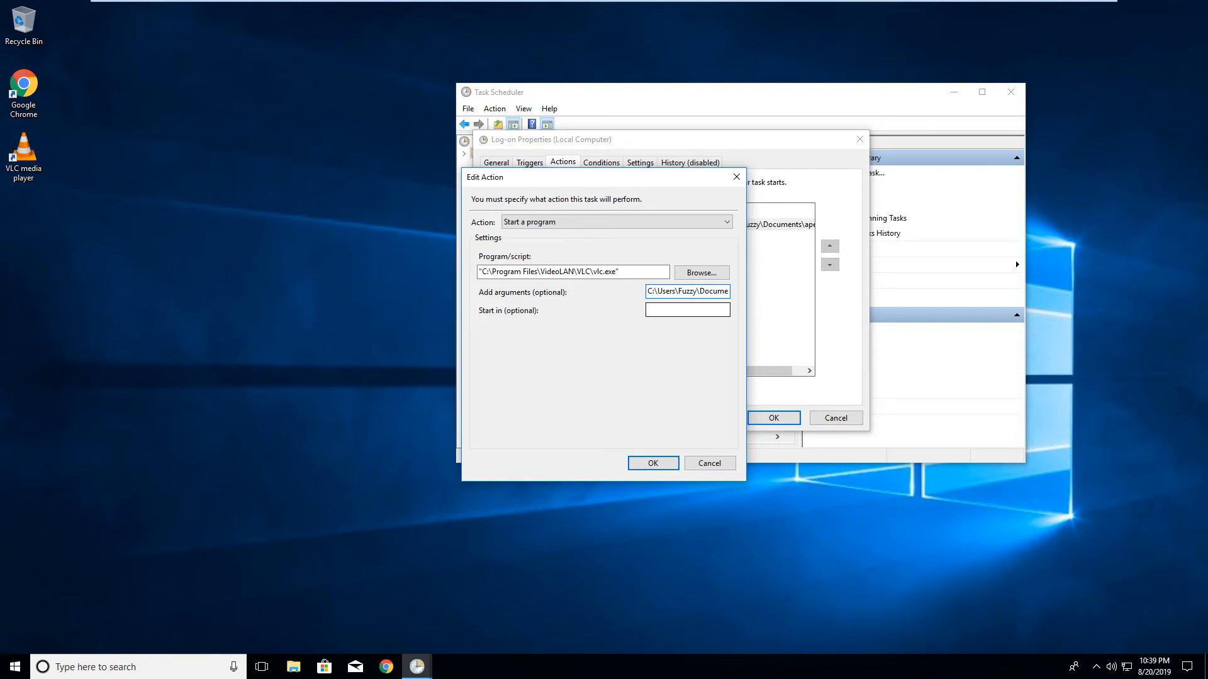
click(651, 463)
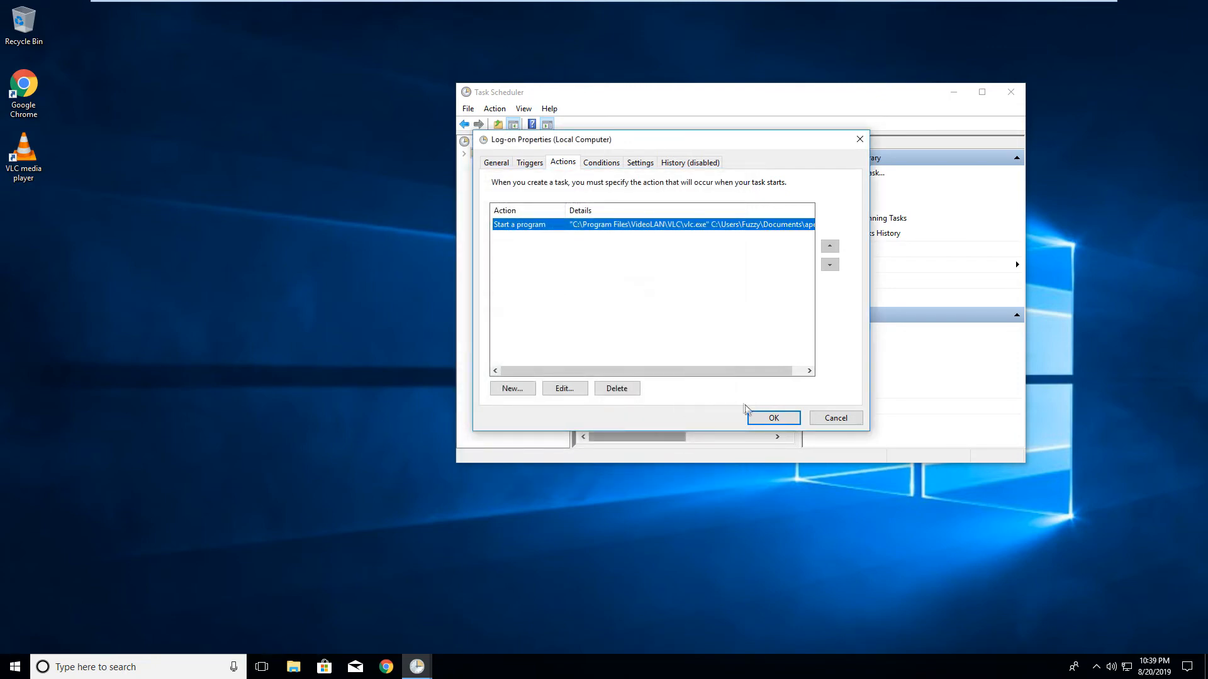
Step: Apply the Log-on Properties changes and close Task Scheduler
click(772, 418)
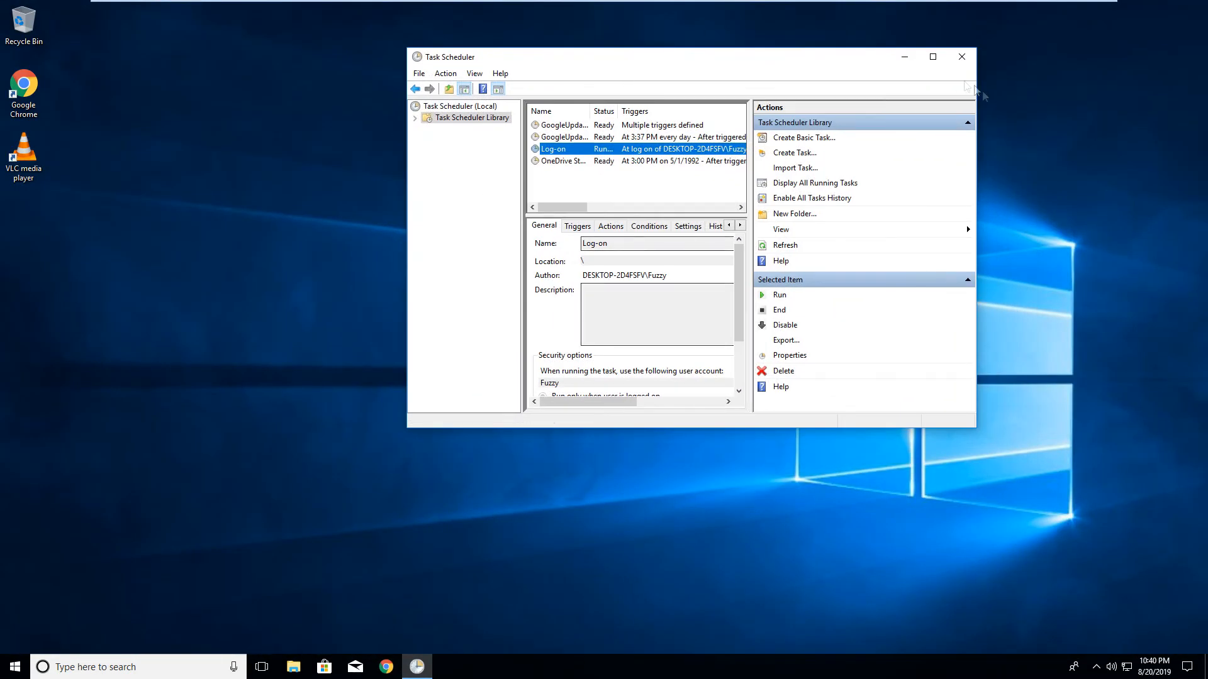
click(13, 666)
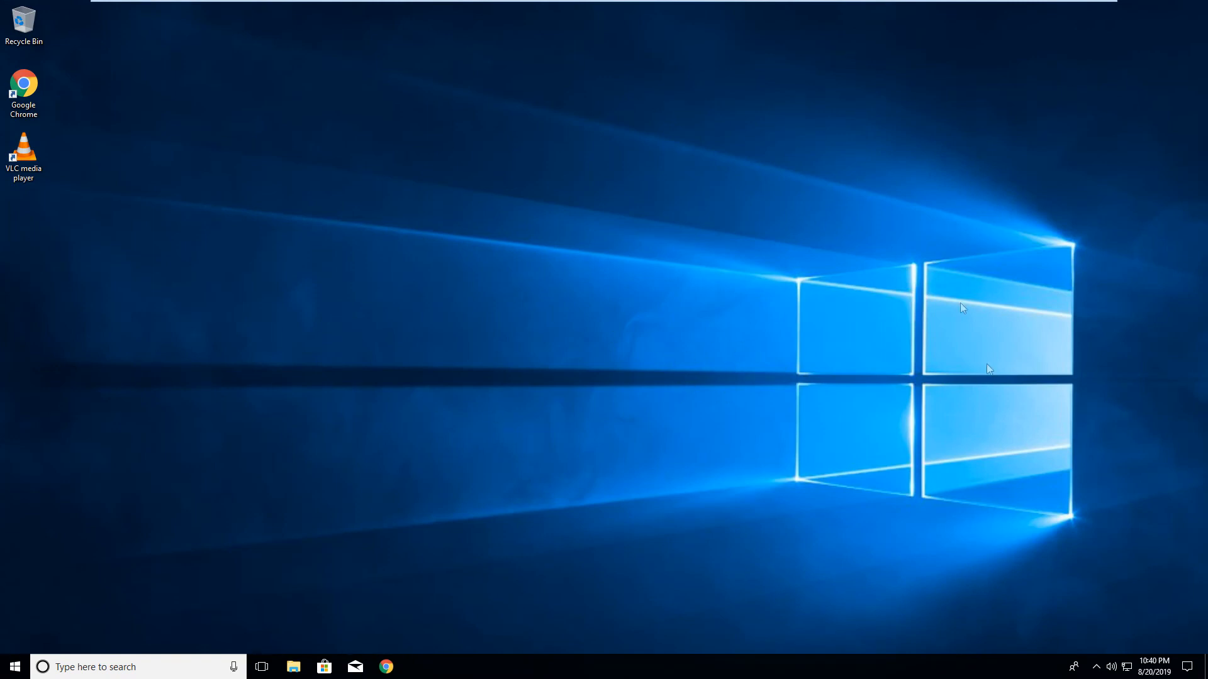
mouse_move(435, 359)
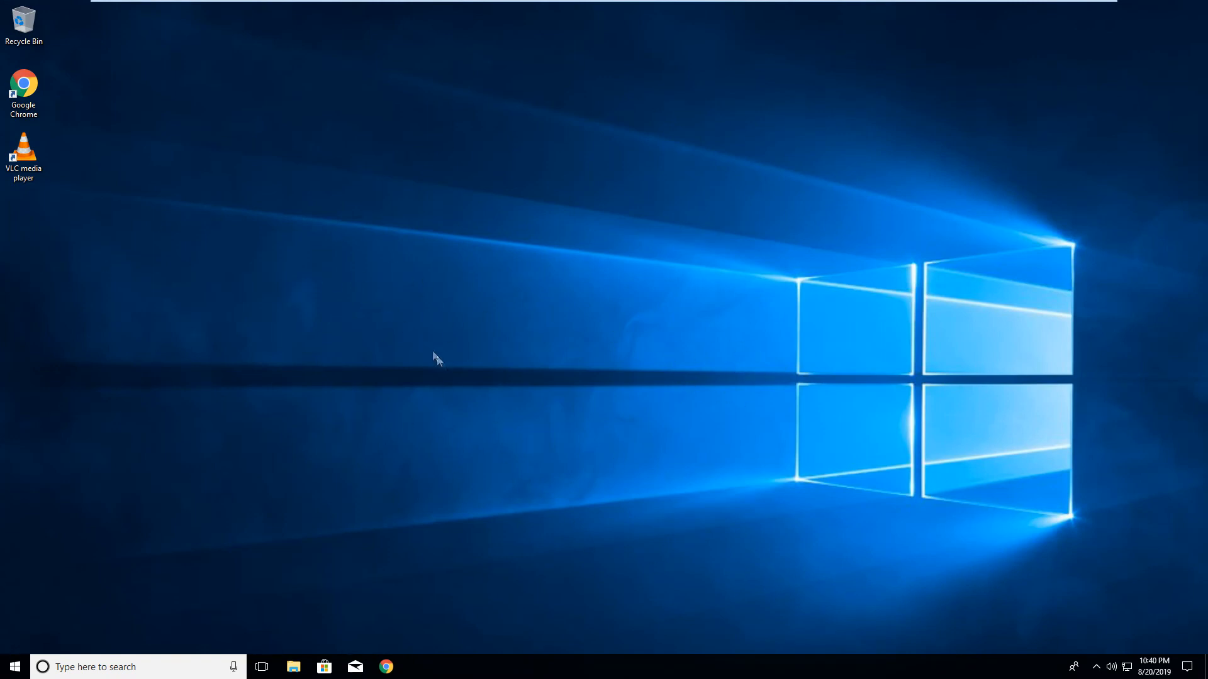
mouse_move(615, 368)
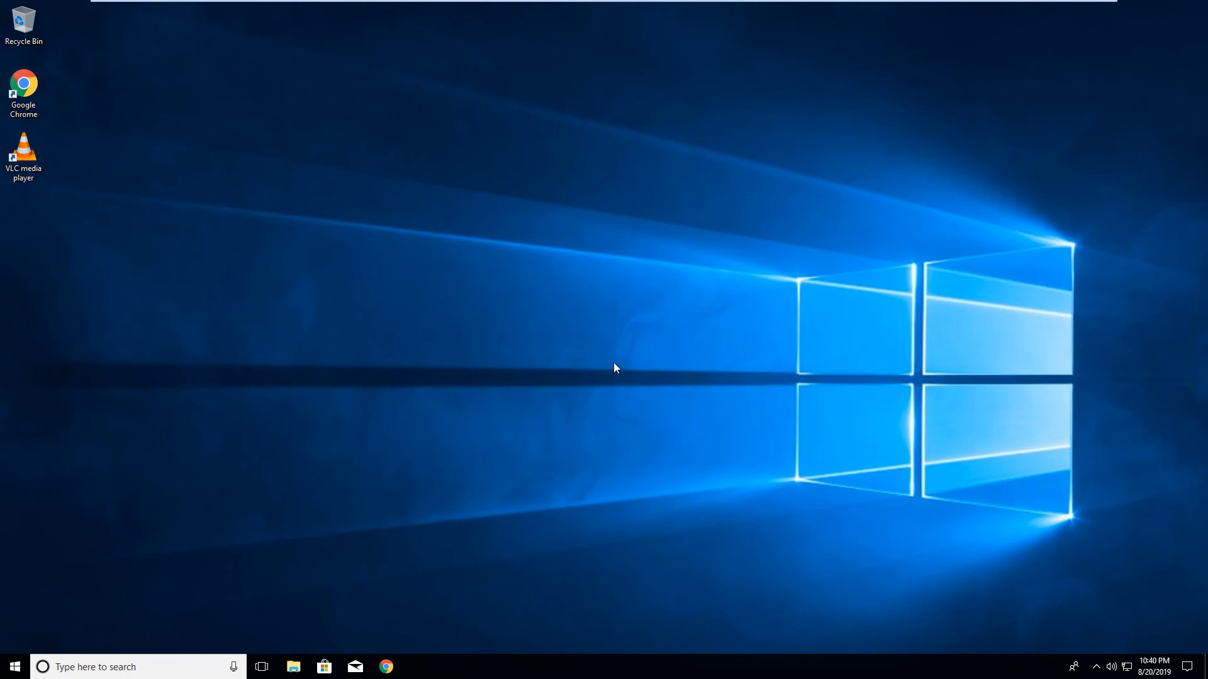